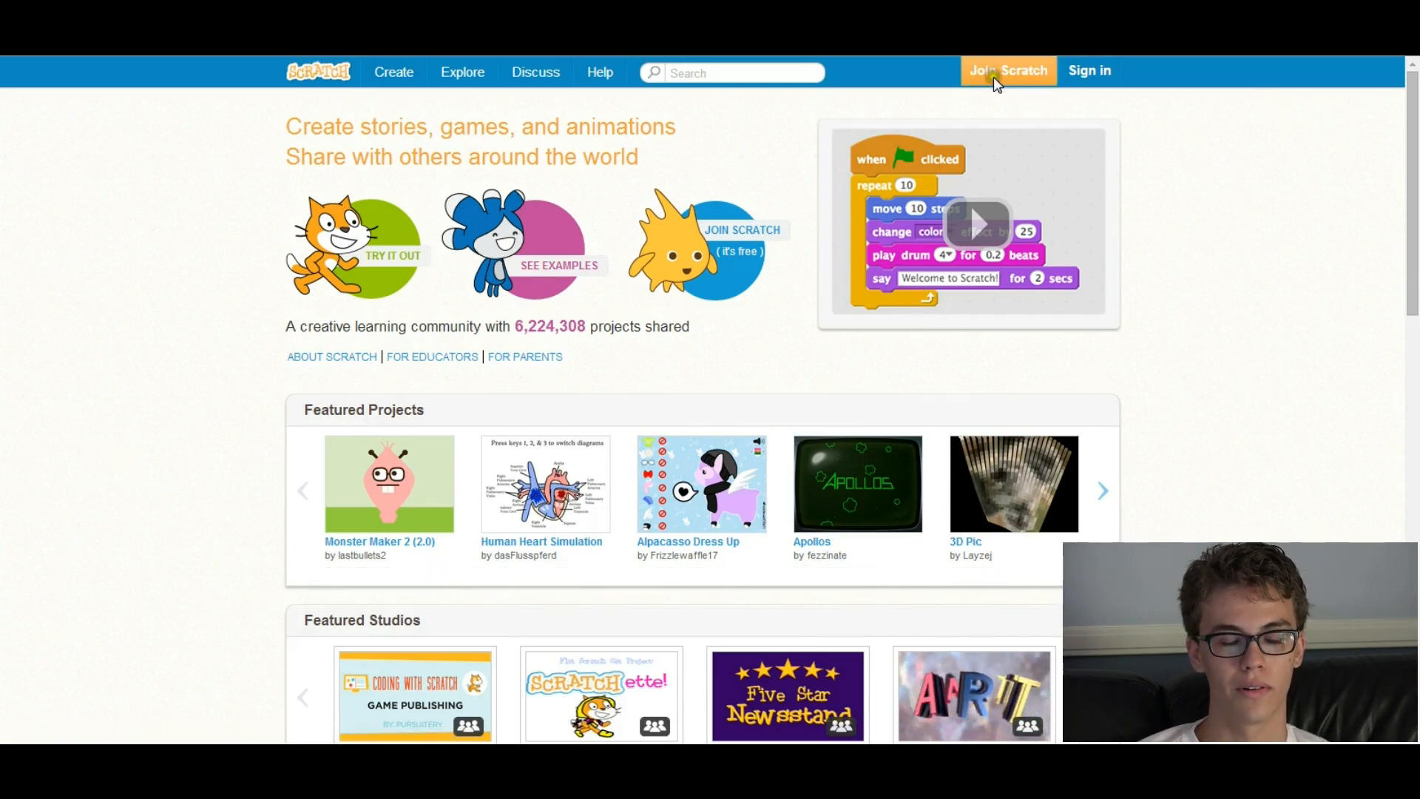
mouse_move(1322, 108)
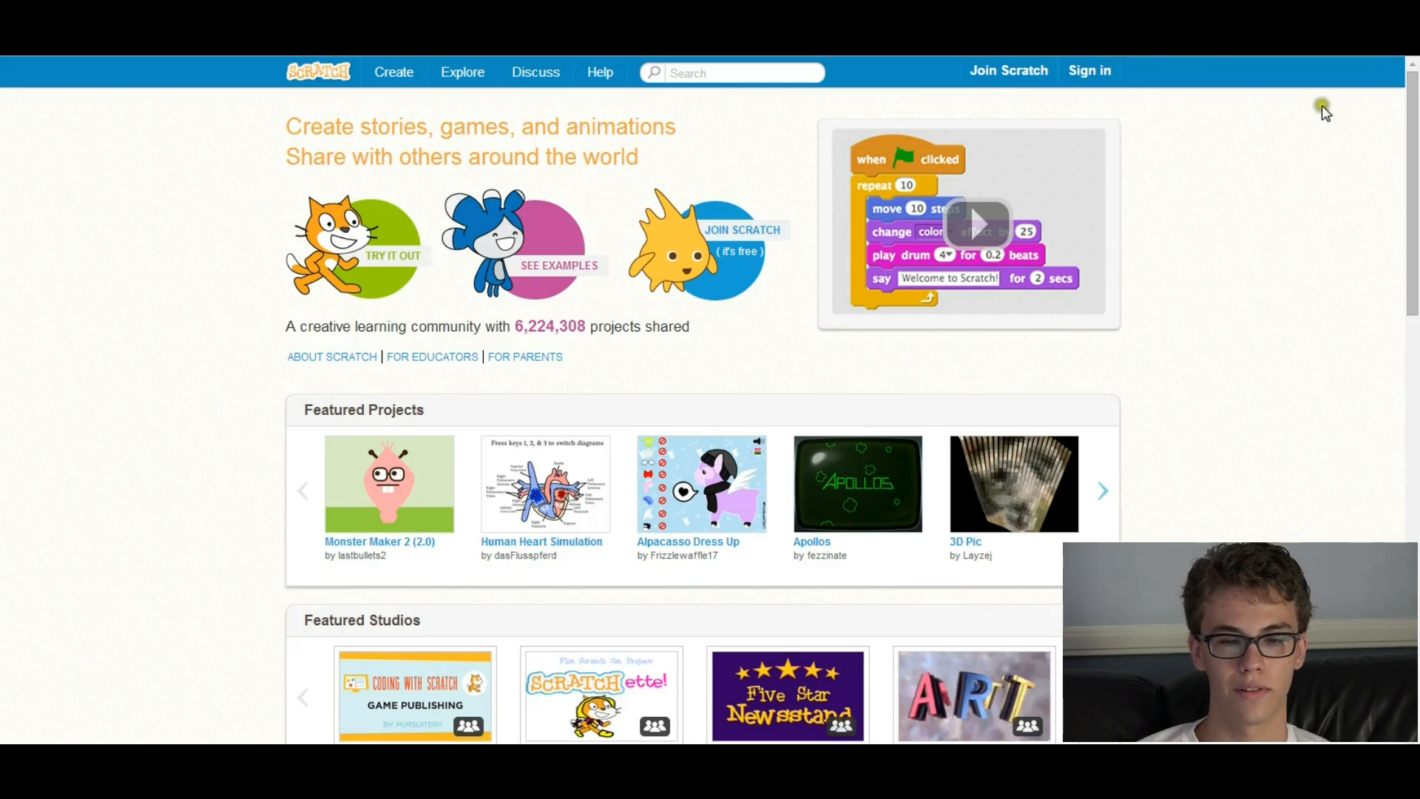
mouse_move(1312, 354)
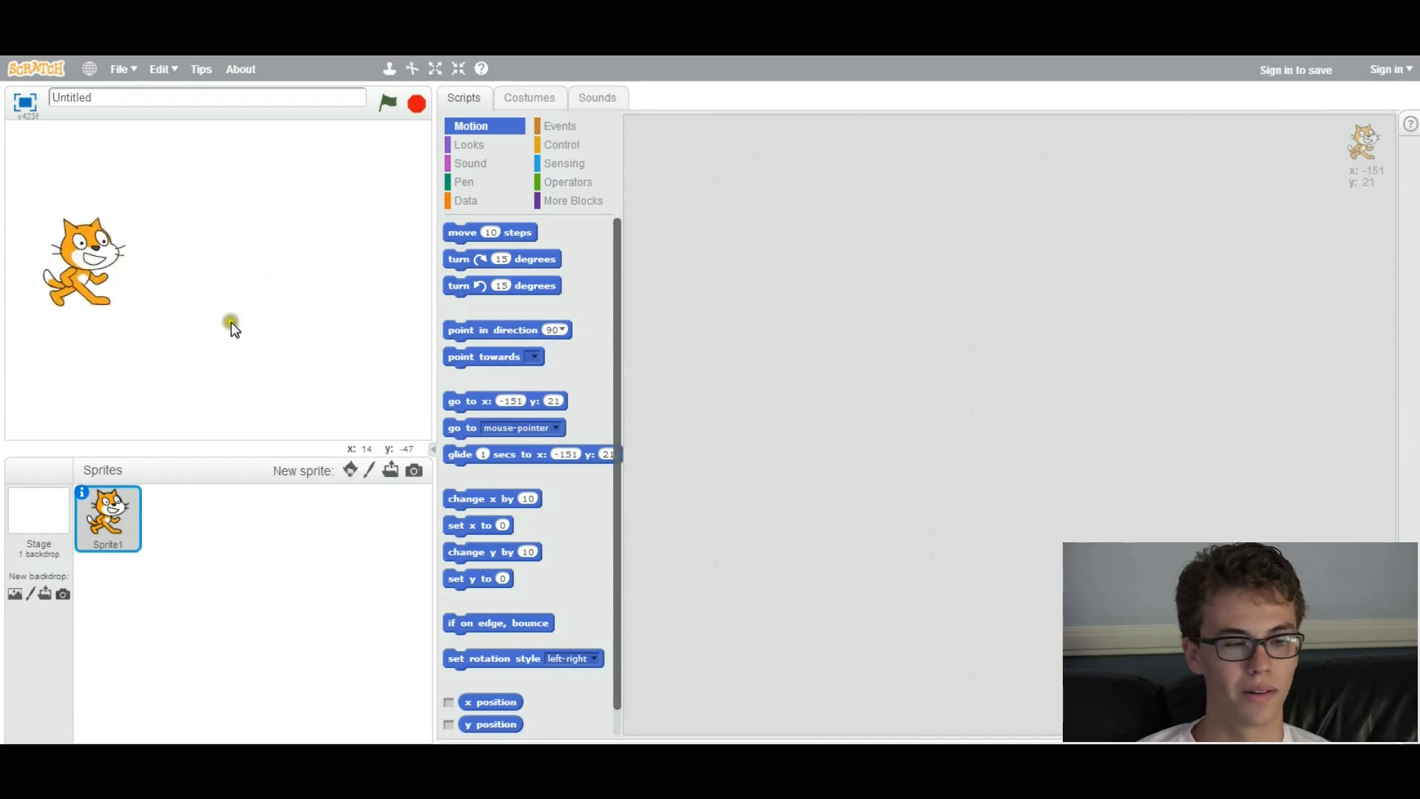
- Drag the cat sprite around the stage and leave it near the lower-left edge
left_click_drag(81, 263, 59, 286)
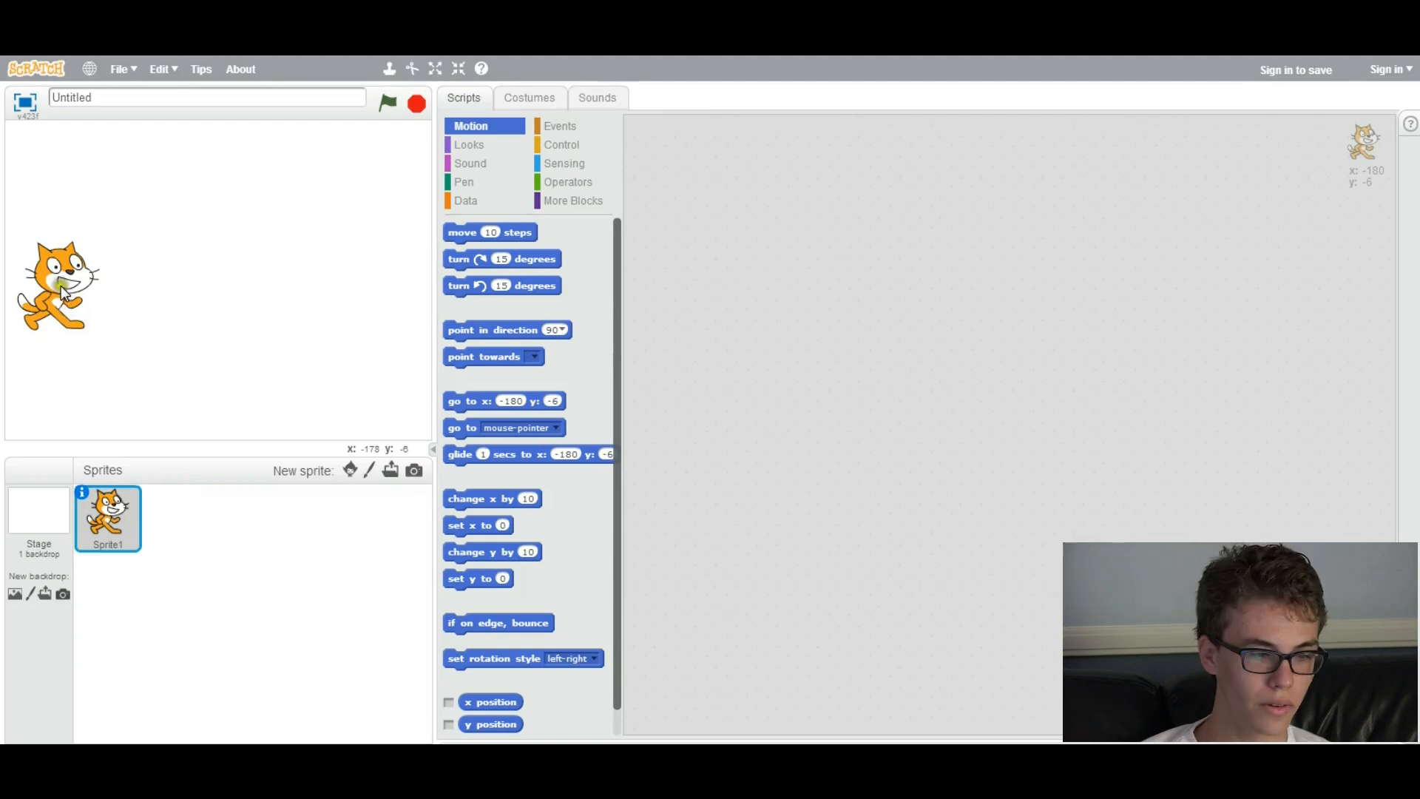
left_click_drag(59, 285, 60, 376)
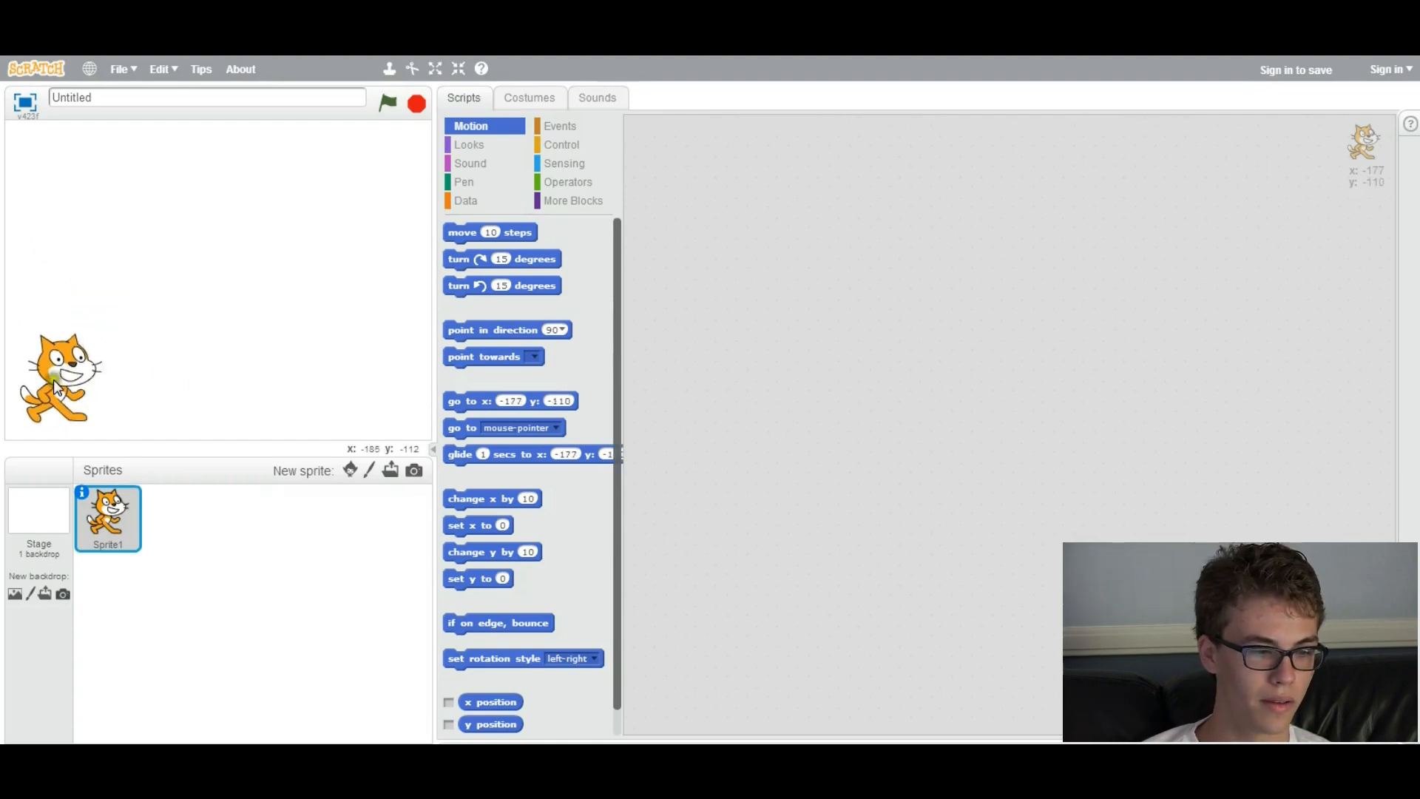
left_click_drag(60, 376, 108, 385)
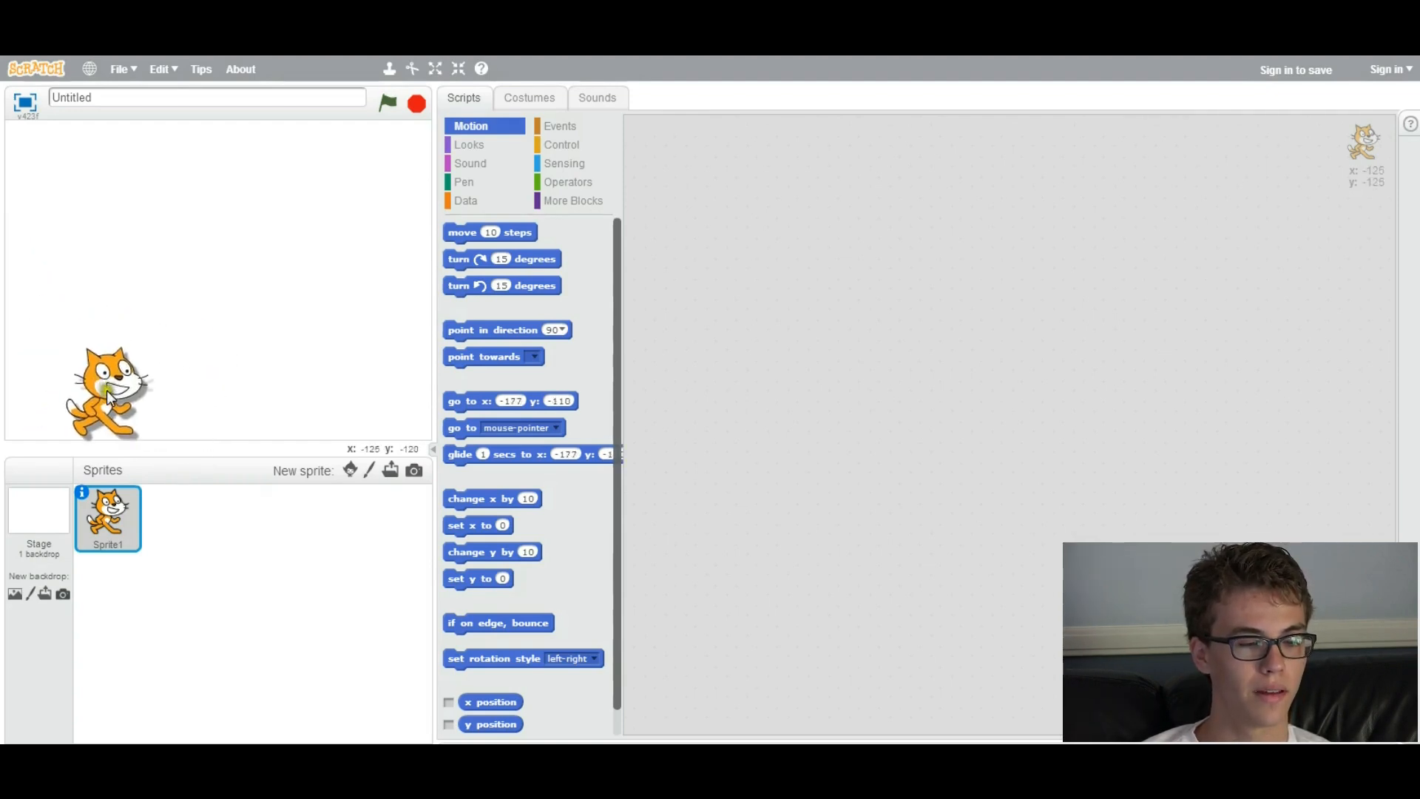
left_click_drag(108, 389, 59, 362)
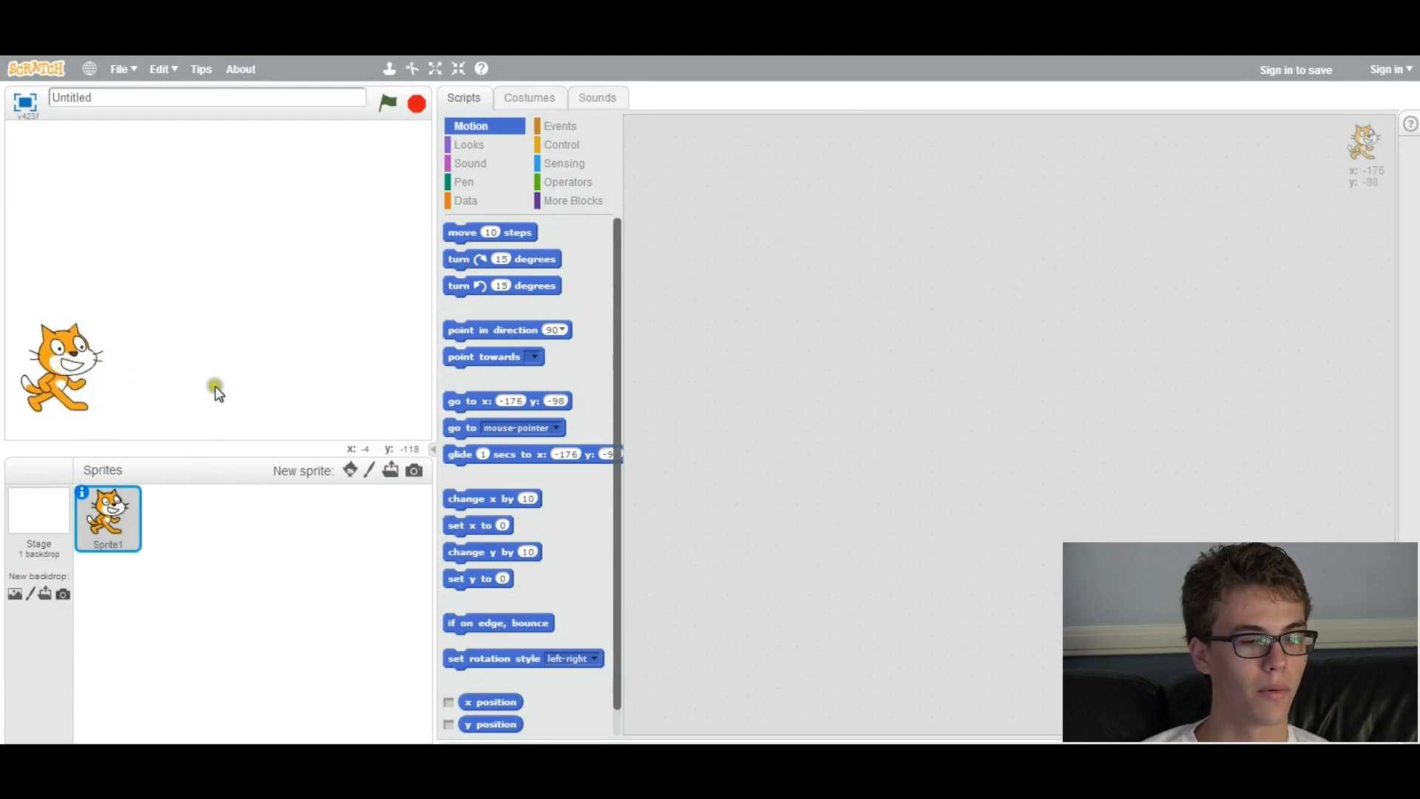
- Delete the cat sprite, then paint a new sprite with a squiggle and undo it
right_click(106, 516)
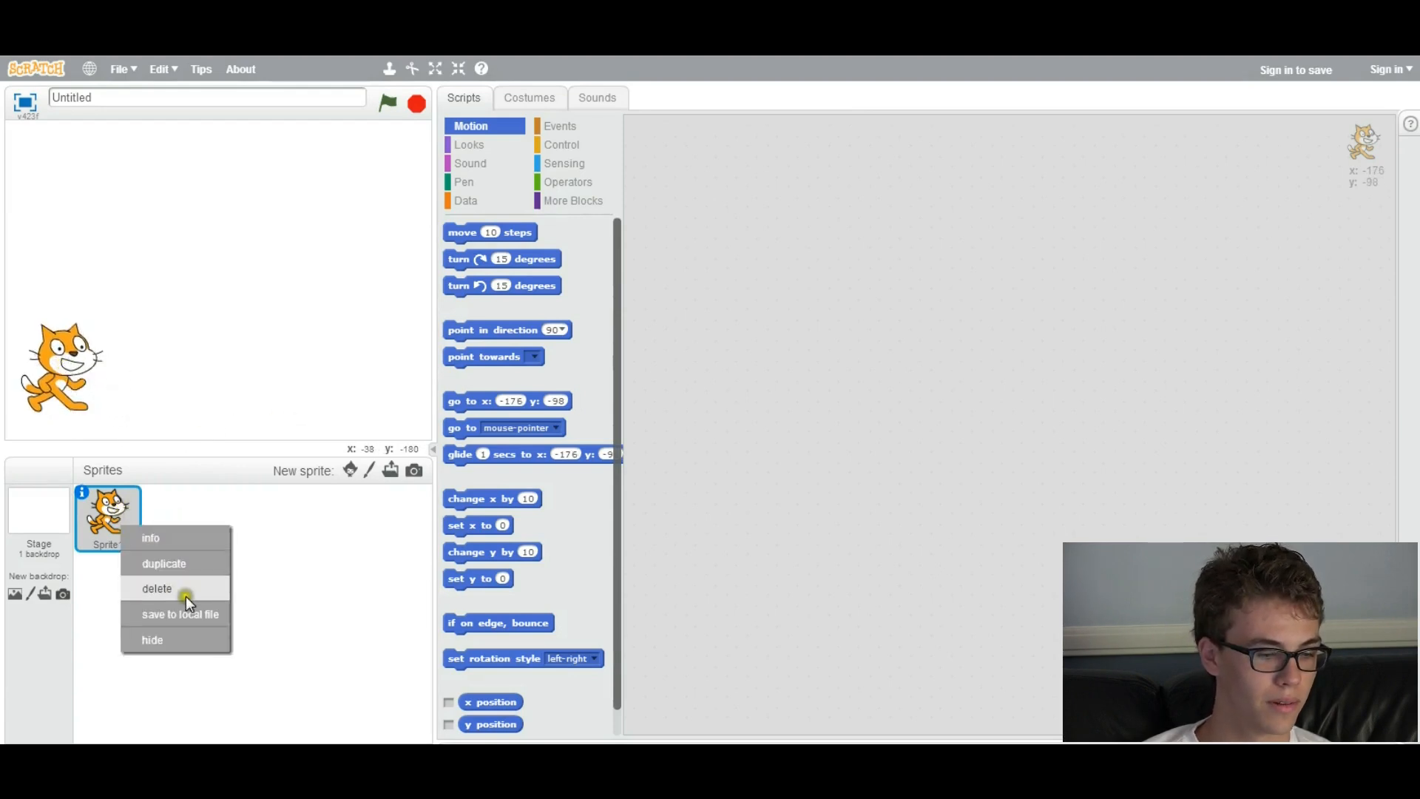
left_click(157, 588)
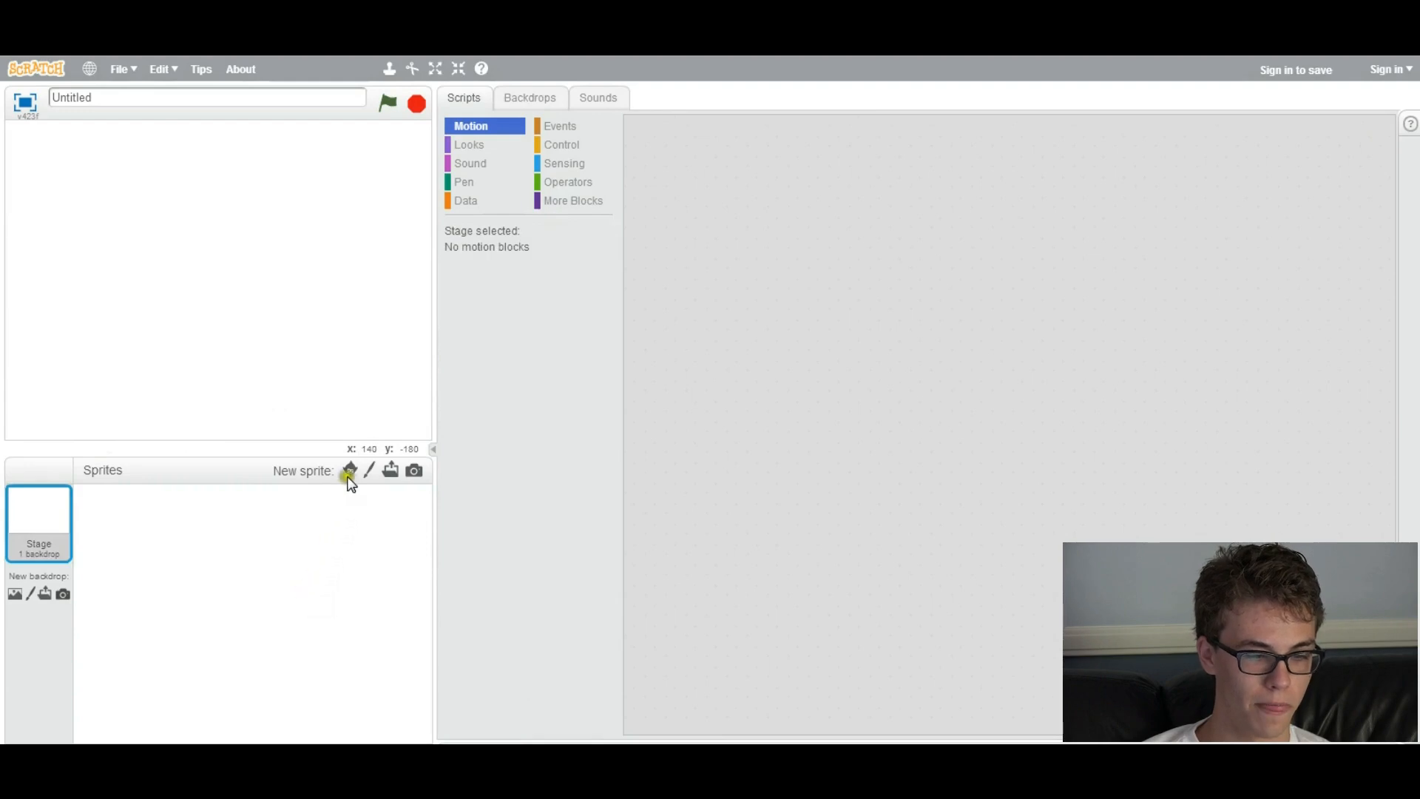
left_click(349, 469)
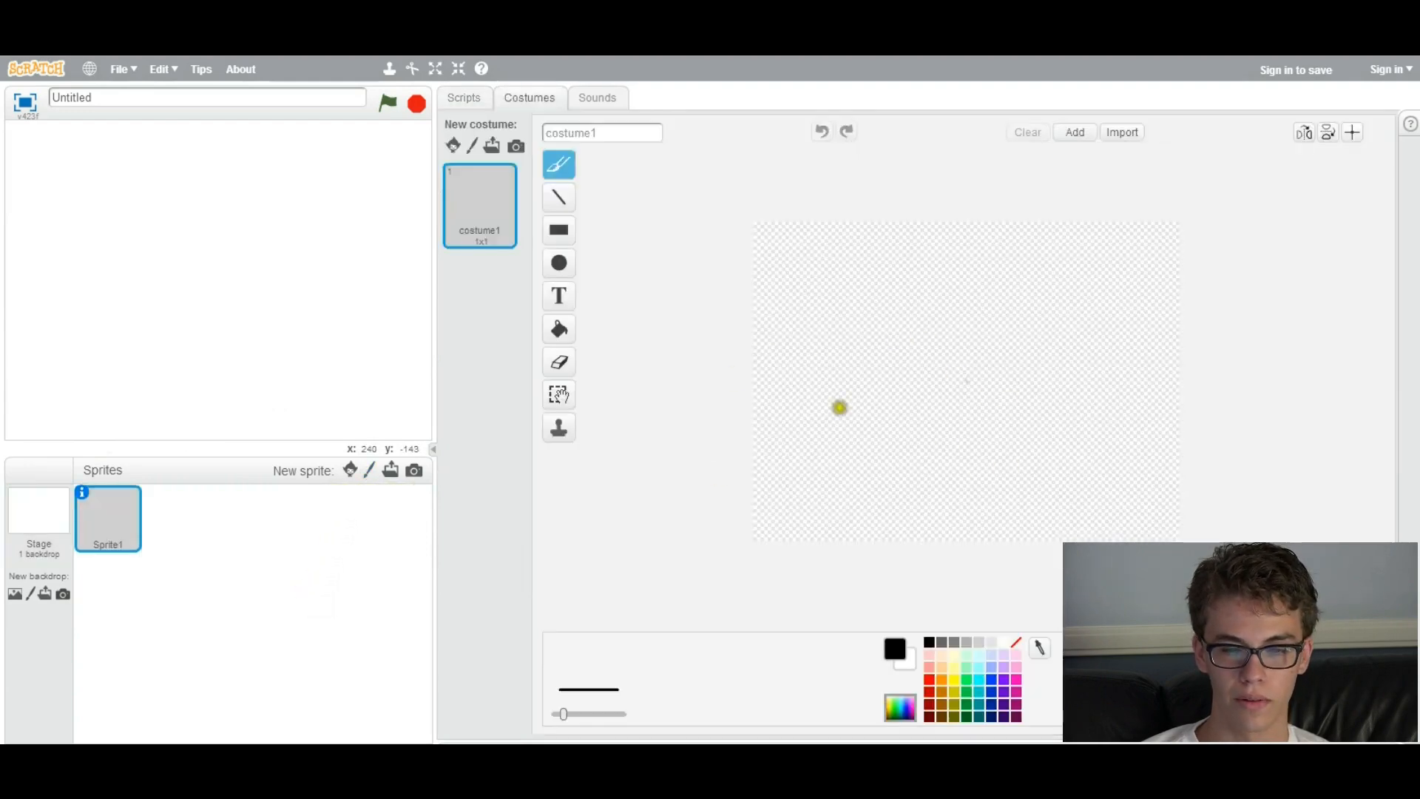
left_click_drag(837, 408, 1064, 449)
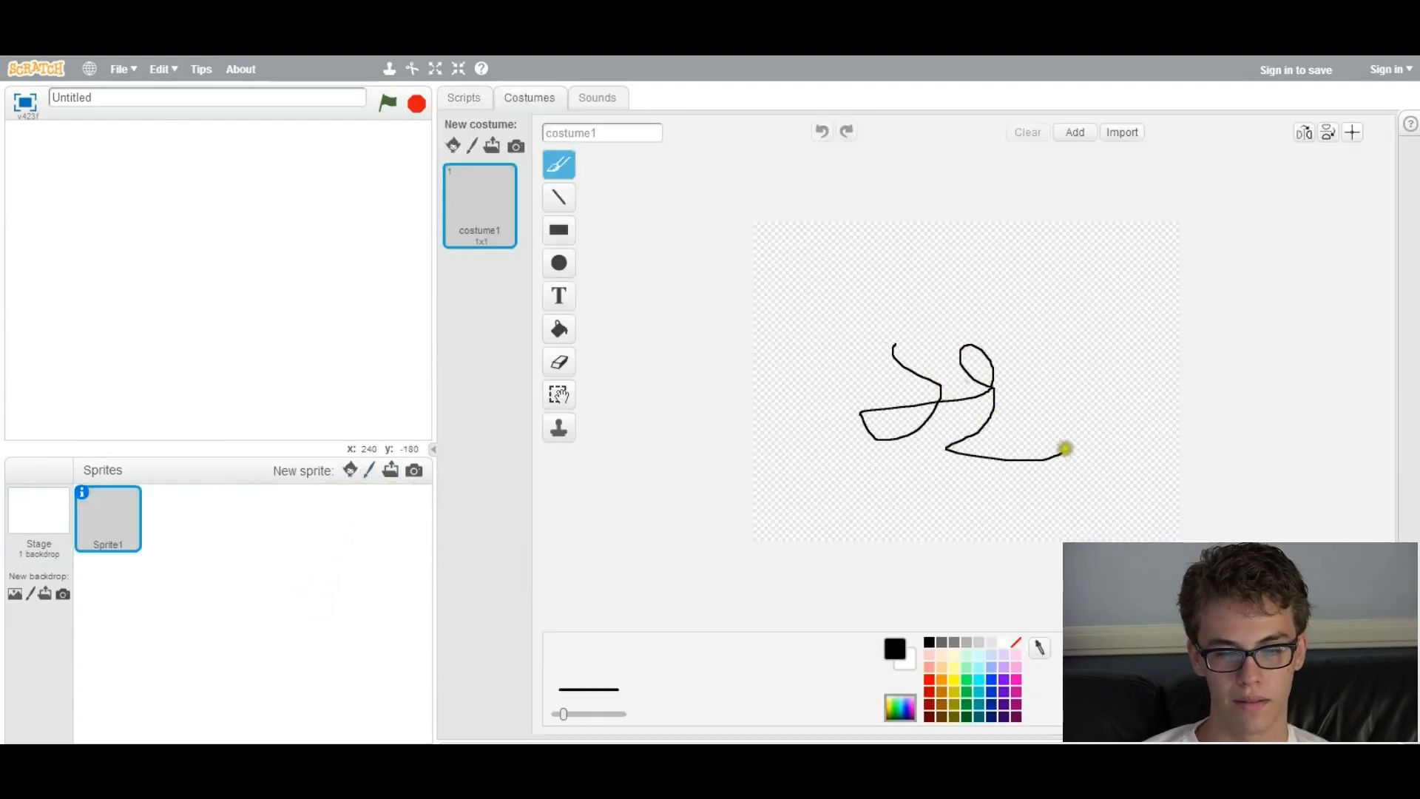
left_click(1026, 131)
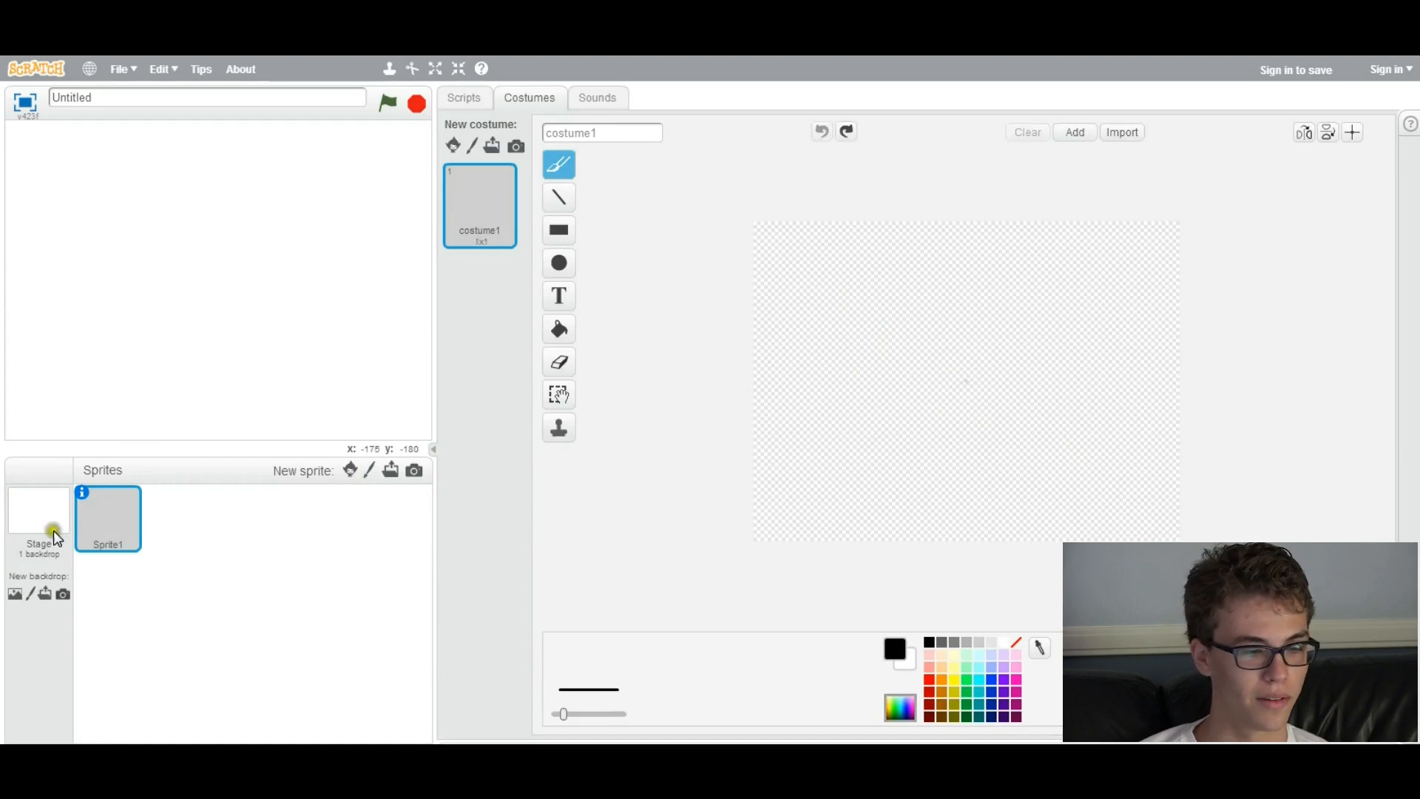
- Select the Stage and bring up the ready-made sprite library
left_click(38, 508)
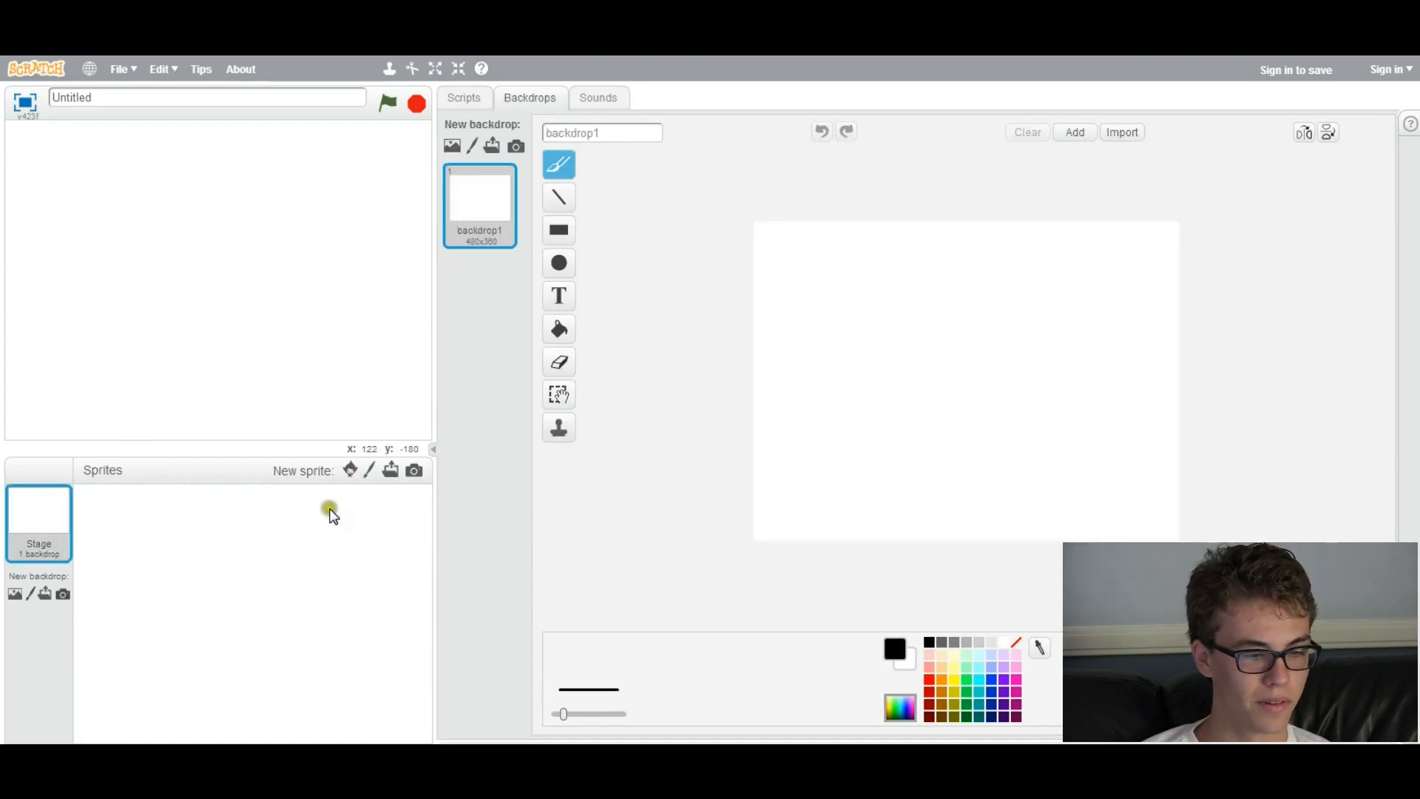
left_click(349, 469)
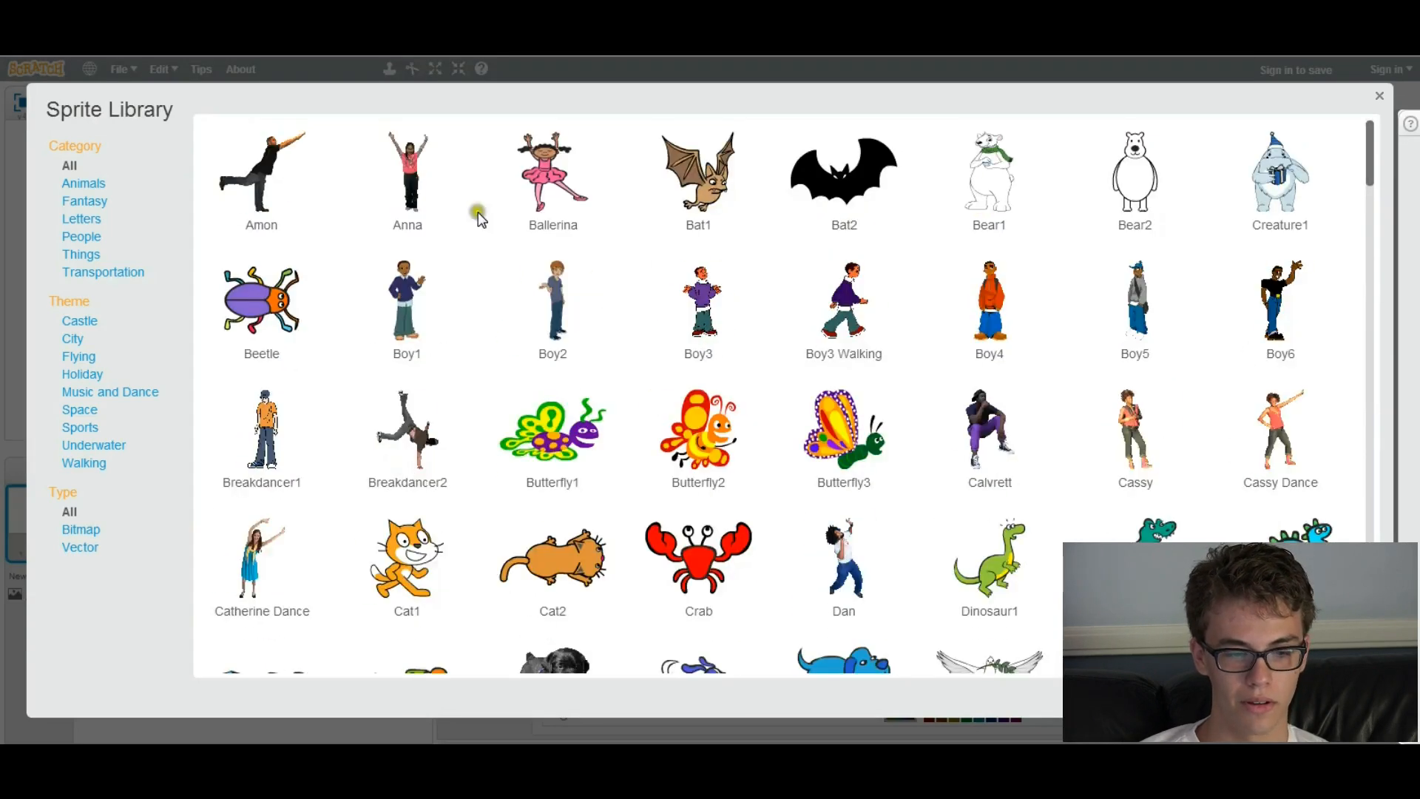
- Scroll down the sprite library toward the Fish3 sprite
scroll("down", 3)
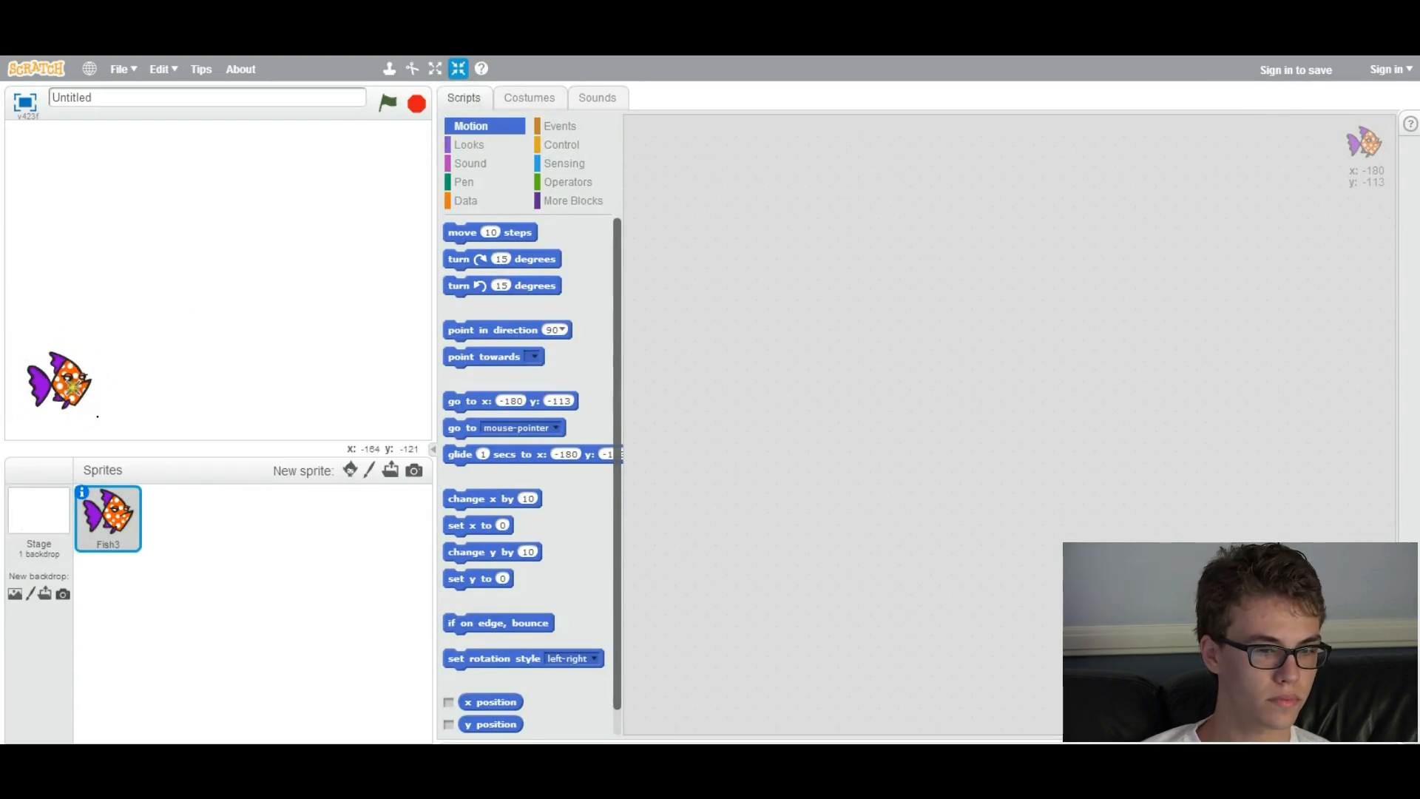
- Drag the Fish3 sprite around and settle it in the lower-left corner
left_click_drag(59, 380, 59, 404)
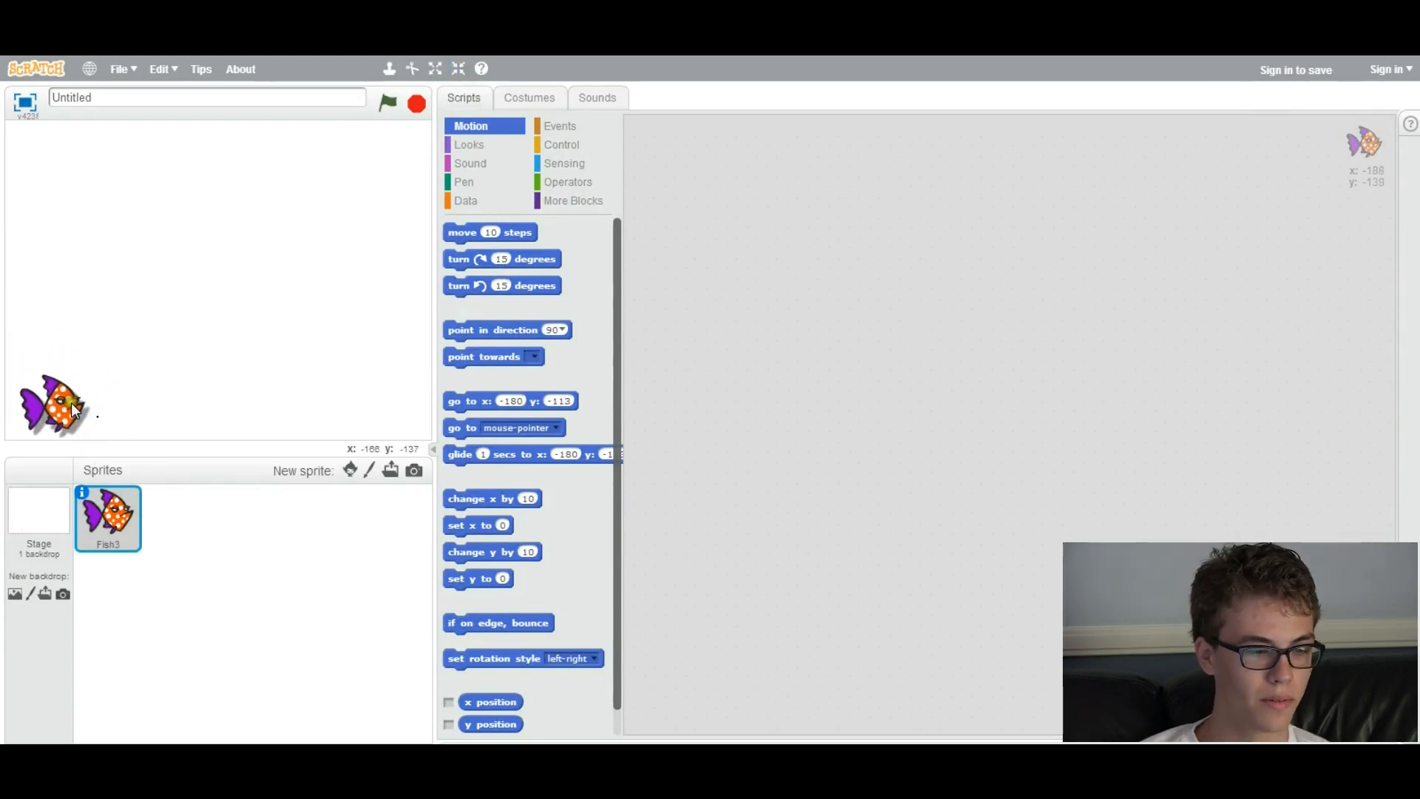
left_click_drag(55, 402, 81, 417)
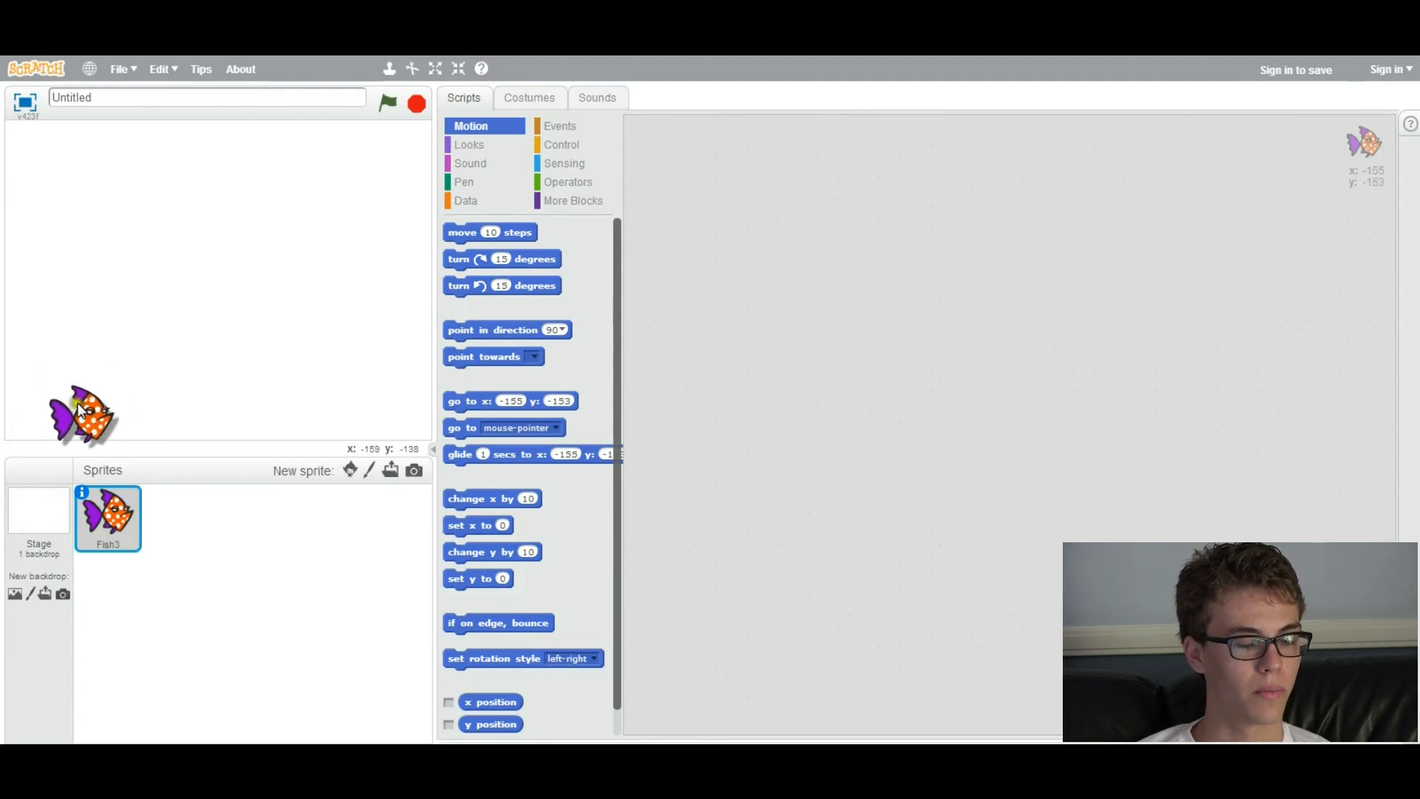
left_click_drag(81, 412, 56, 402)
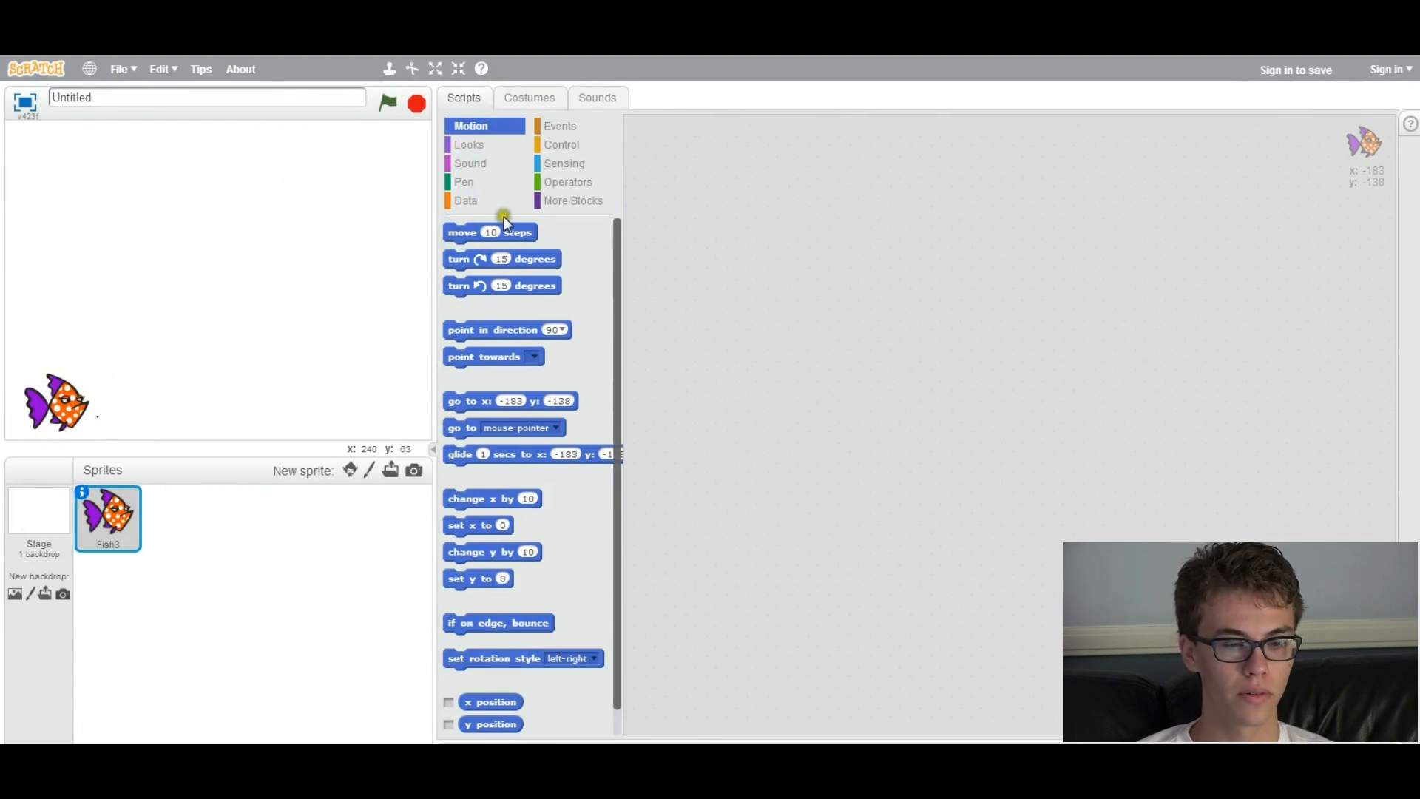
mouse_move(479, 402)
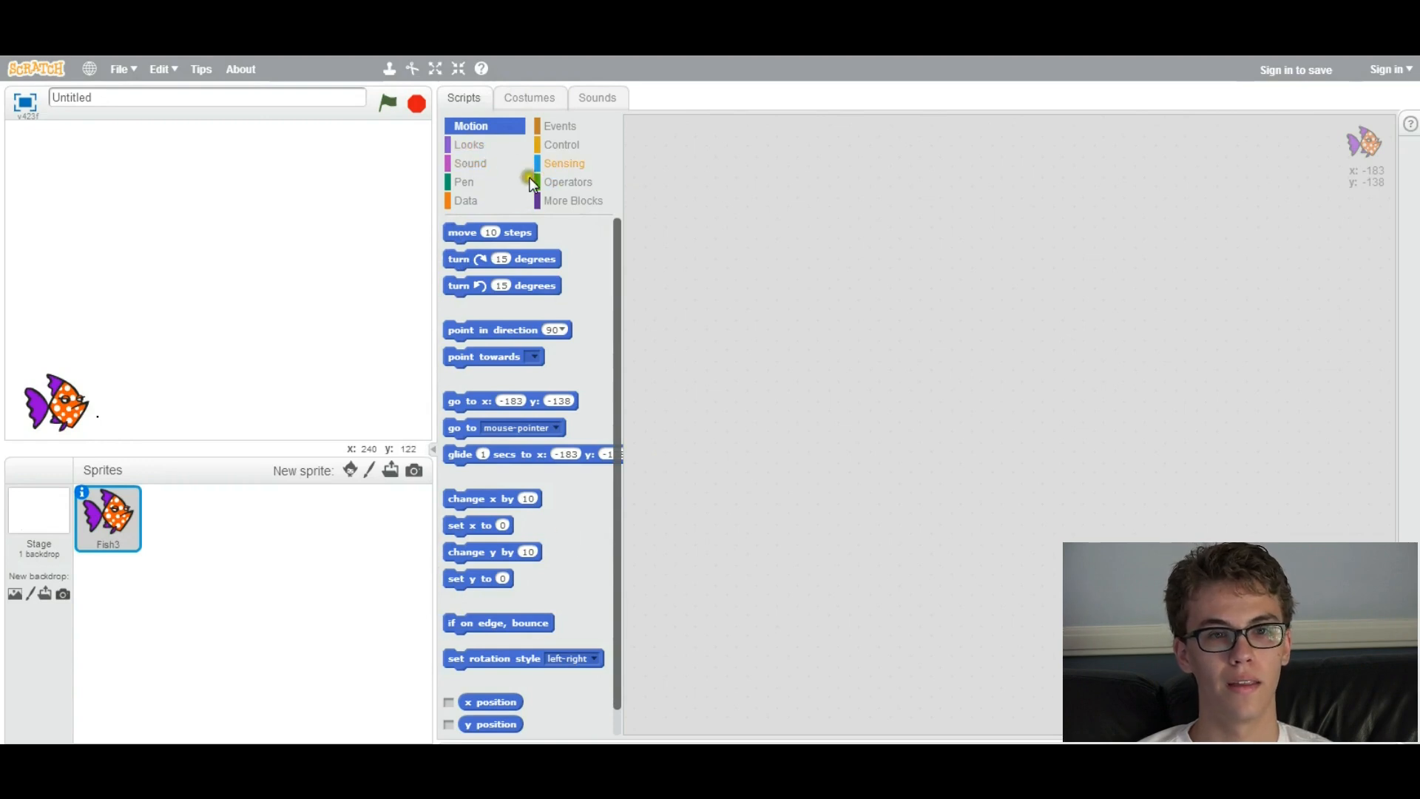
- Browse the Looks, Sound and Events block categories, returning to Motion
left_click(468, 145)
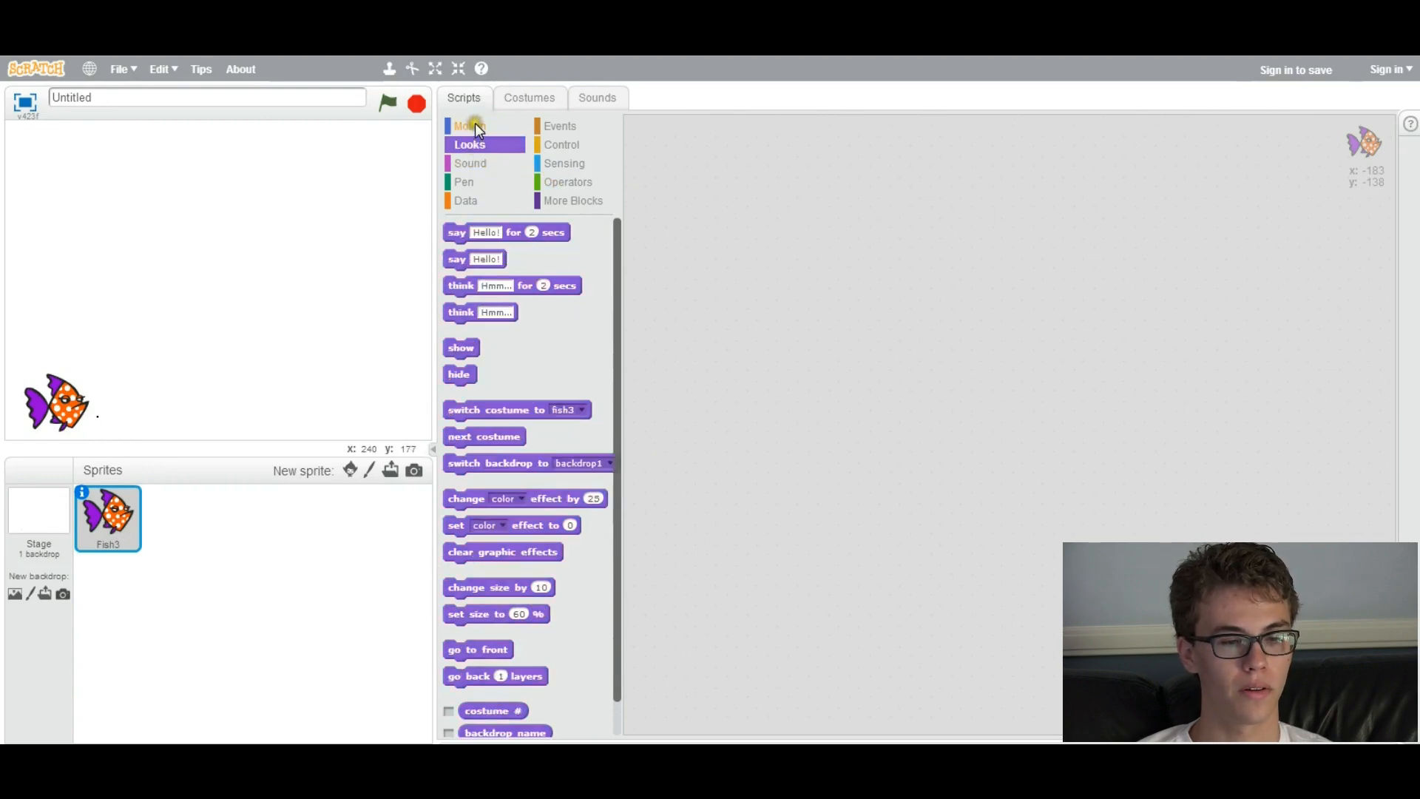
left_click(471, 126)
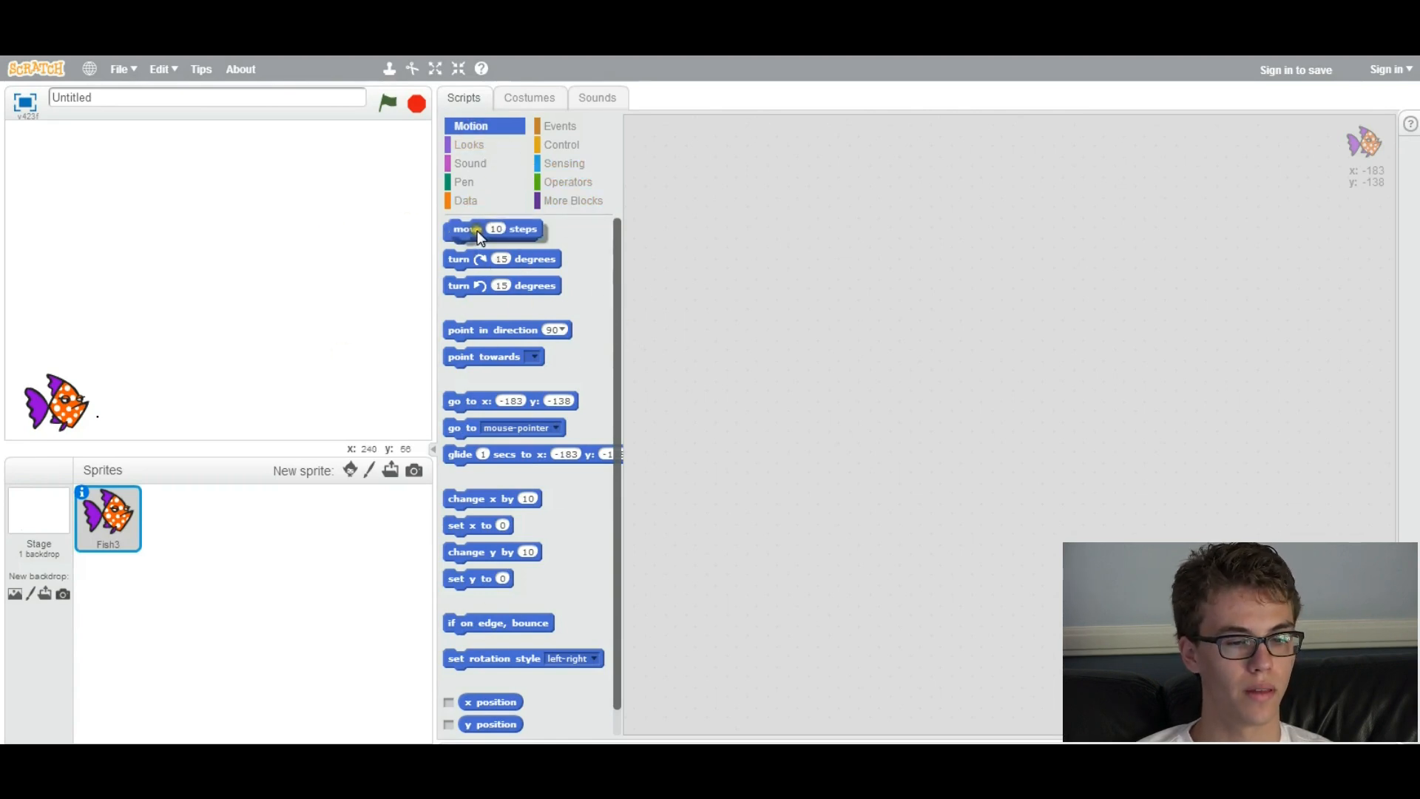
left_click(469, 144)
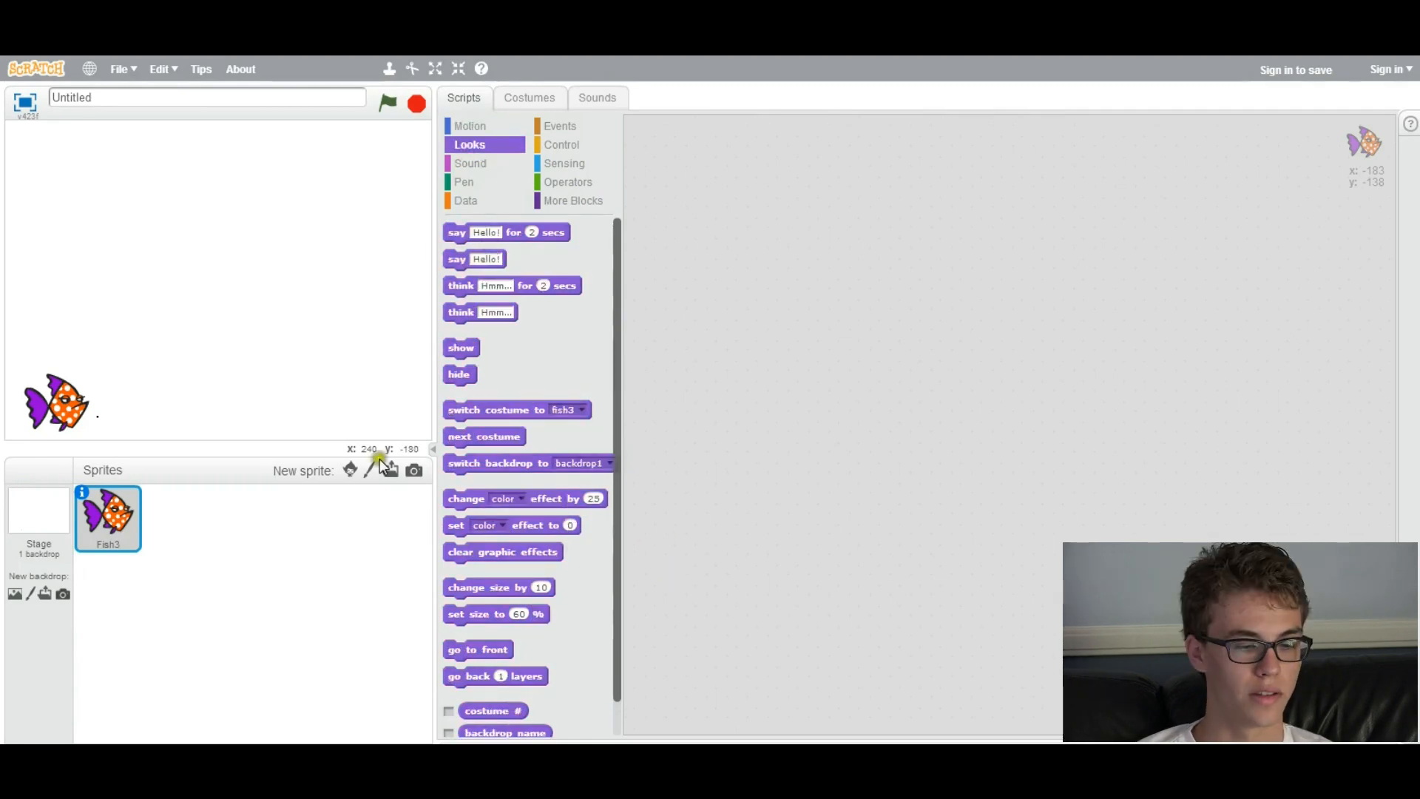
mouse_move(1223, 148)
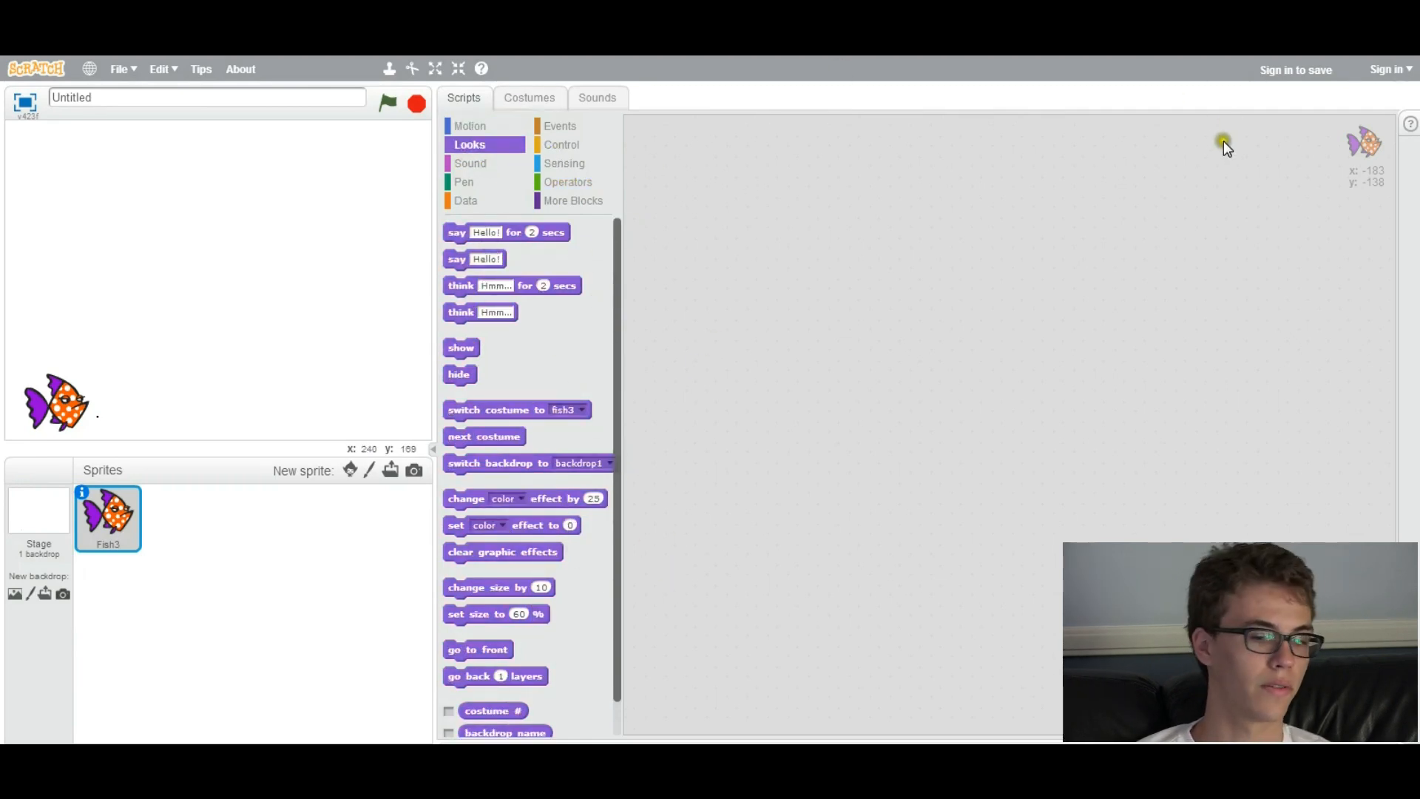
left_click(469, 163)
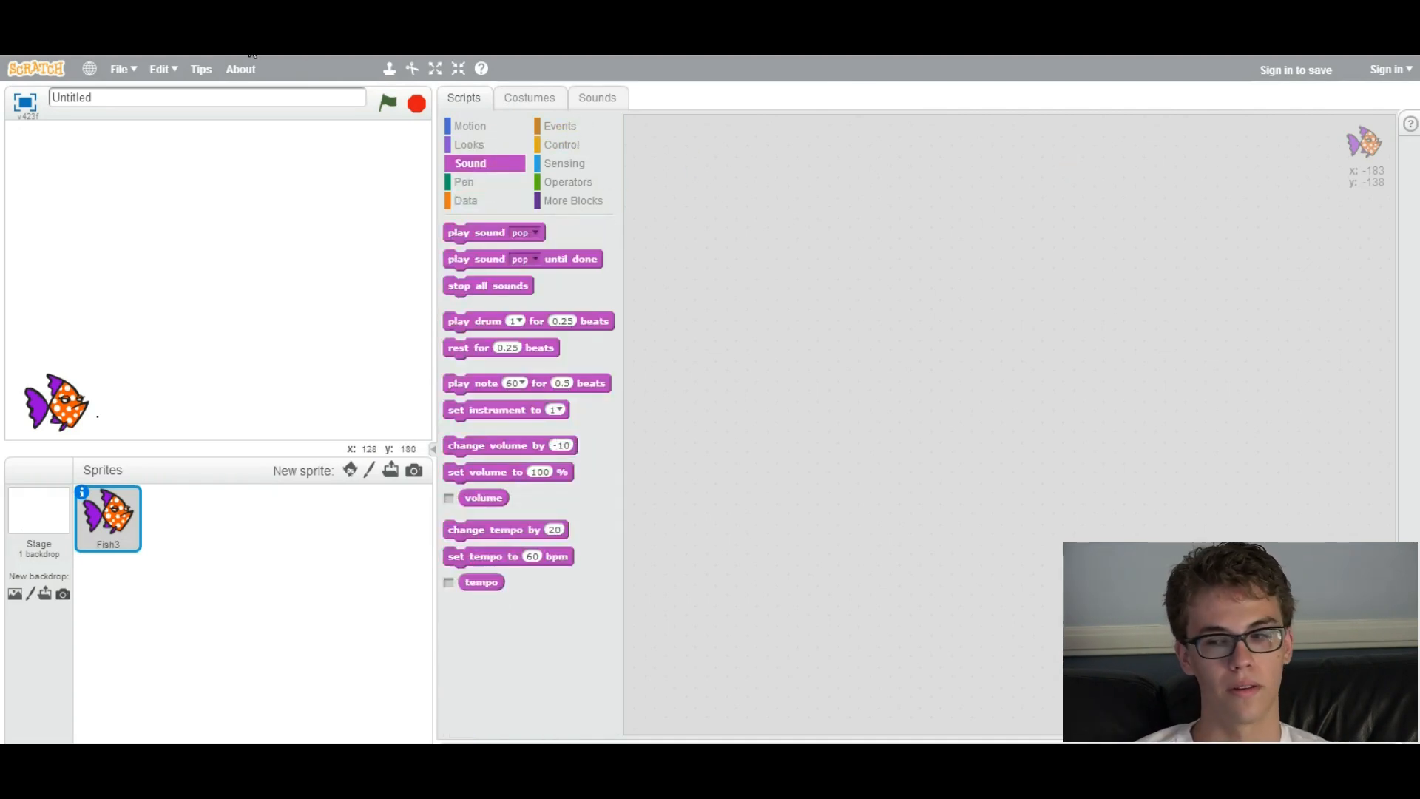
left_click(559, 125)
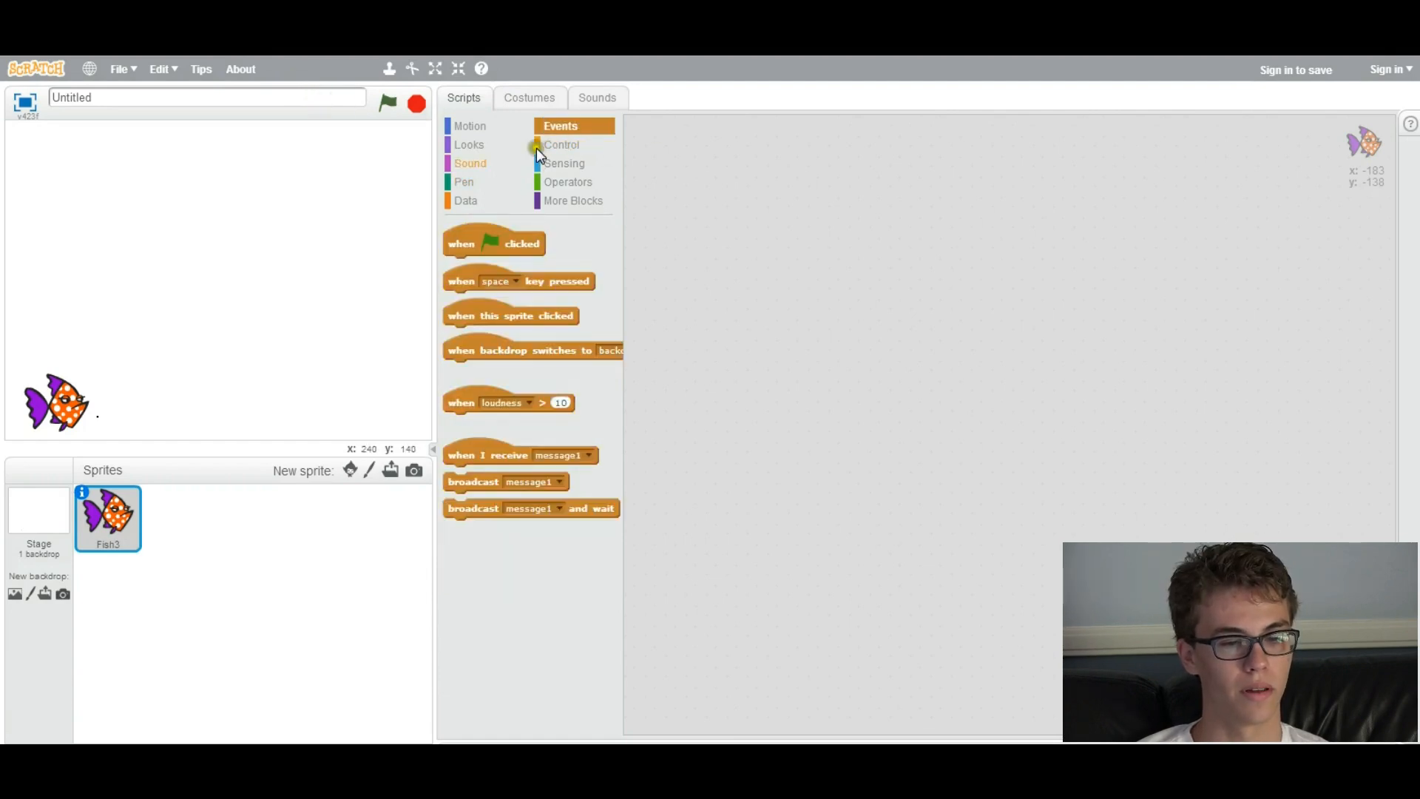
left_click(469, 125)
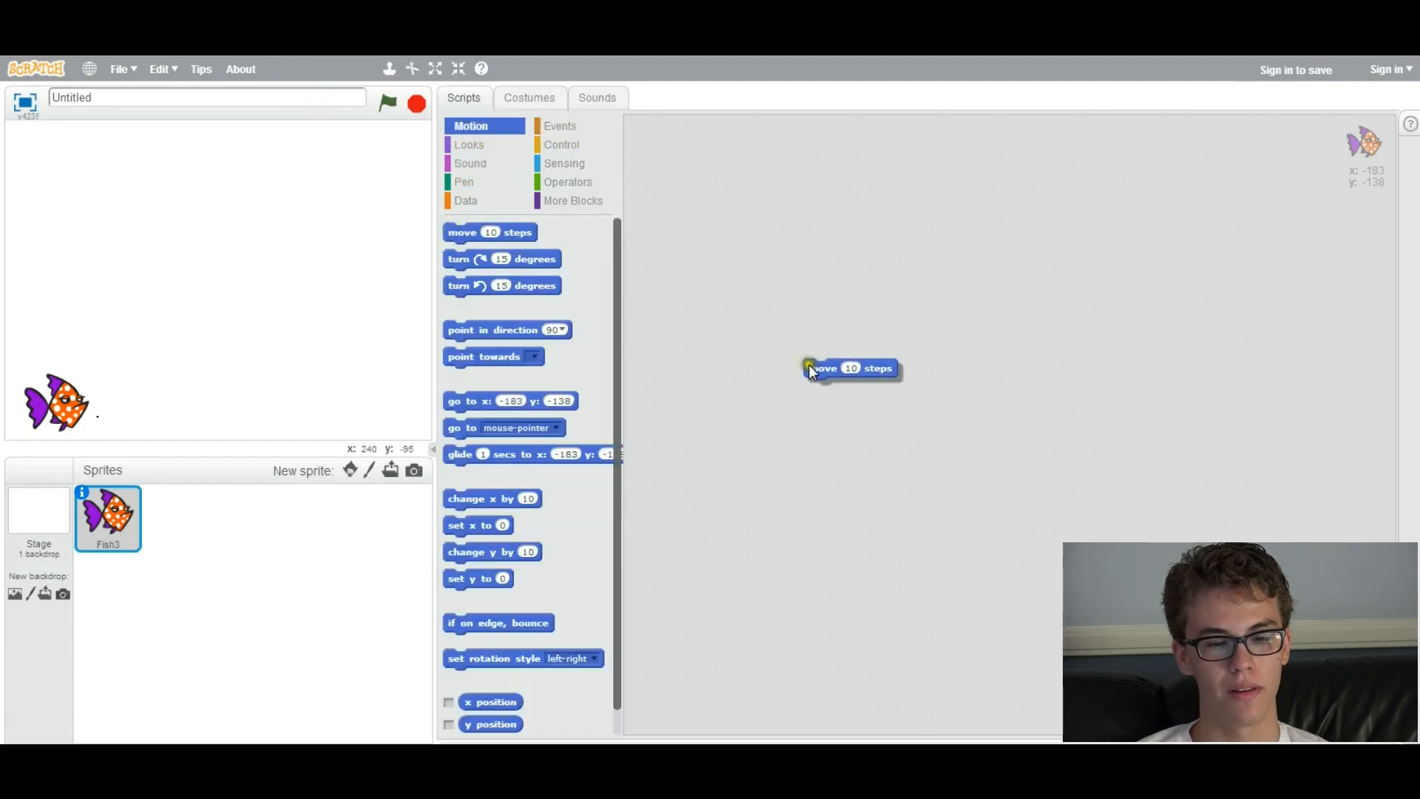
- Position the move 10 steps block and attach a turn 15 degrees block beneath it
left_click_drag(848, 368, 802, 297)
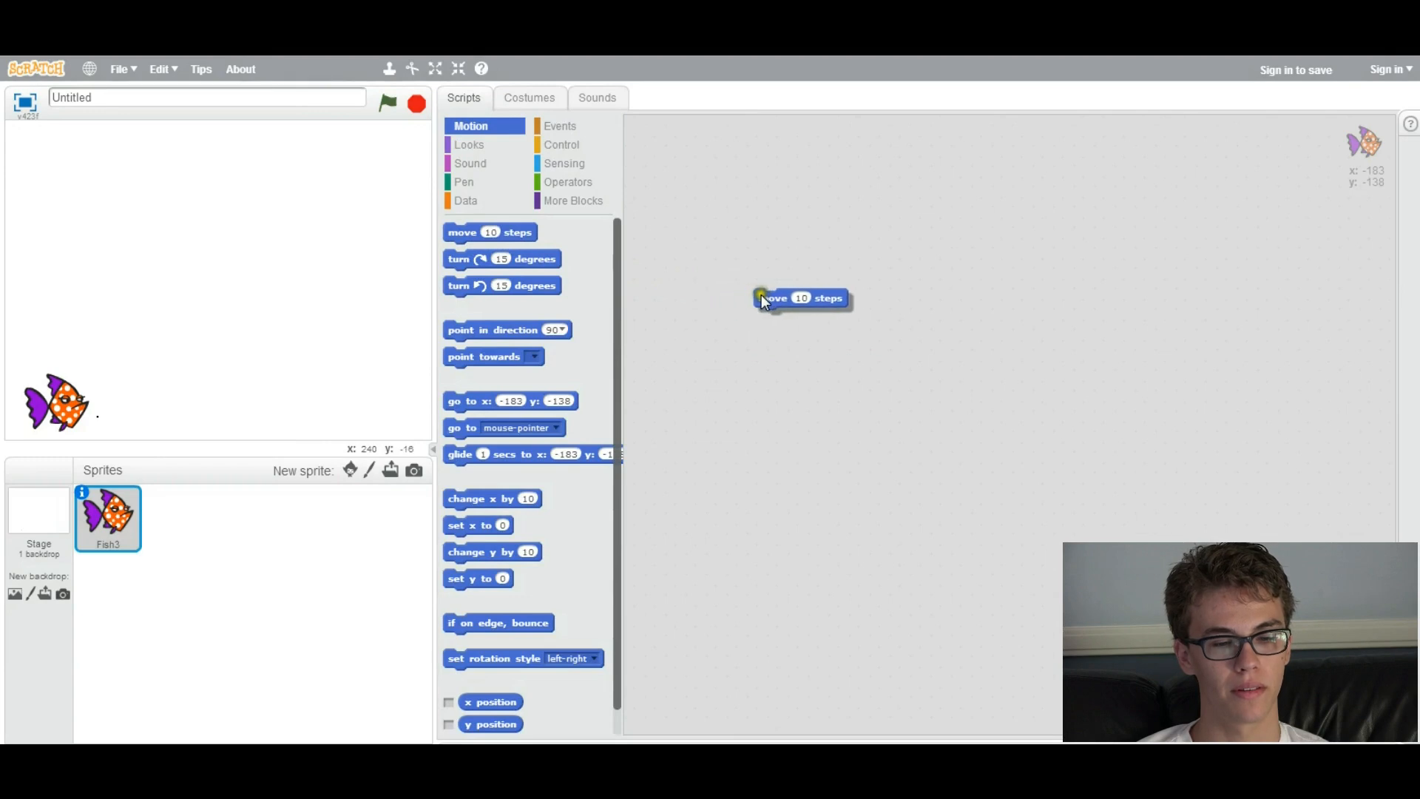
left_click_drag(765, 297, 769, 312)
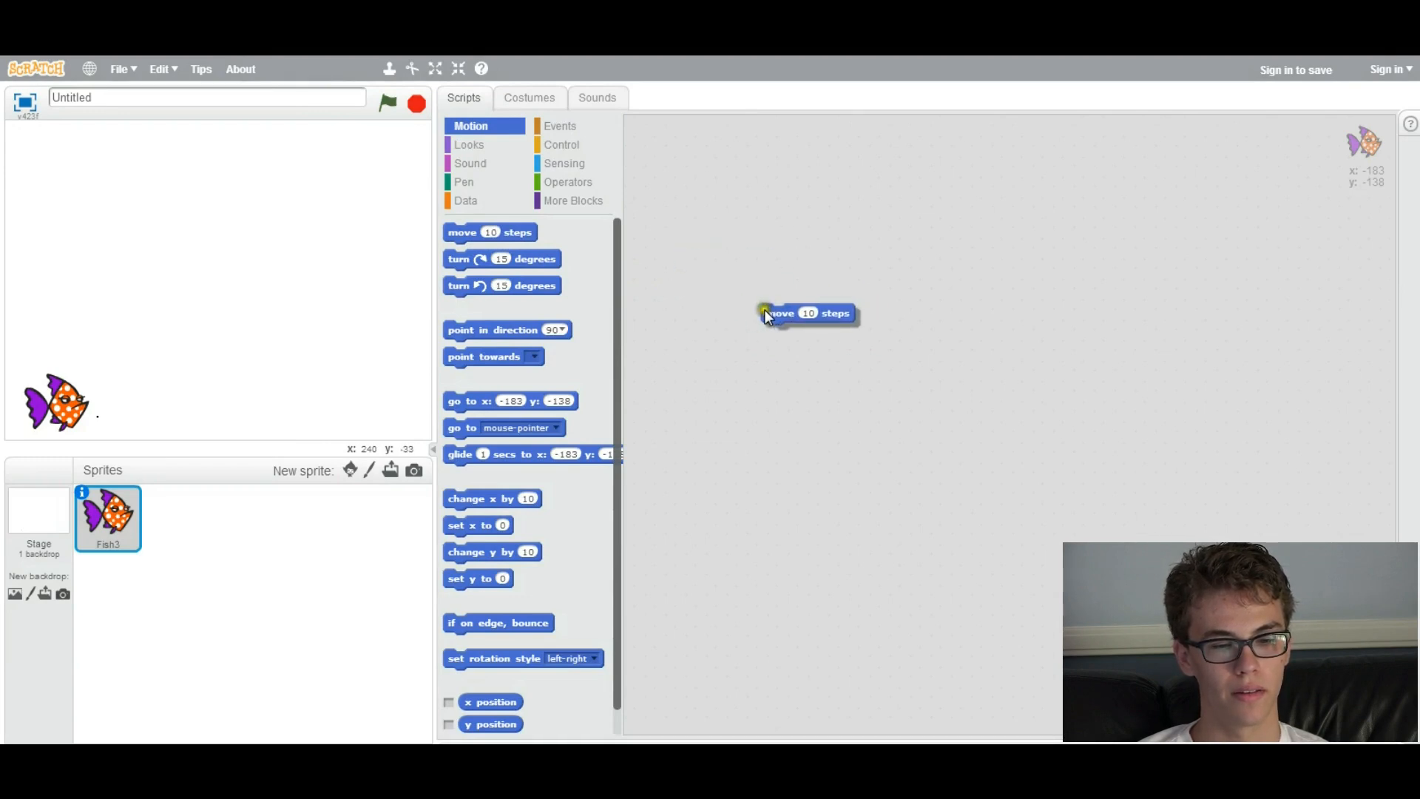
left_click_drag(806, 312, 773, 356)
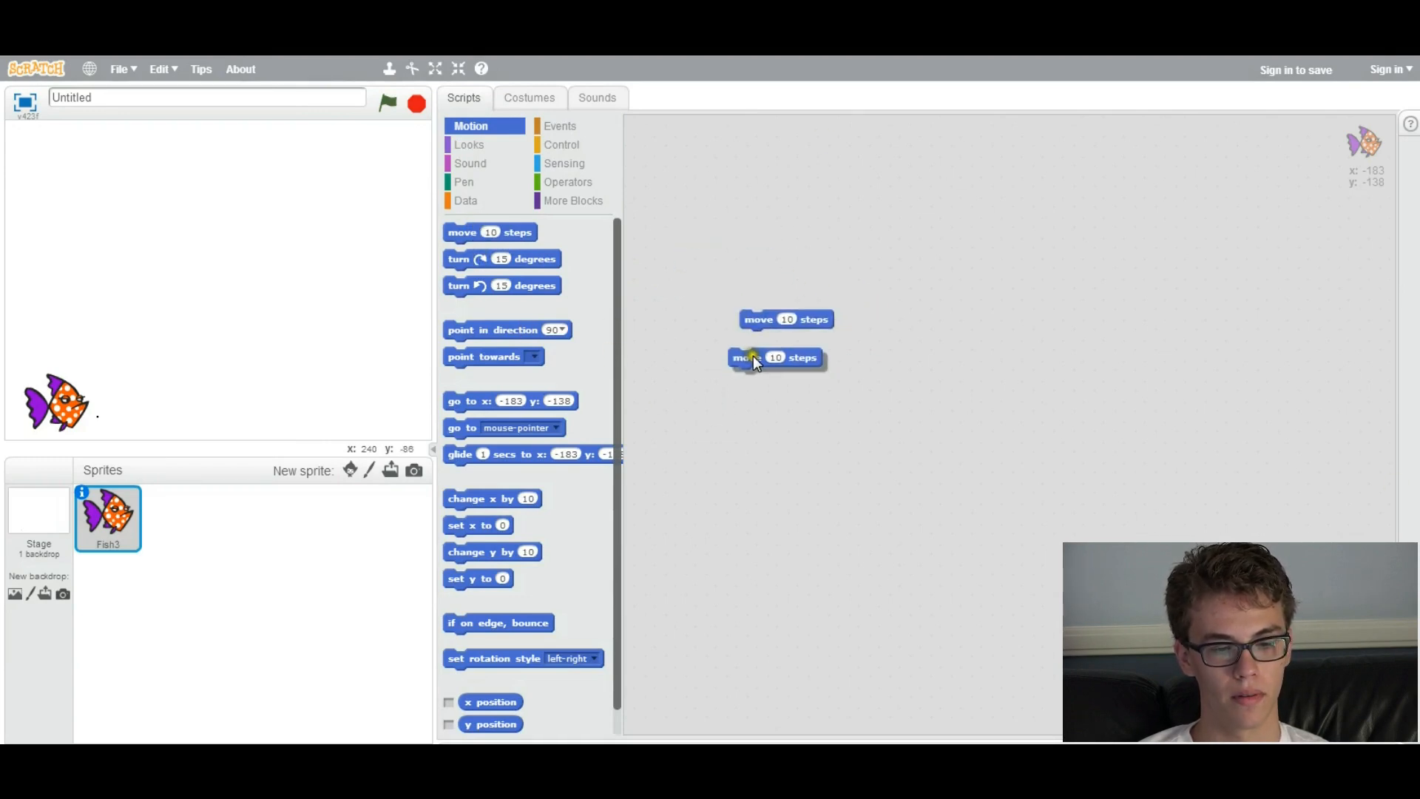
left_click_drag(774, 356, 785, 337)
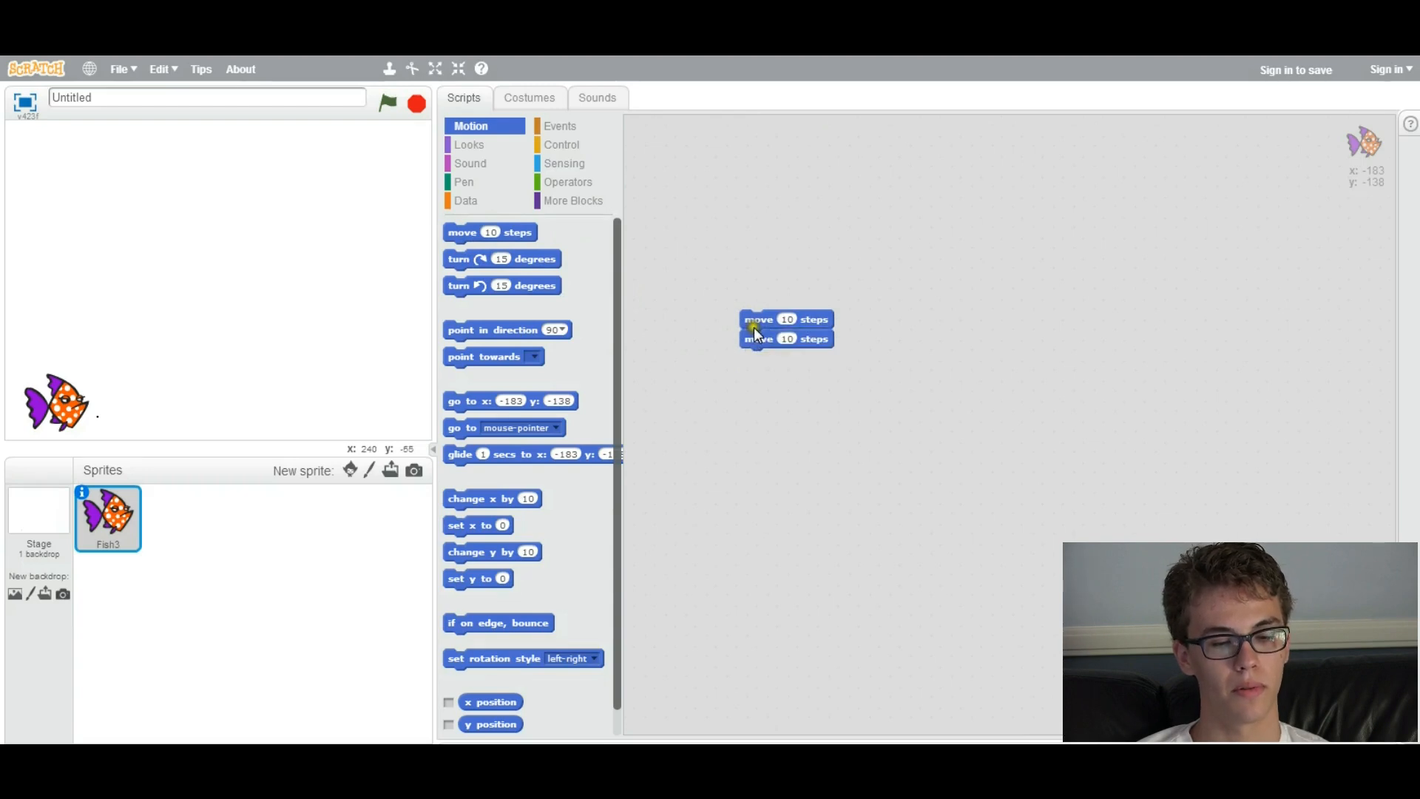
left_click_drag(786, 328, 774, 310)
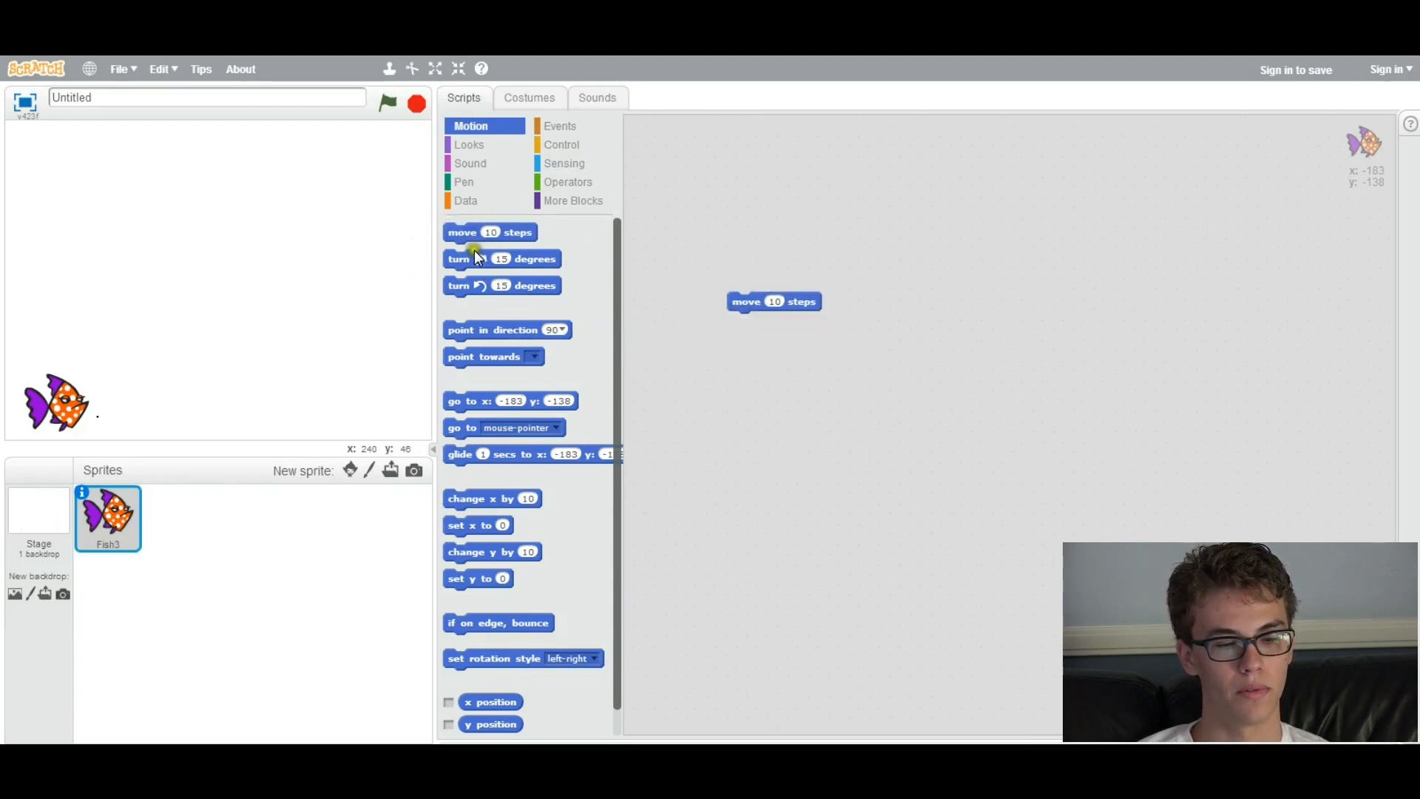
left_click_drag(502, 258, 784, 321)
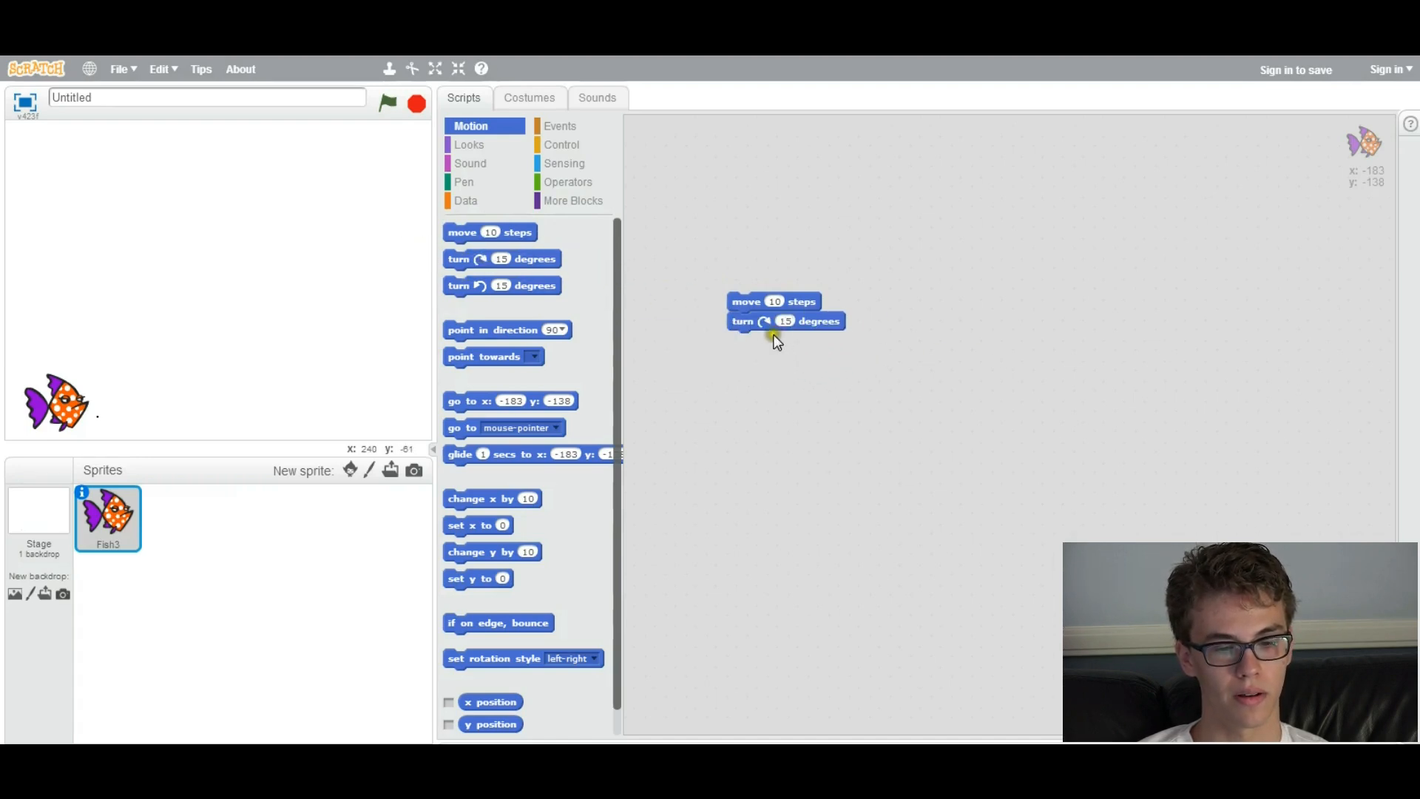
- Duplicate the move 10 steps block and stack it under the turn block
right_click(772, 302)
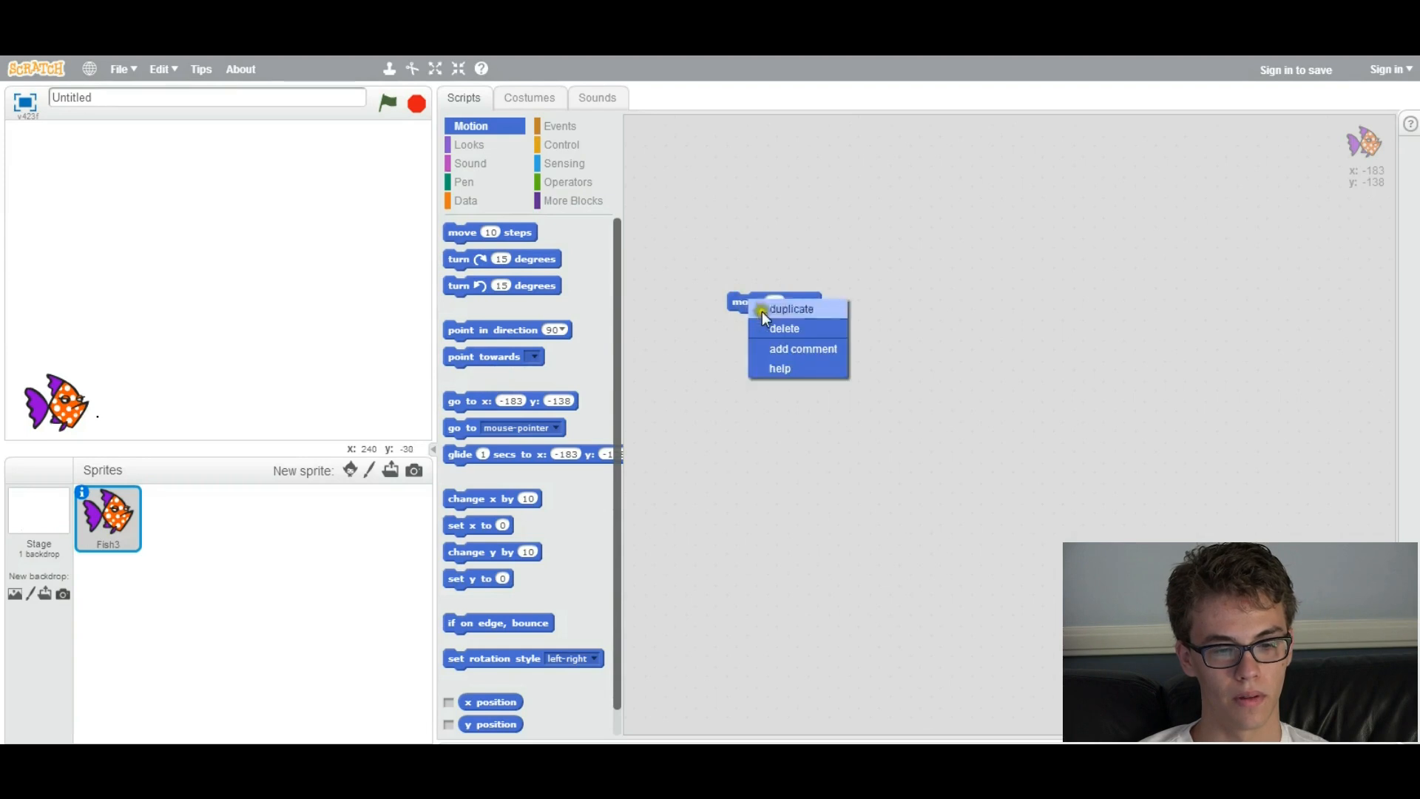
left_click(789, 308)
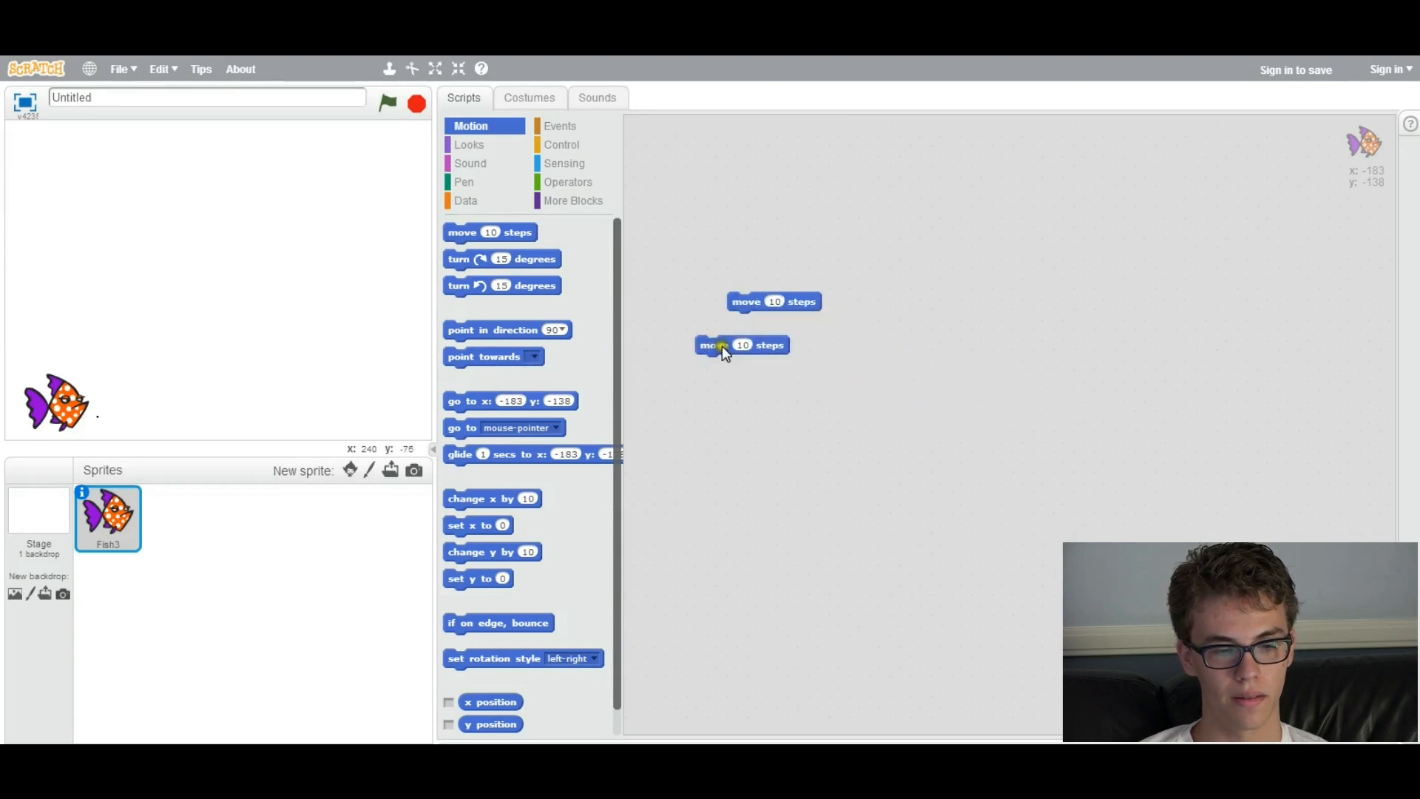
left_click_drag(741, 345, 774, 321)
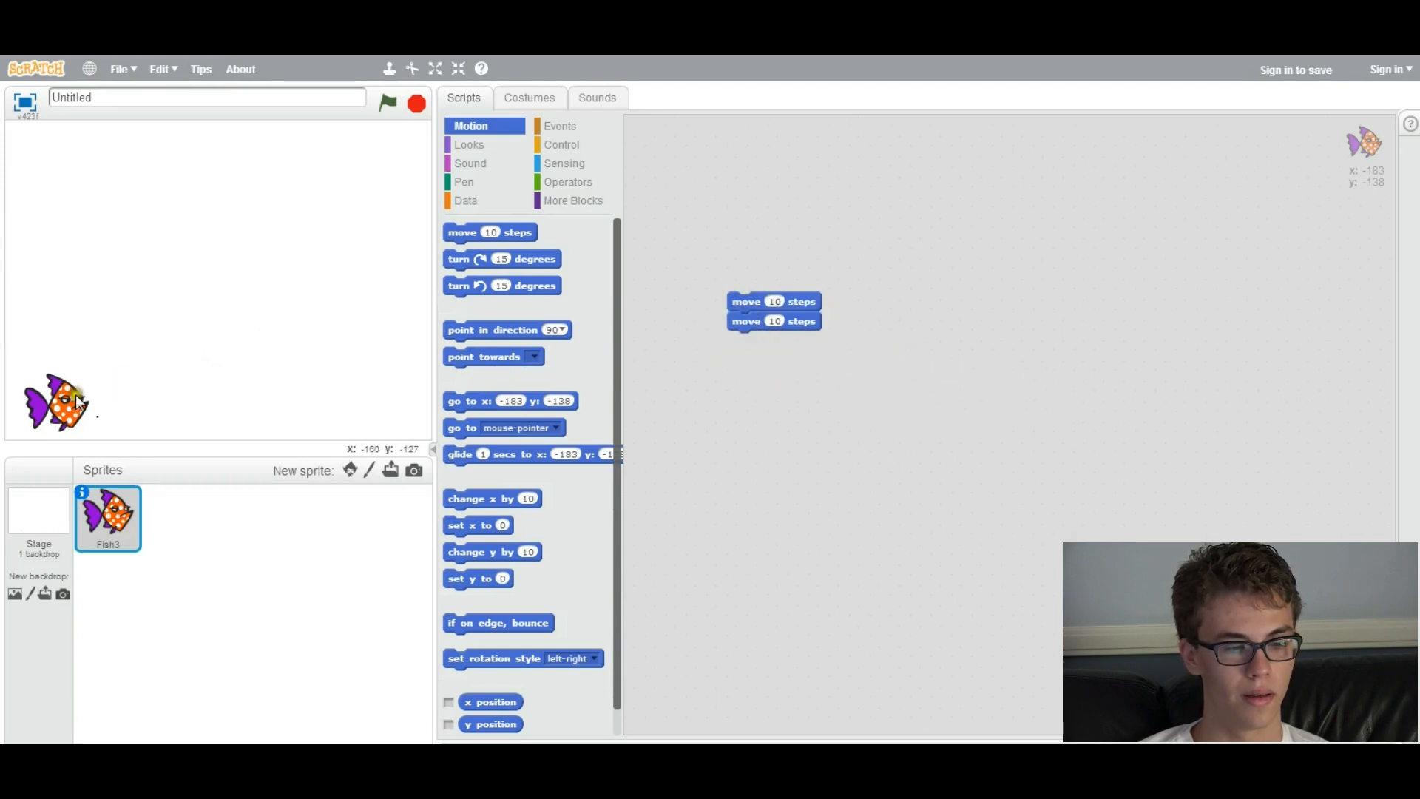
left_click(772, 300)
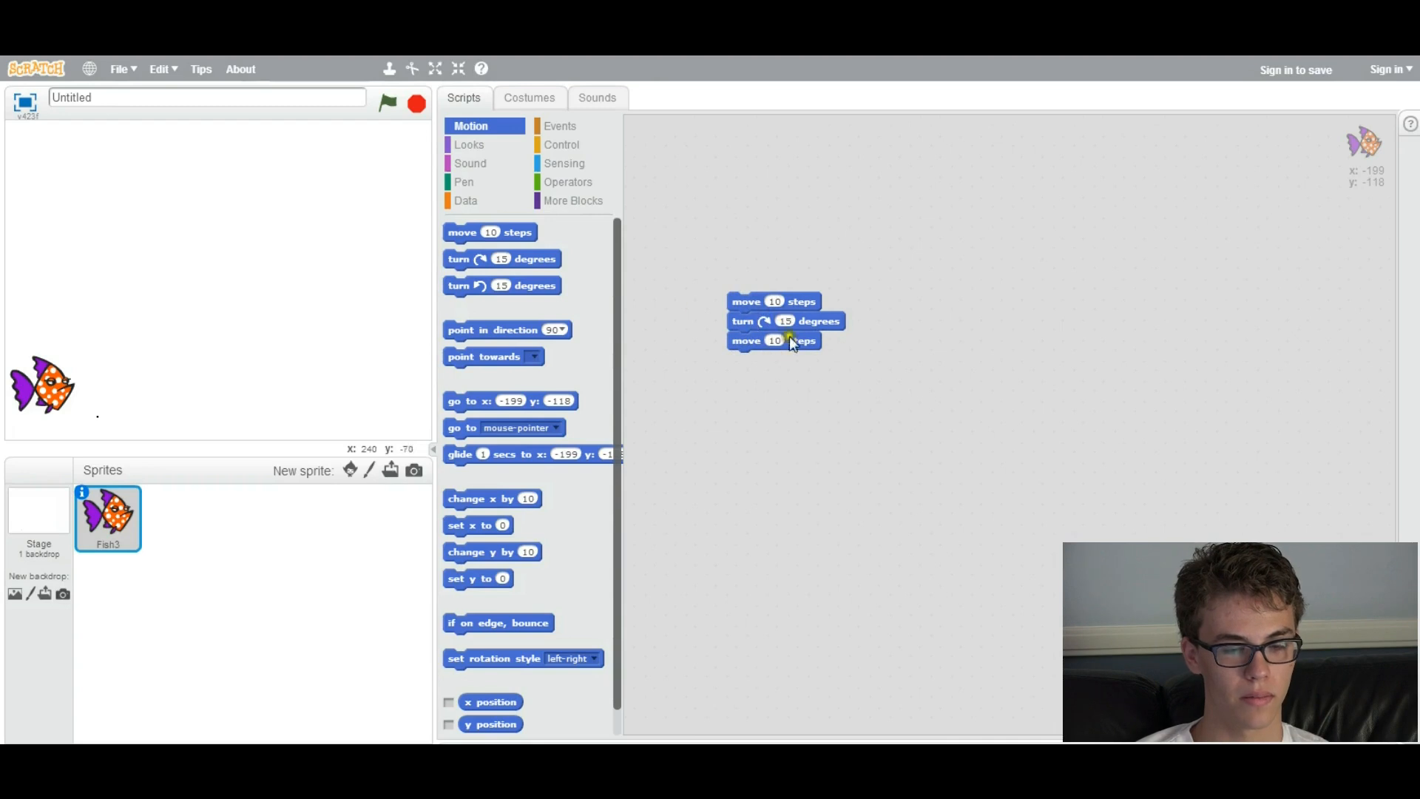
- Run the move-turn-move script on the fish, reposition it, then delete the script
left_click(745, 300)
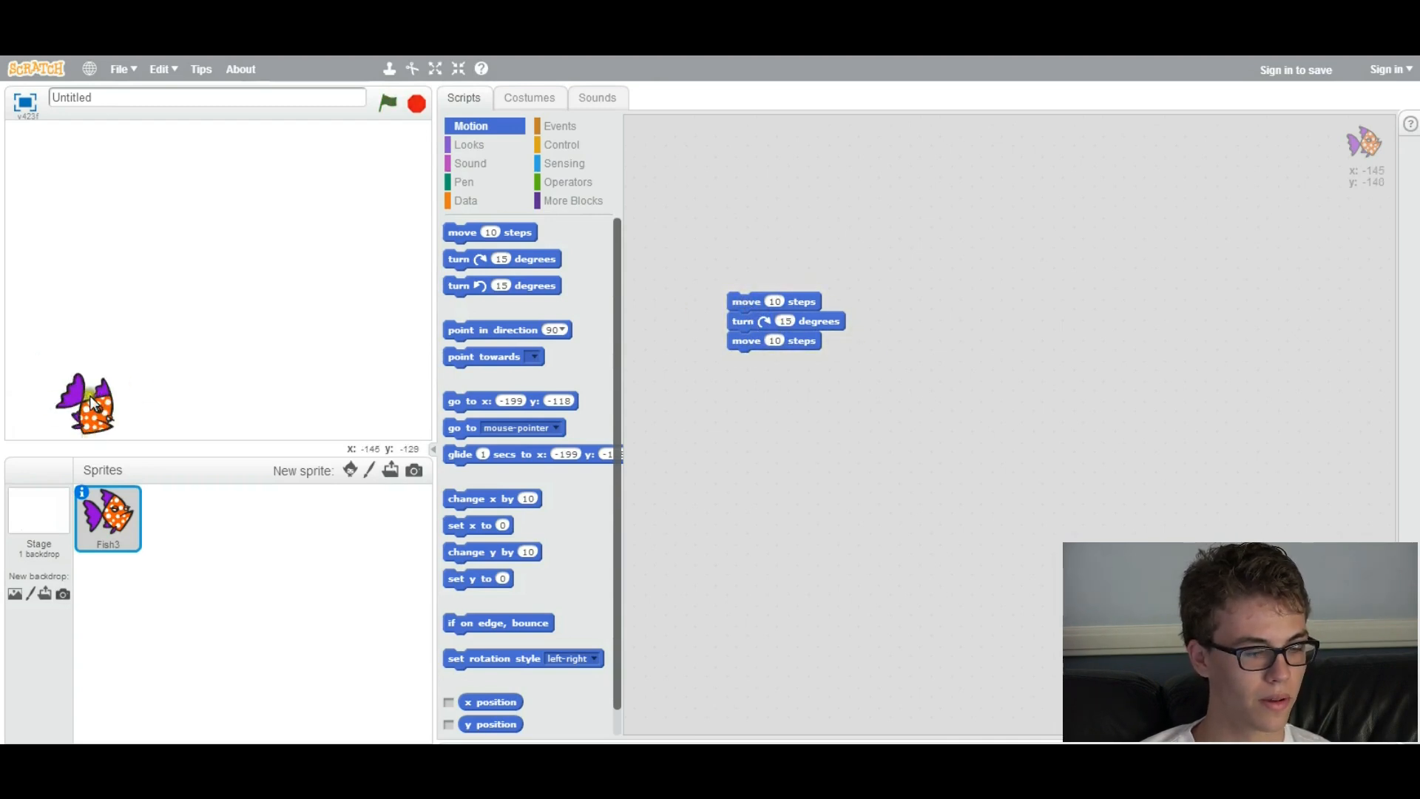
left_click_drag(87, 402, 77, 357)
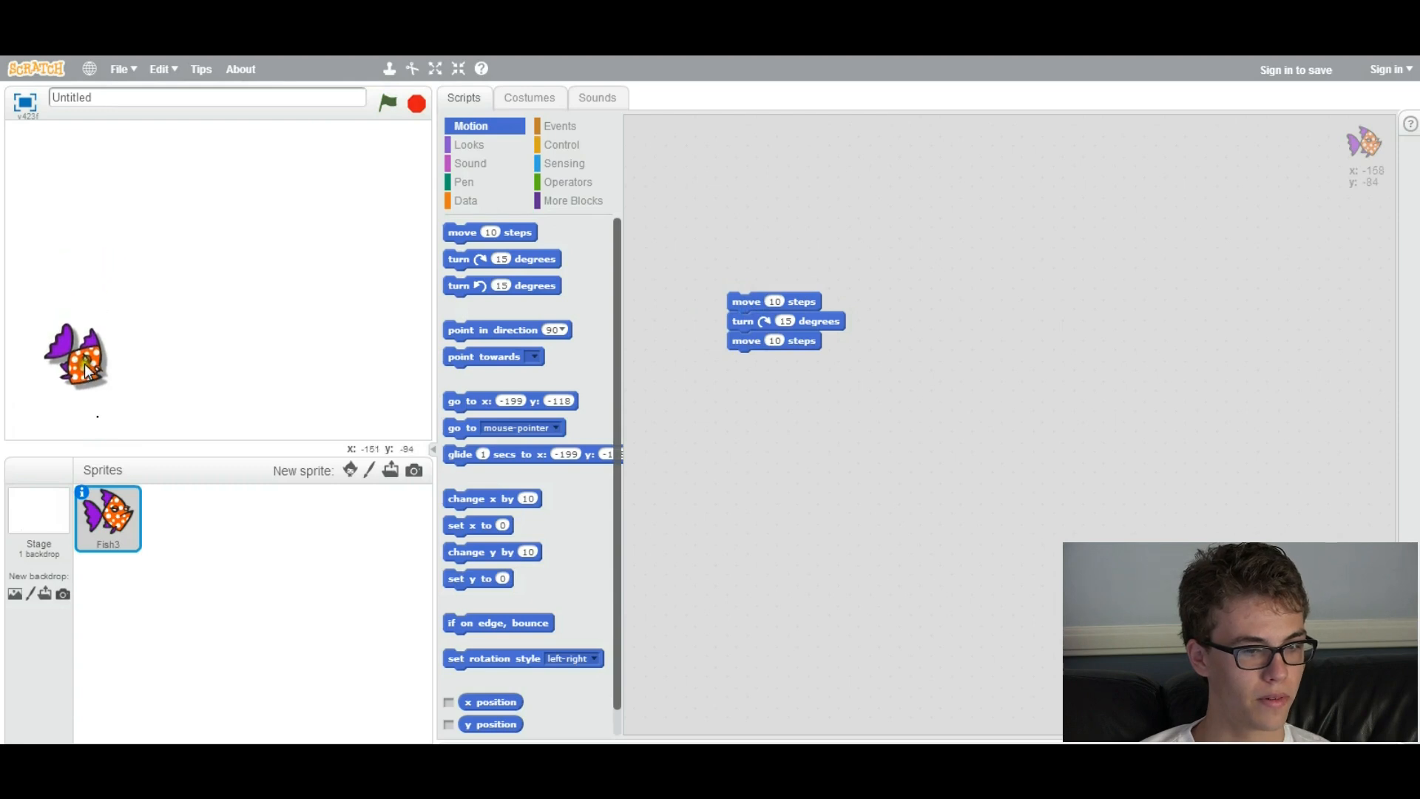
left_click_drag(77, 358, 42, 384)
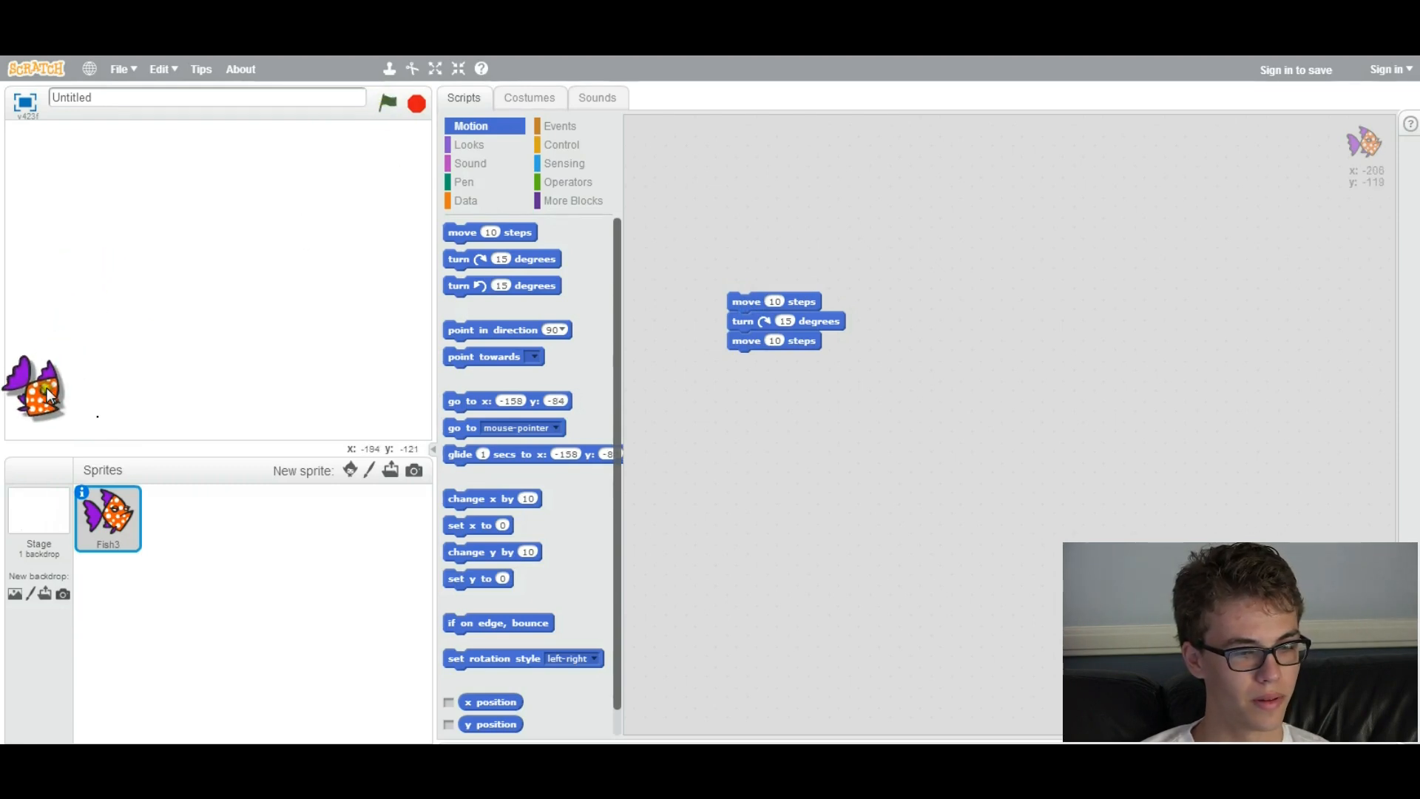
right_click(746, 301)
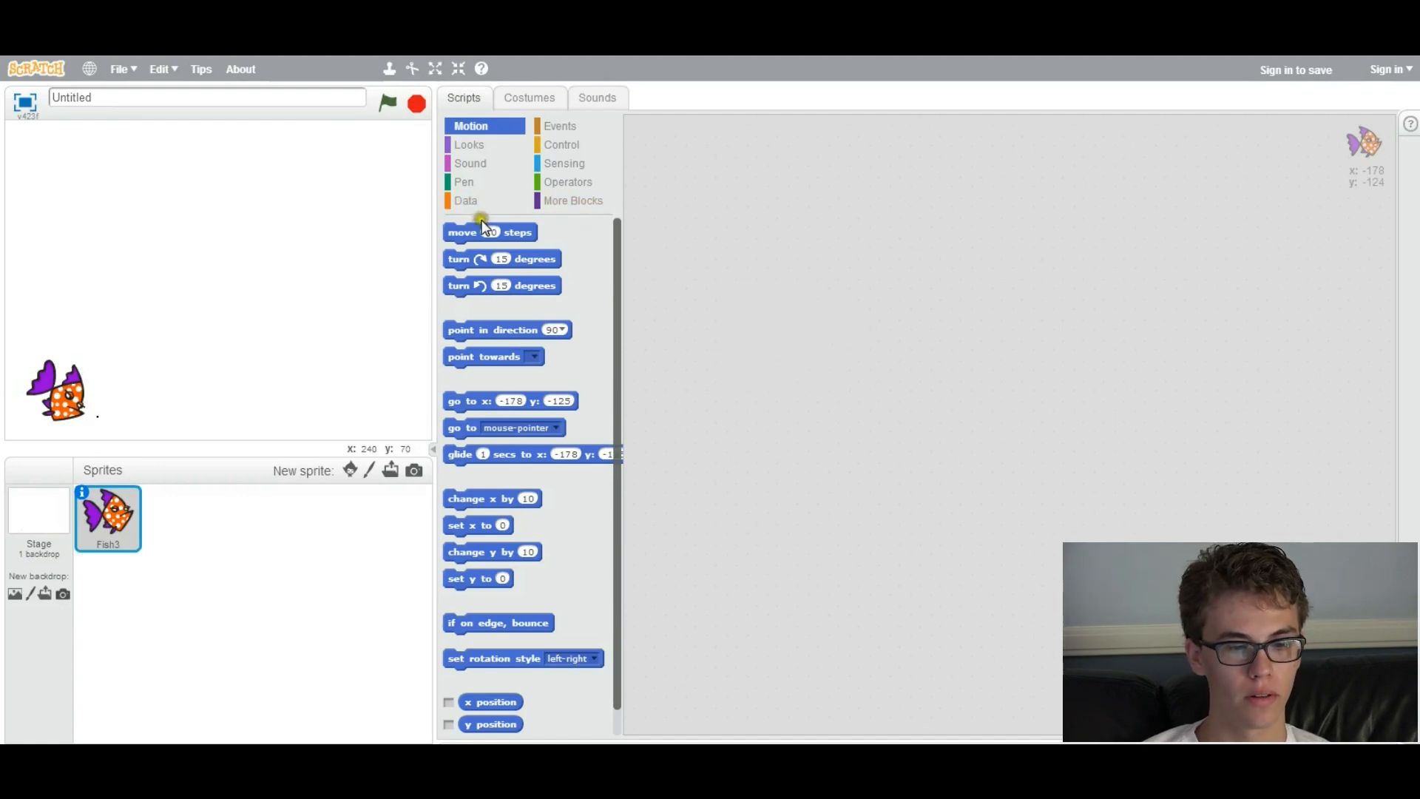
- Place a move block in the scripts area and set it to 100 steps
left_click_drag(489, 232, 774, 382)
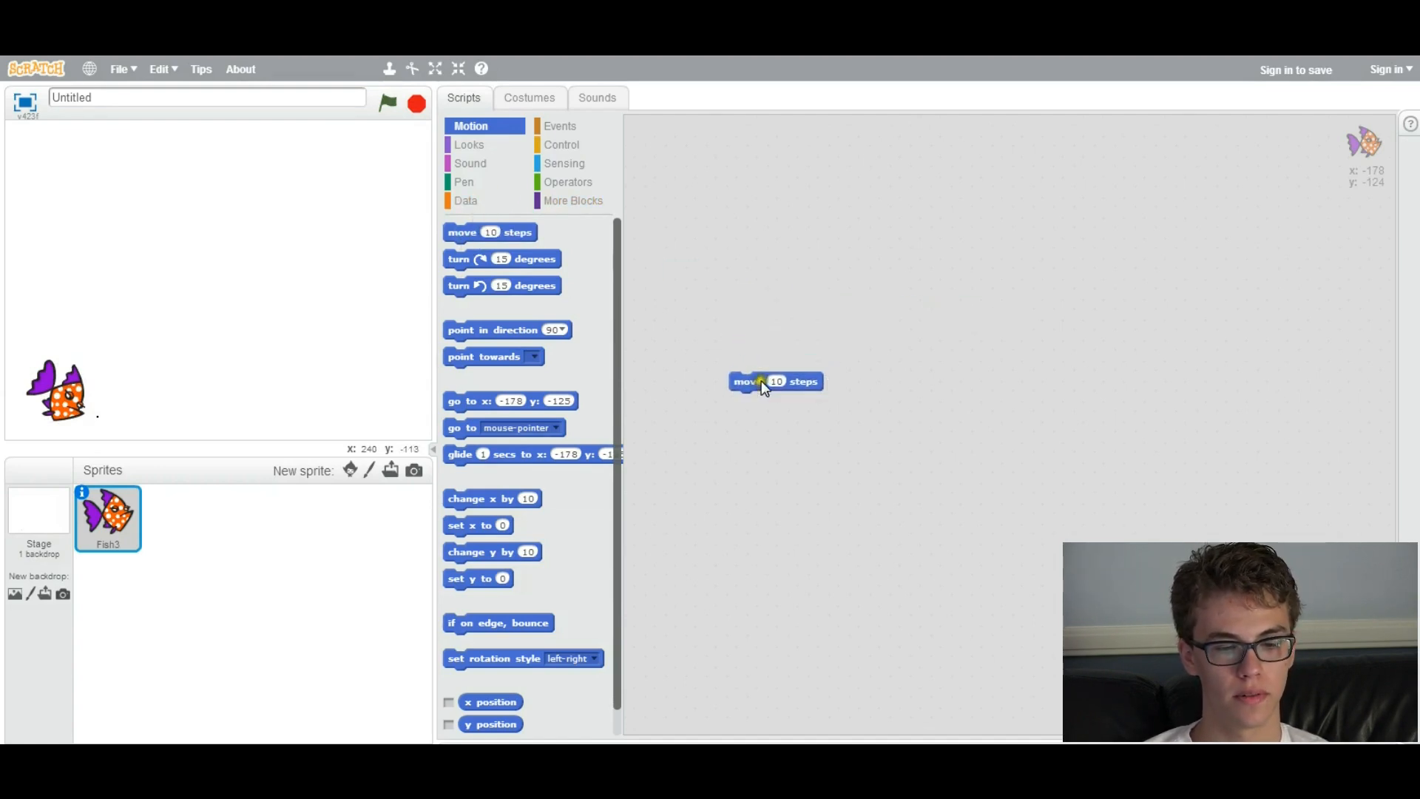
left_click_drag(773, 380, 760, 380)
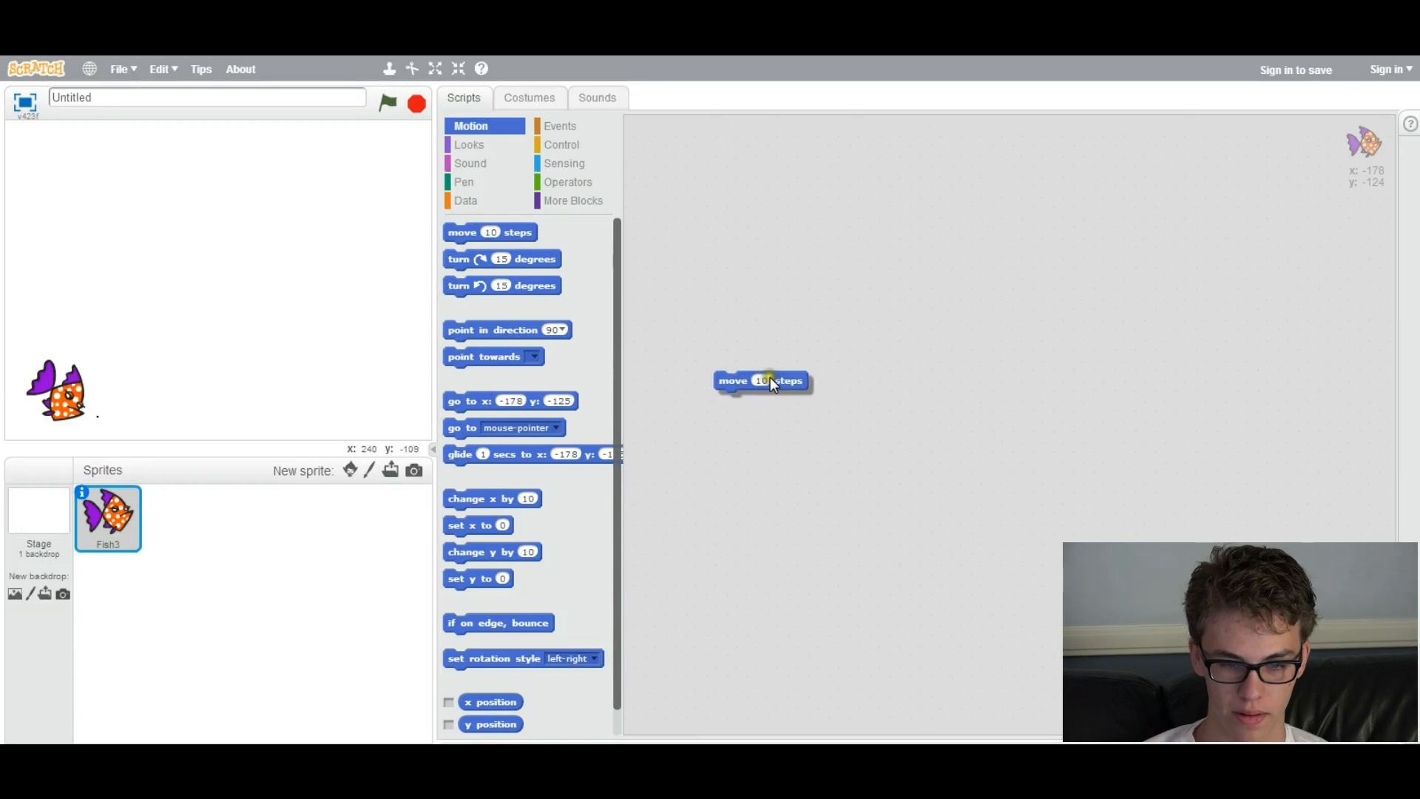
left_click_drag(763, 380, 744, 380)
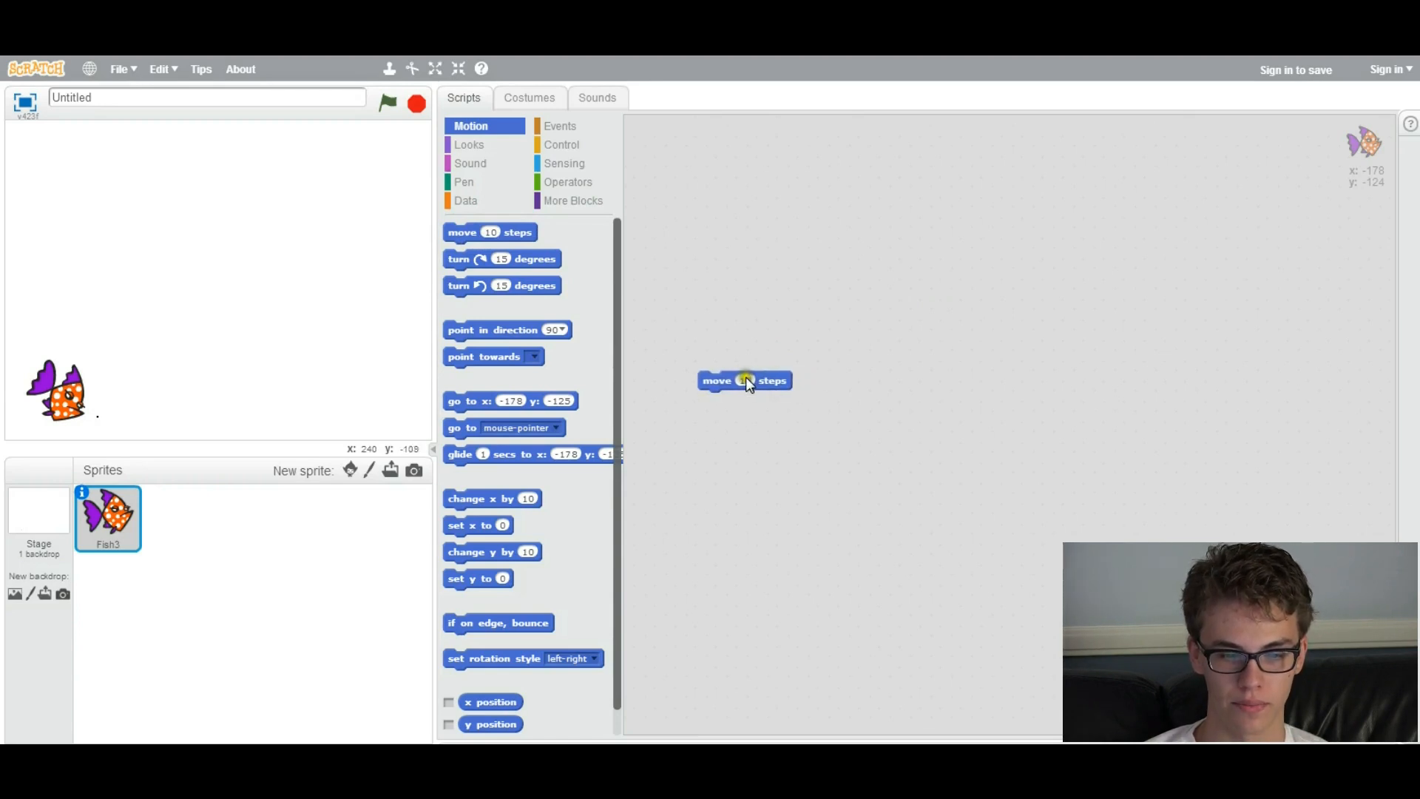
left_click(744, 380)
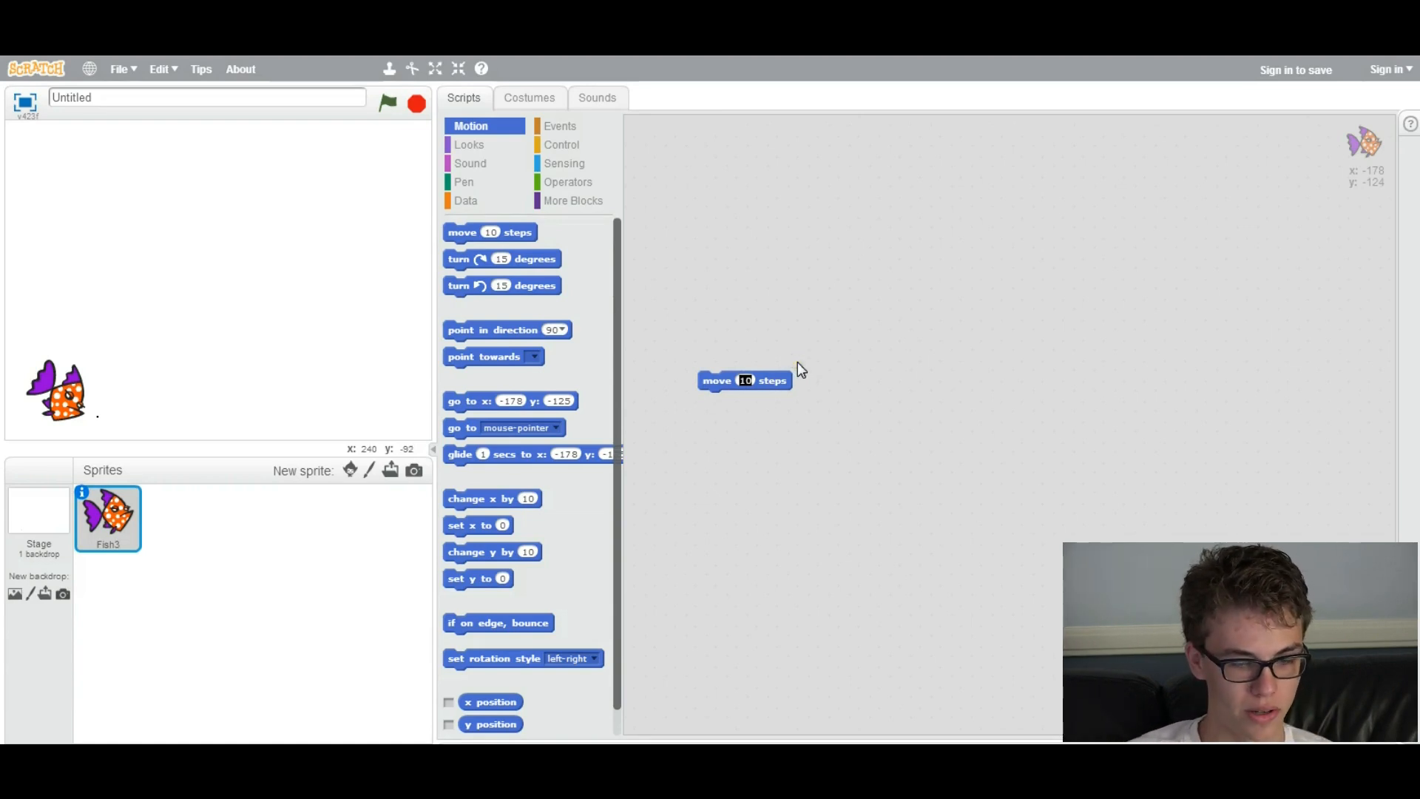
type("100")
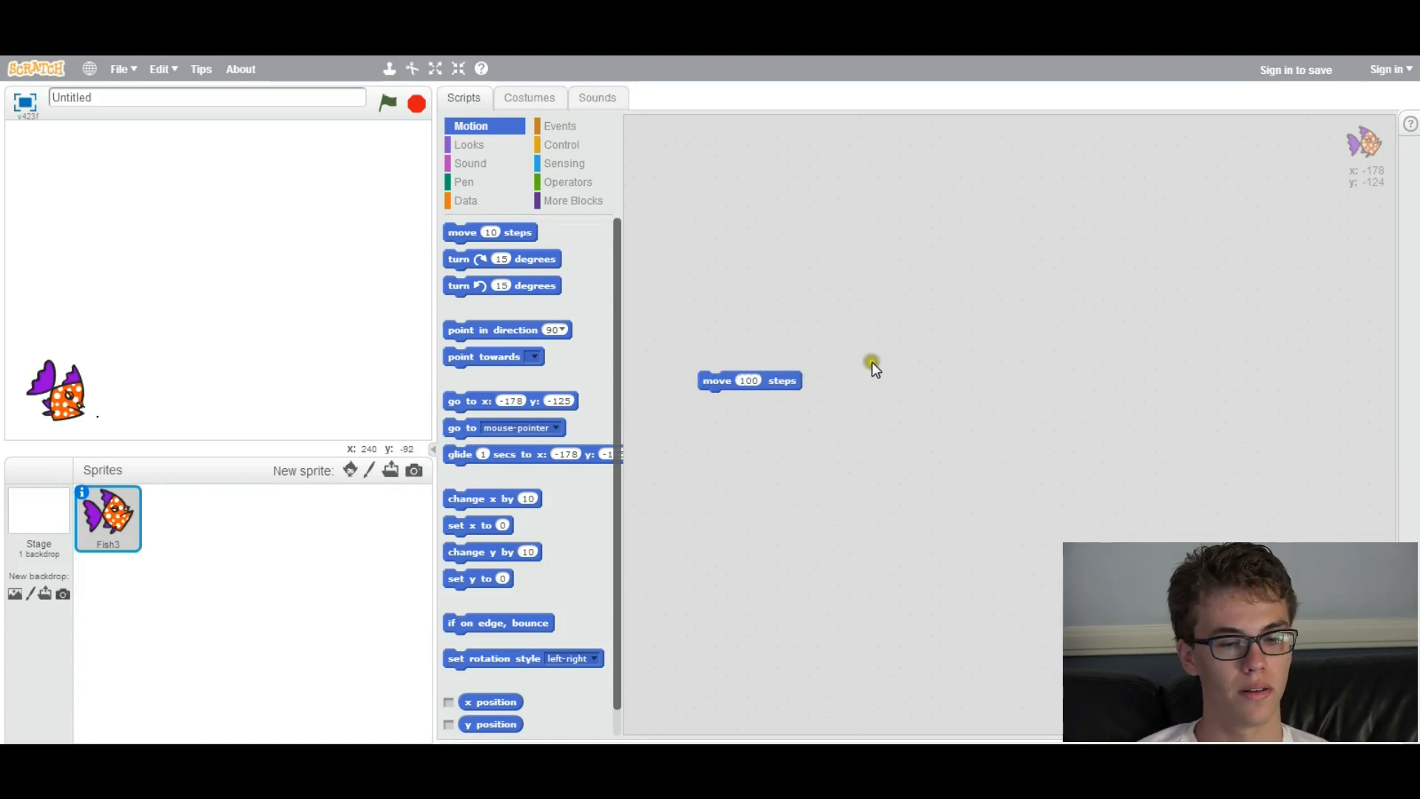
left_click_drag(748, 380, 716, 361)
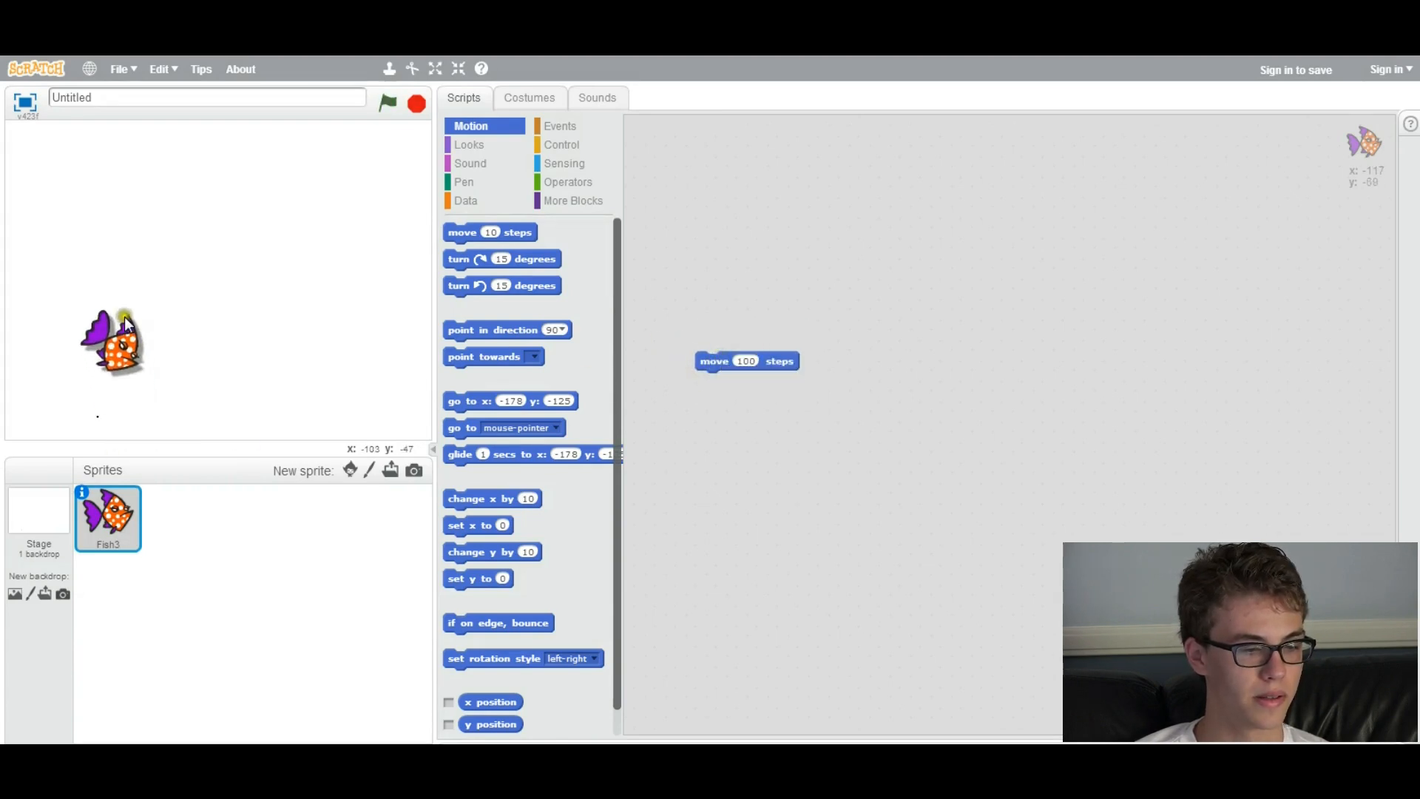
left_click(568, 182)
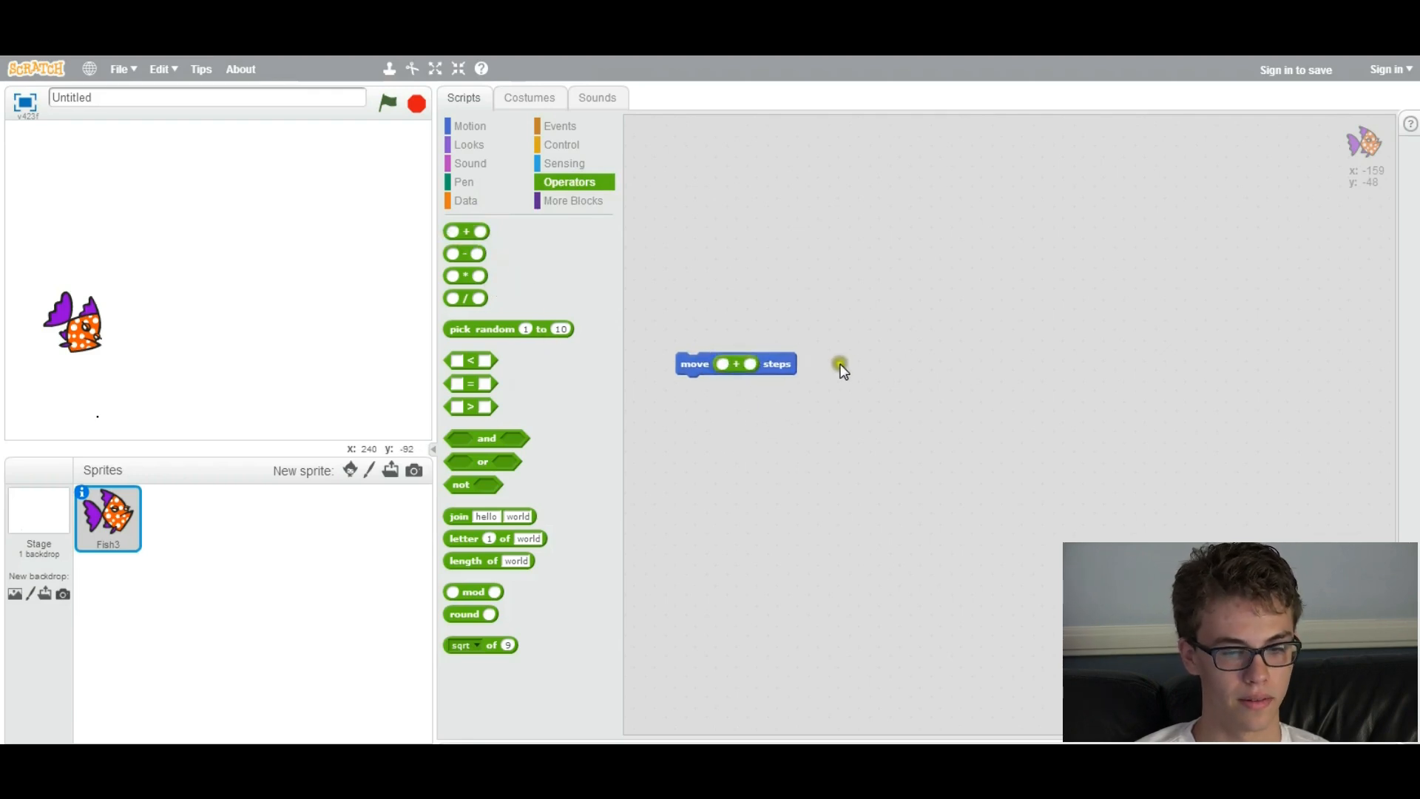
- Fill the + operator with 10 and 10, then pull it out and delete it
type("10")
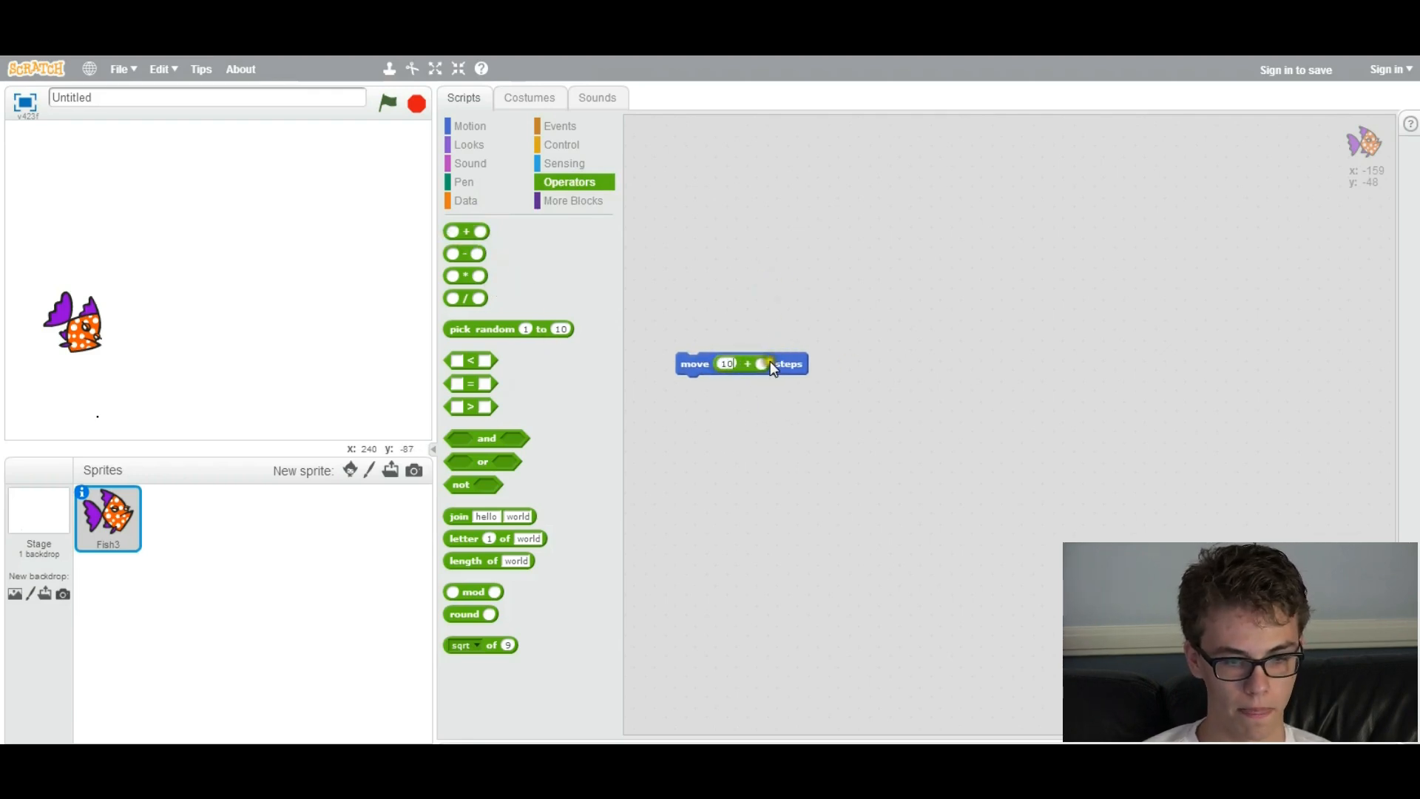
type("10")
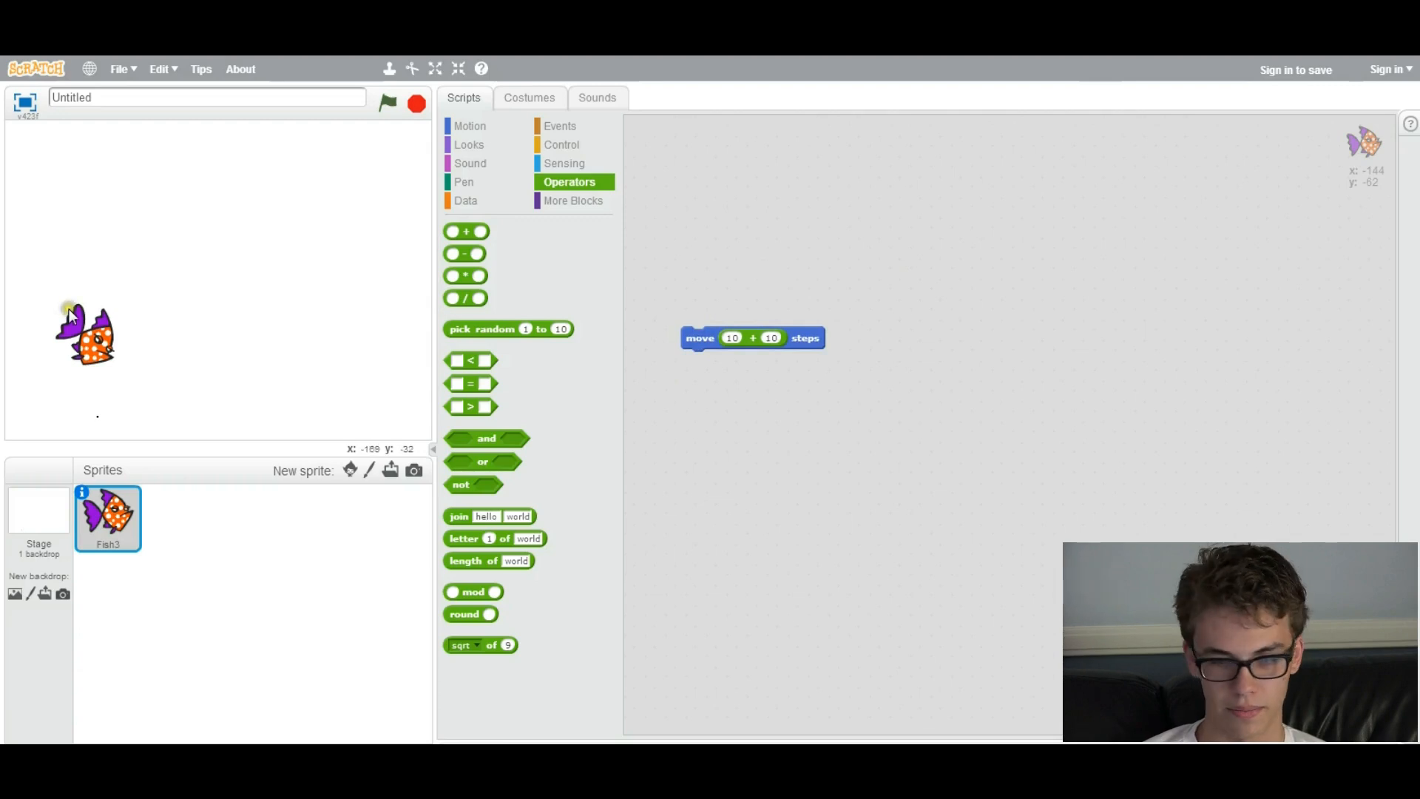
left_click_drag(751, 337, 759, 384)
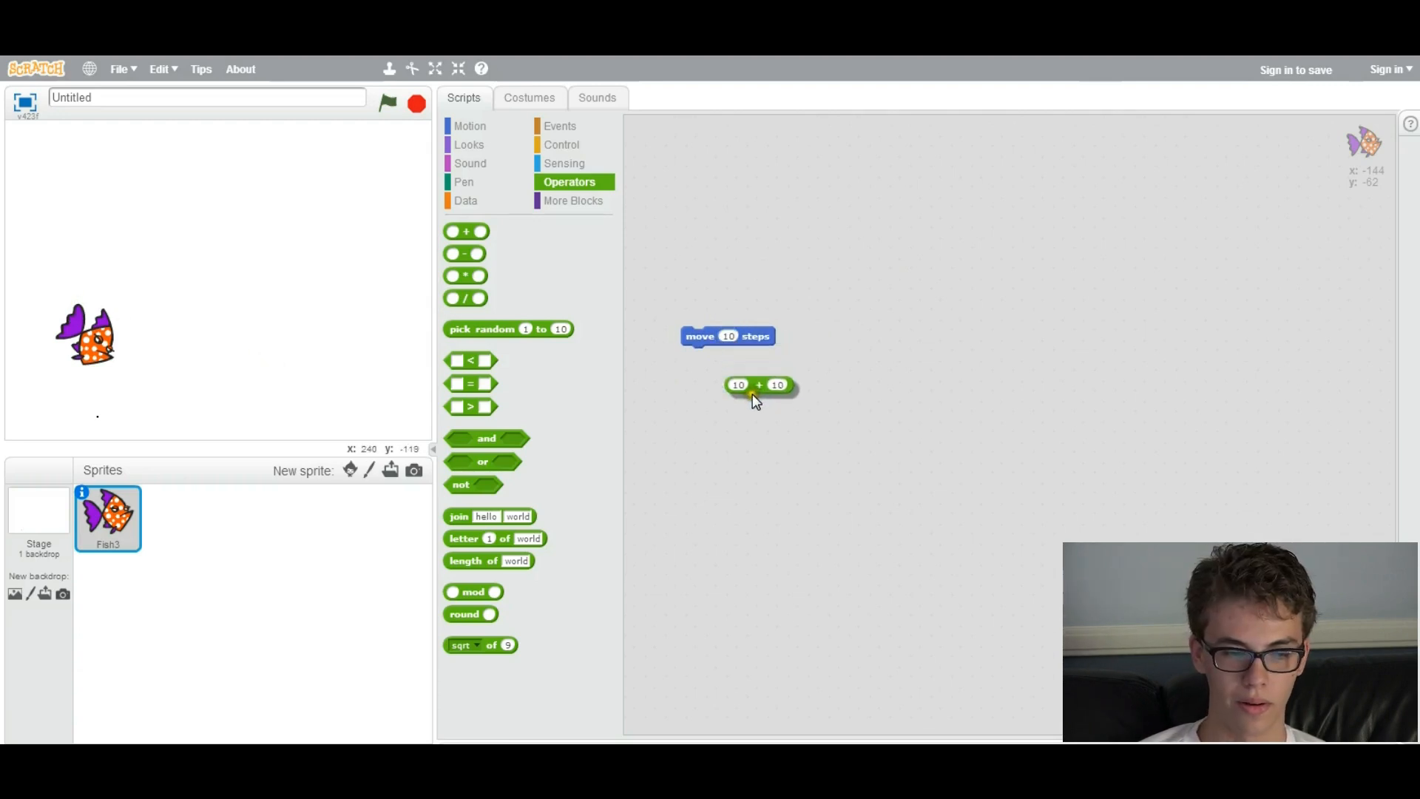
right_click(757, 384)
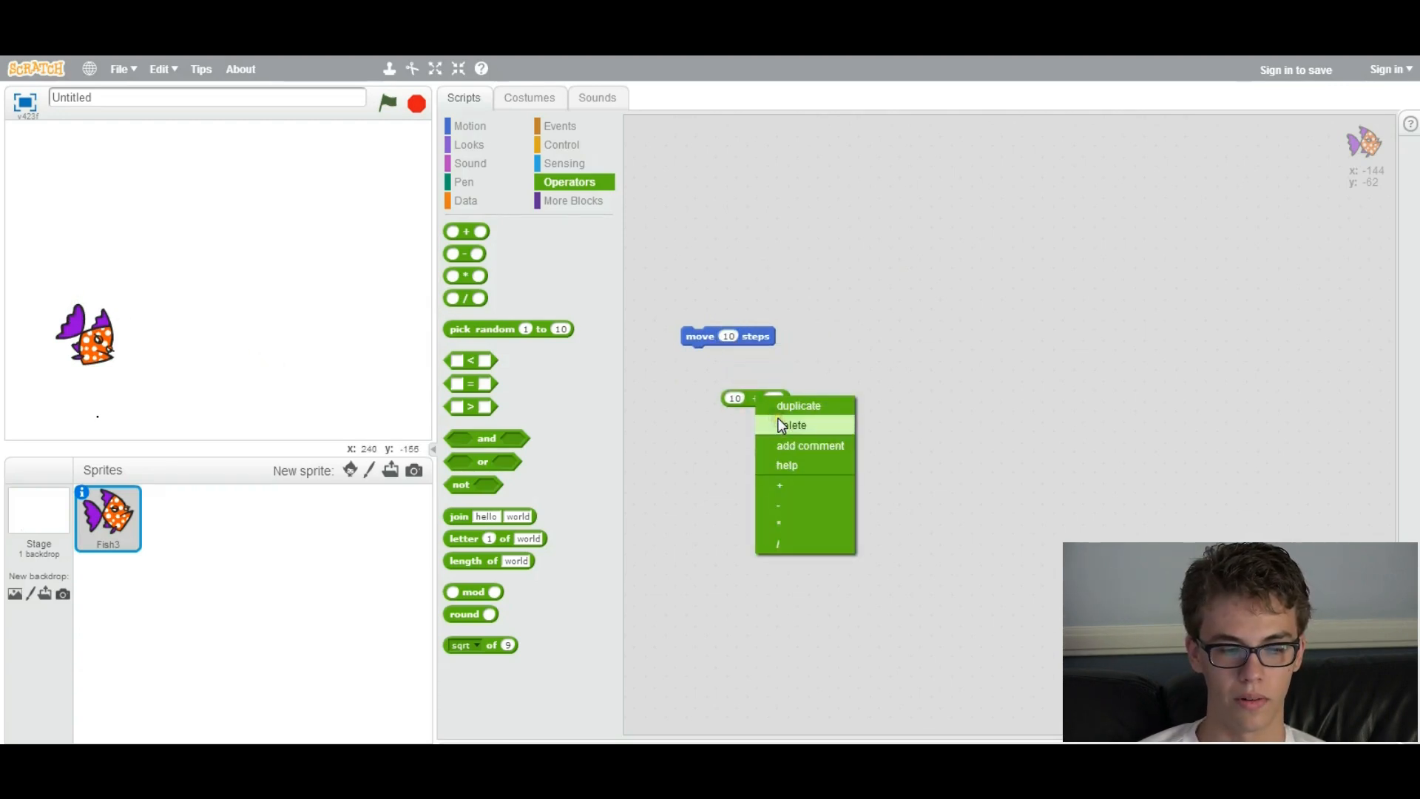
left_click(794, 425)
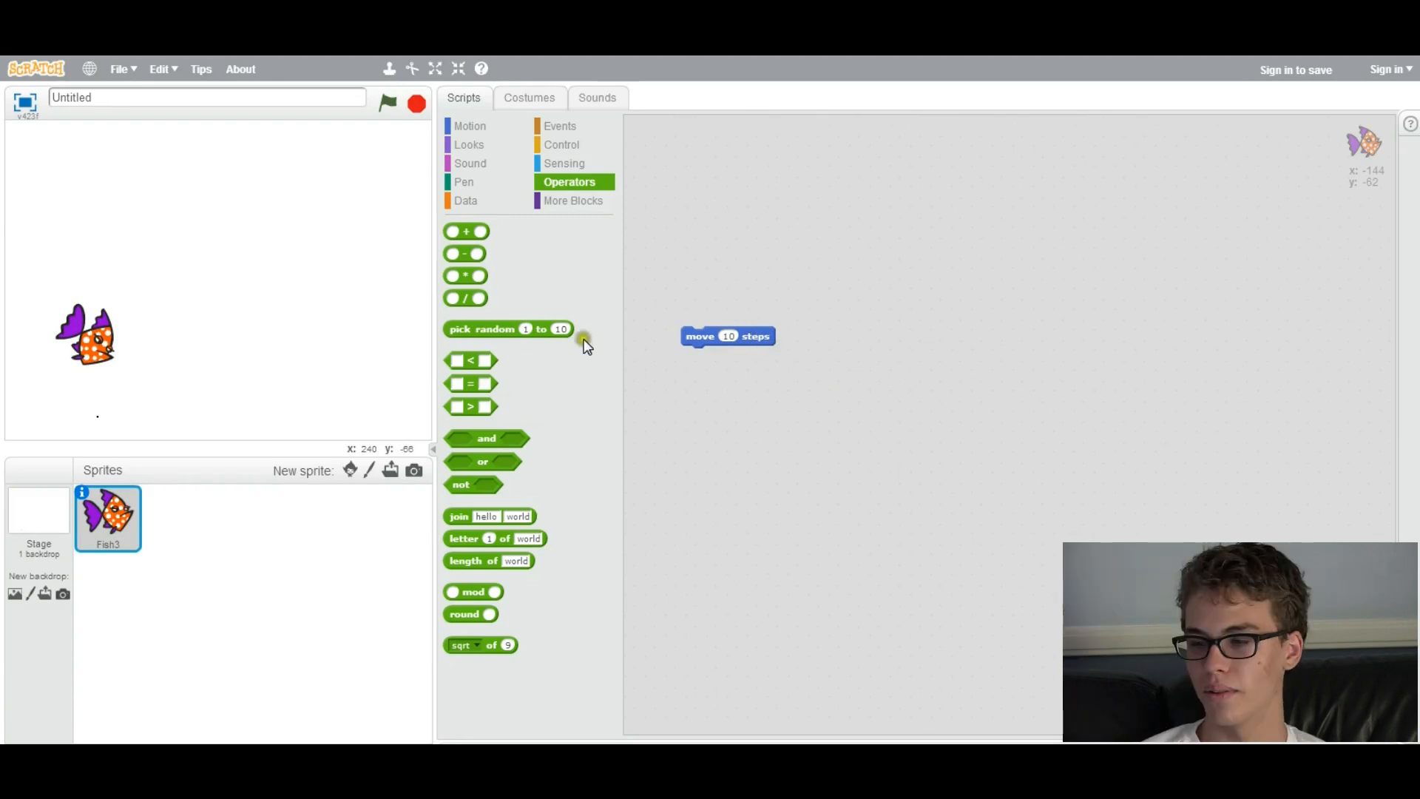
mouse_move(584, 345)
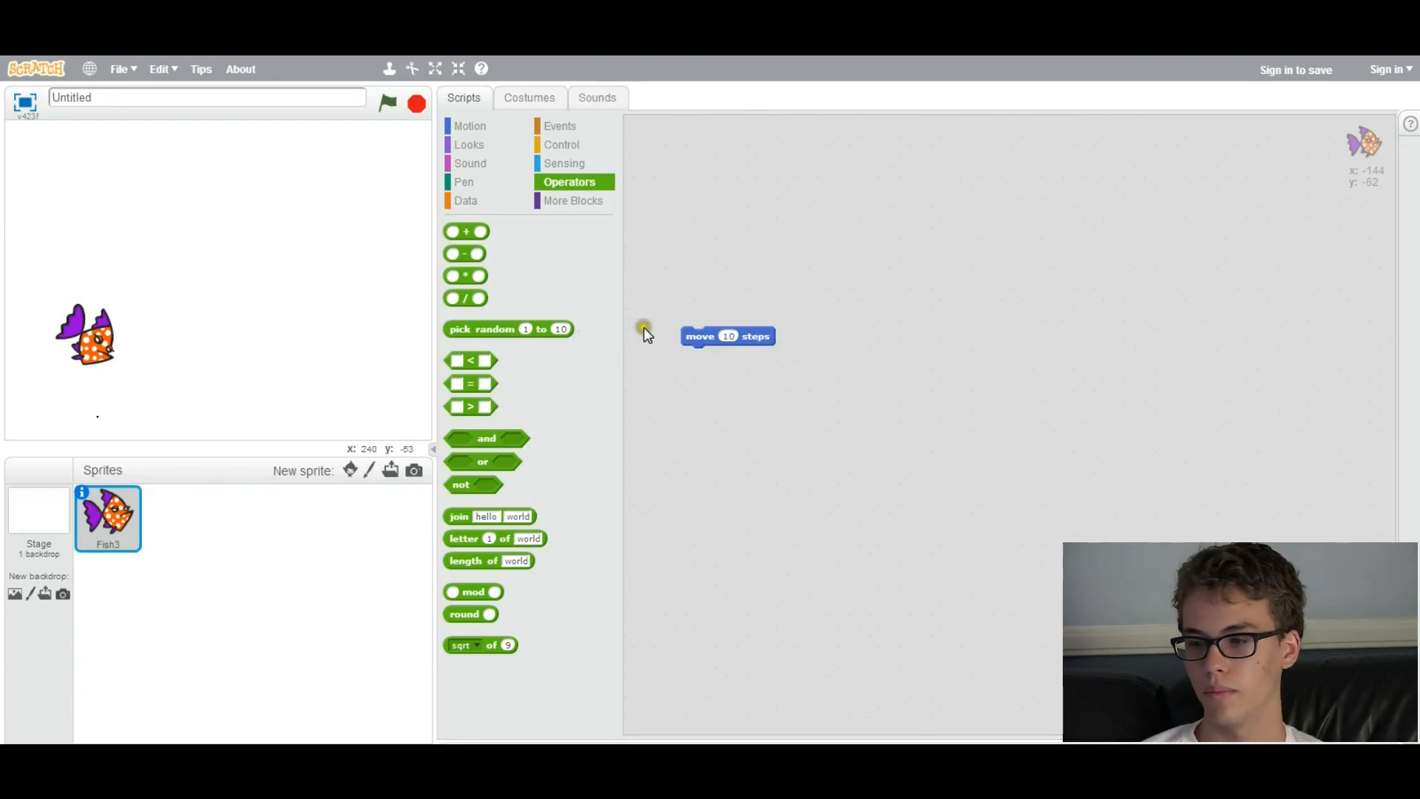
left_click(466, 200)
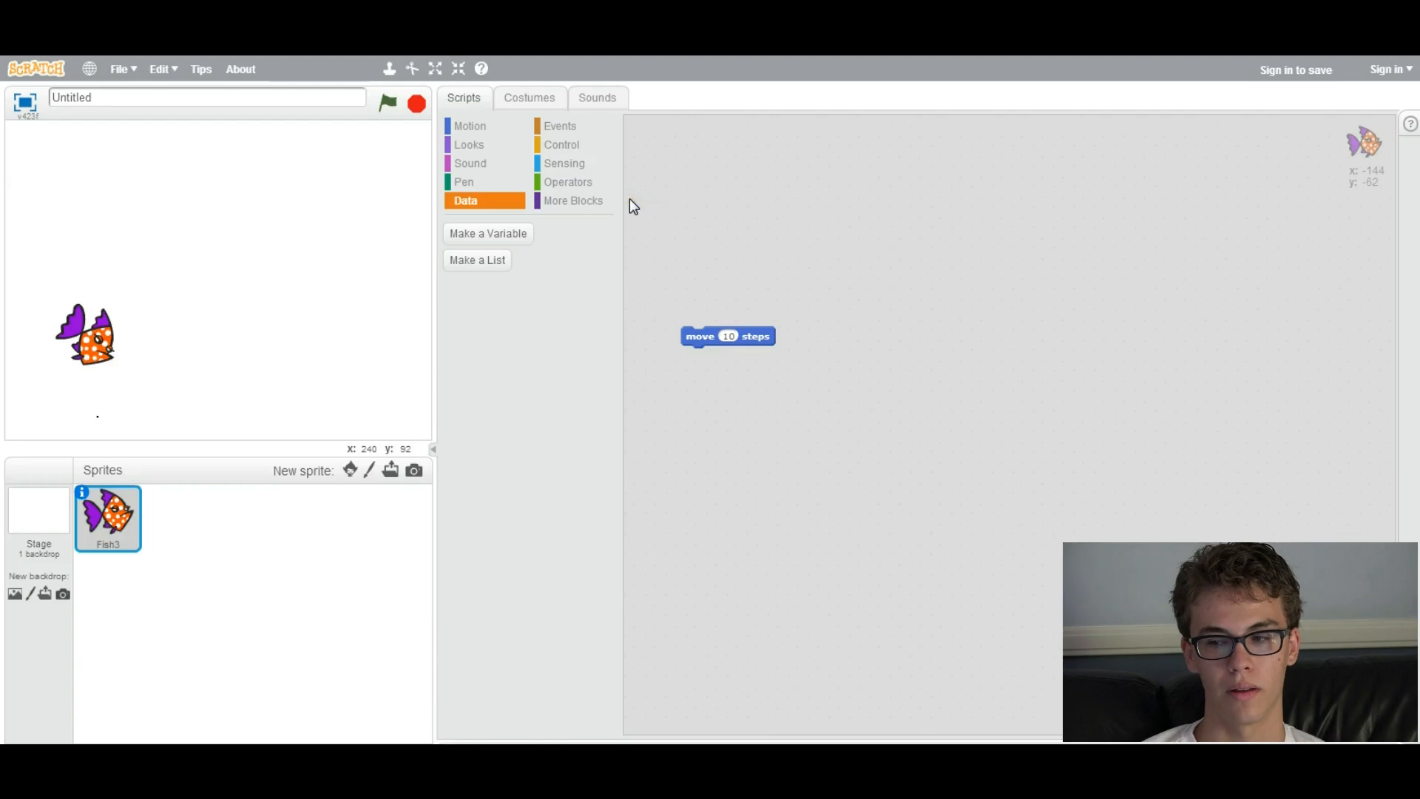
mouse_move(618, 197)
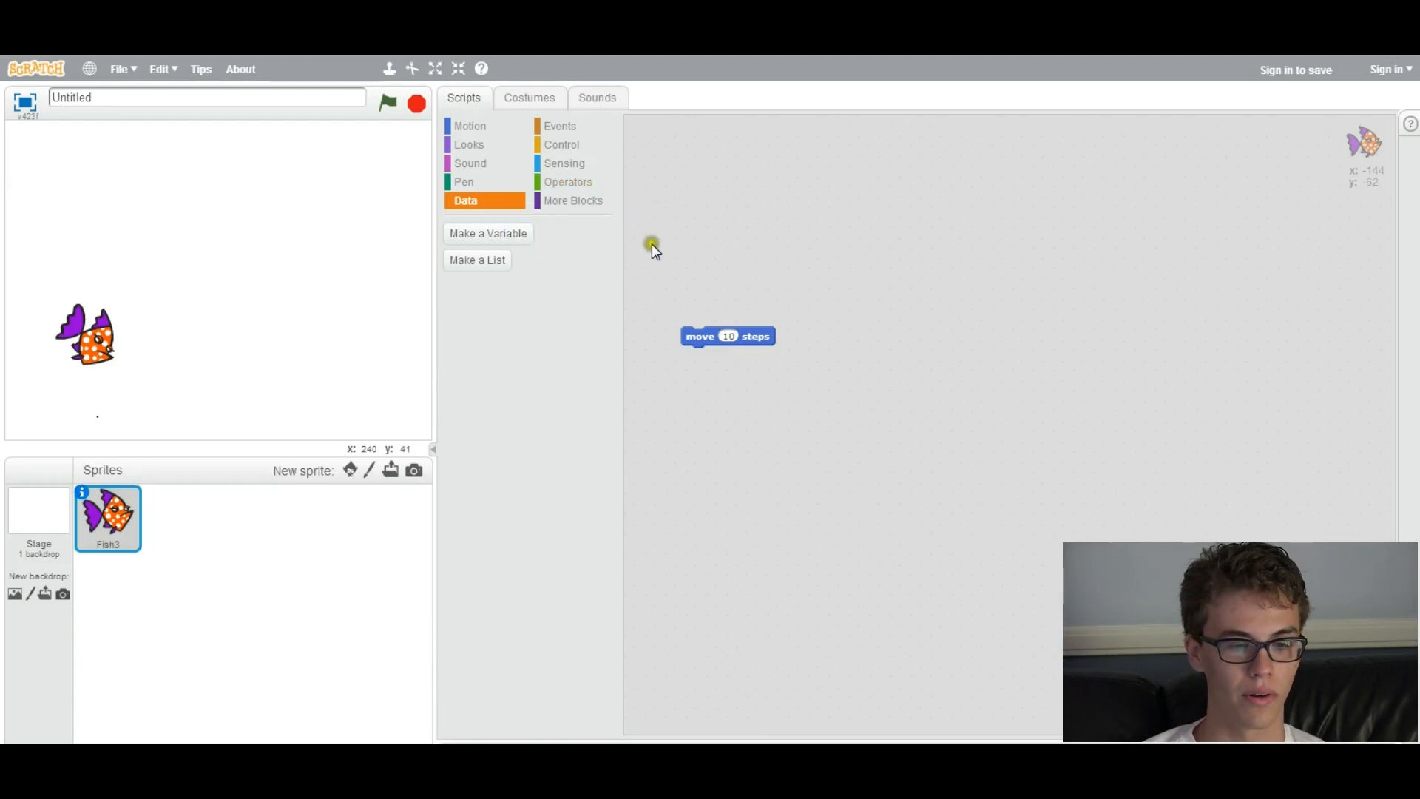
- Create a variable named speed for this sprite only
left_click(487, 232)
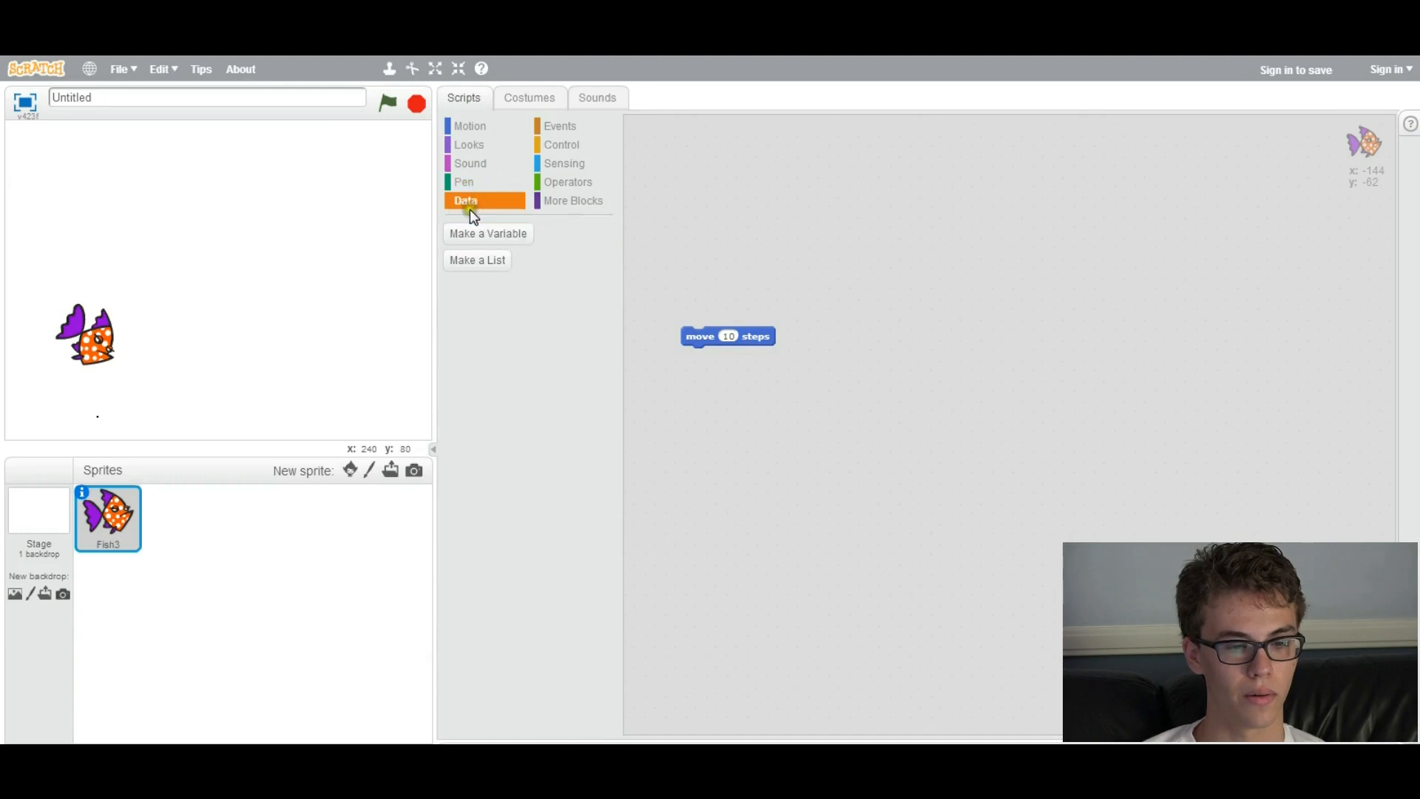
left_click(487, 233)
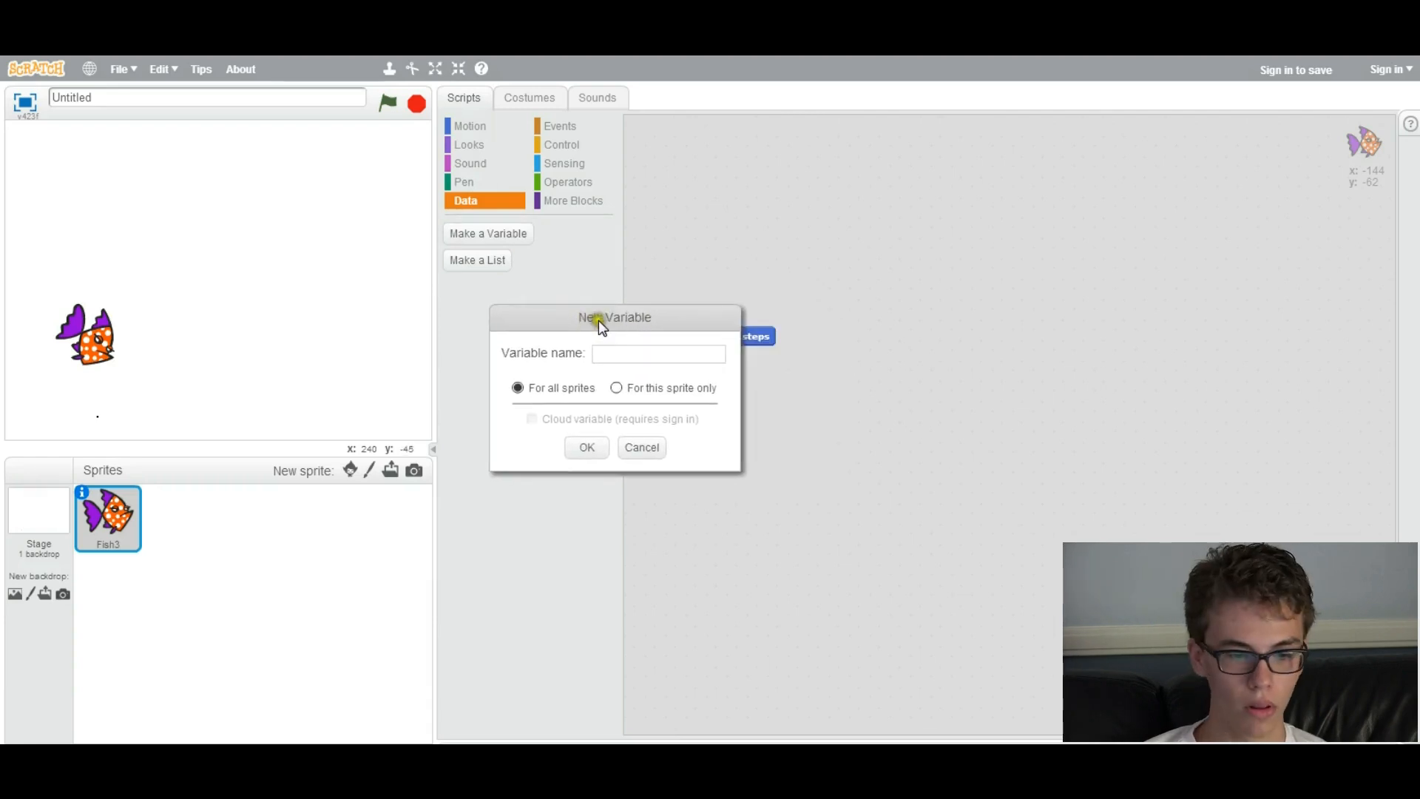
mouse_move(614, 377)
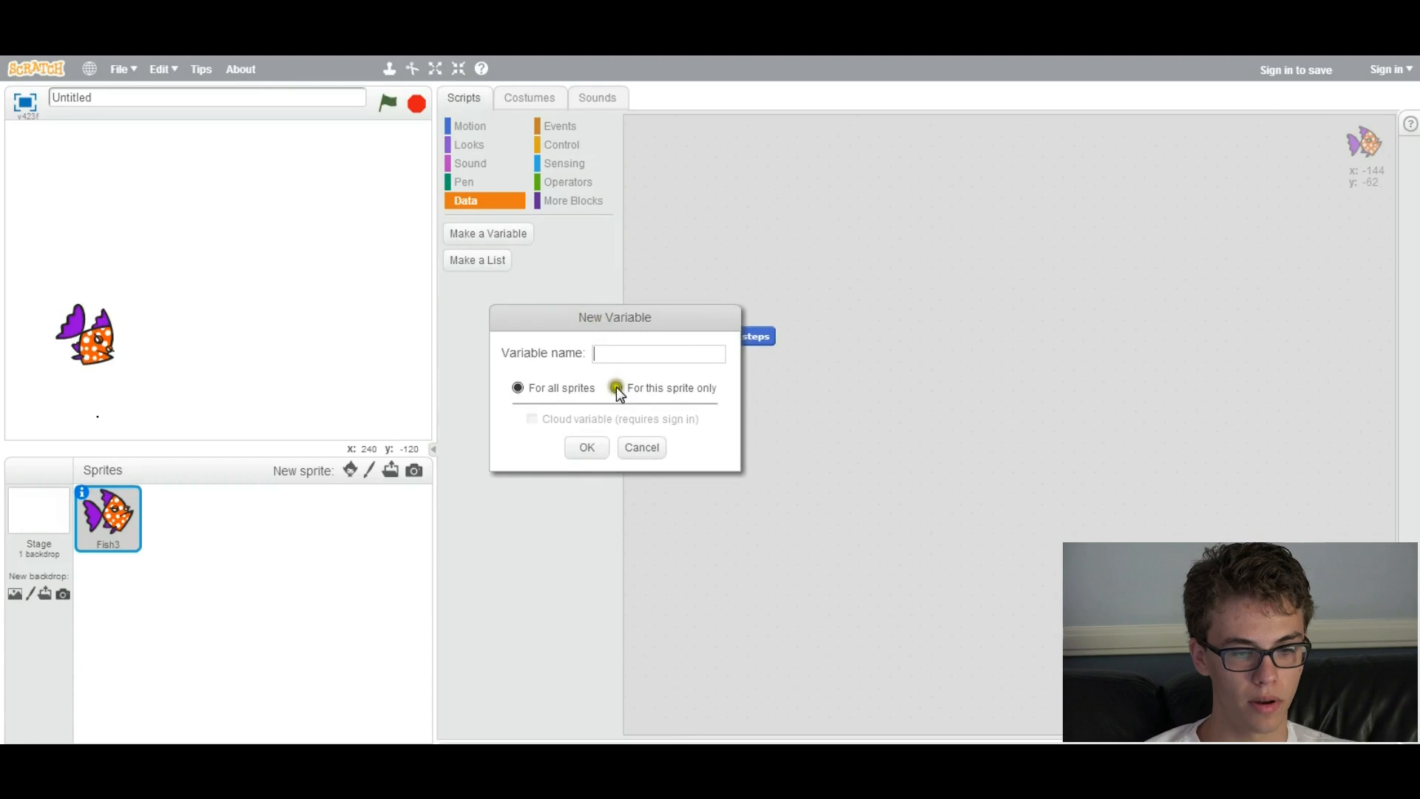
left_click(616, 388)
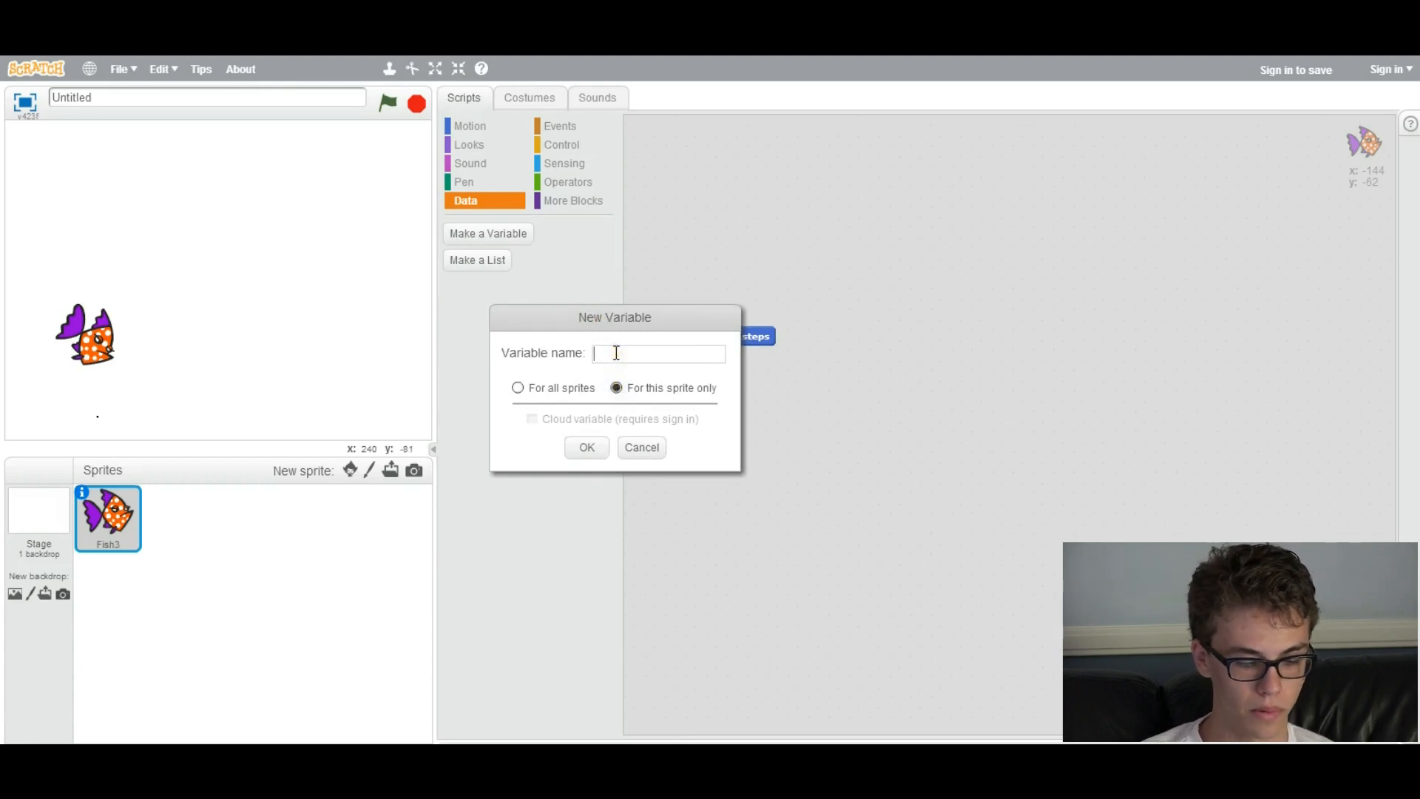
type("speed")
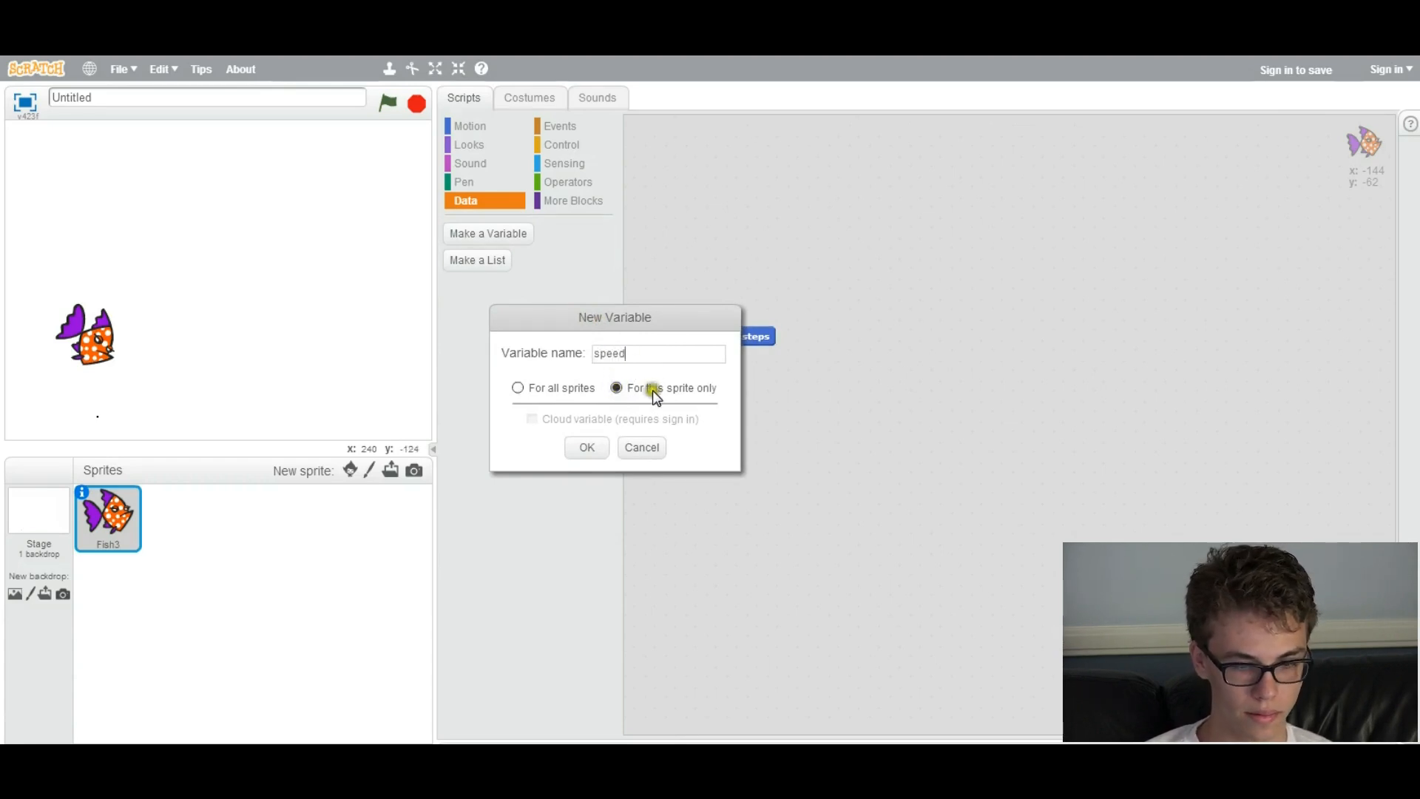
left_click(586, 447)
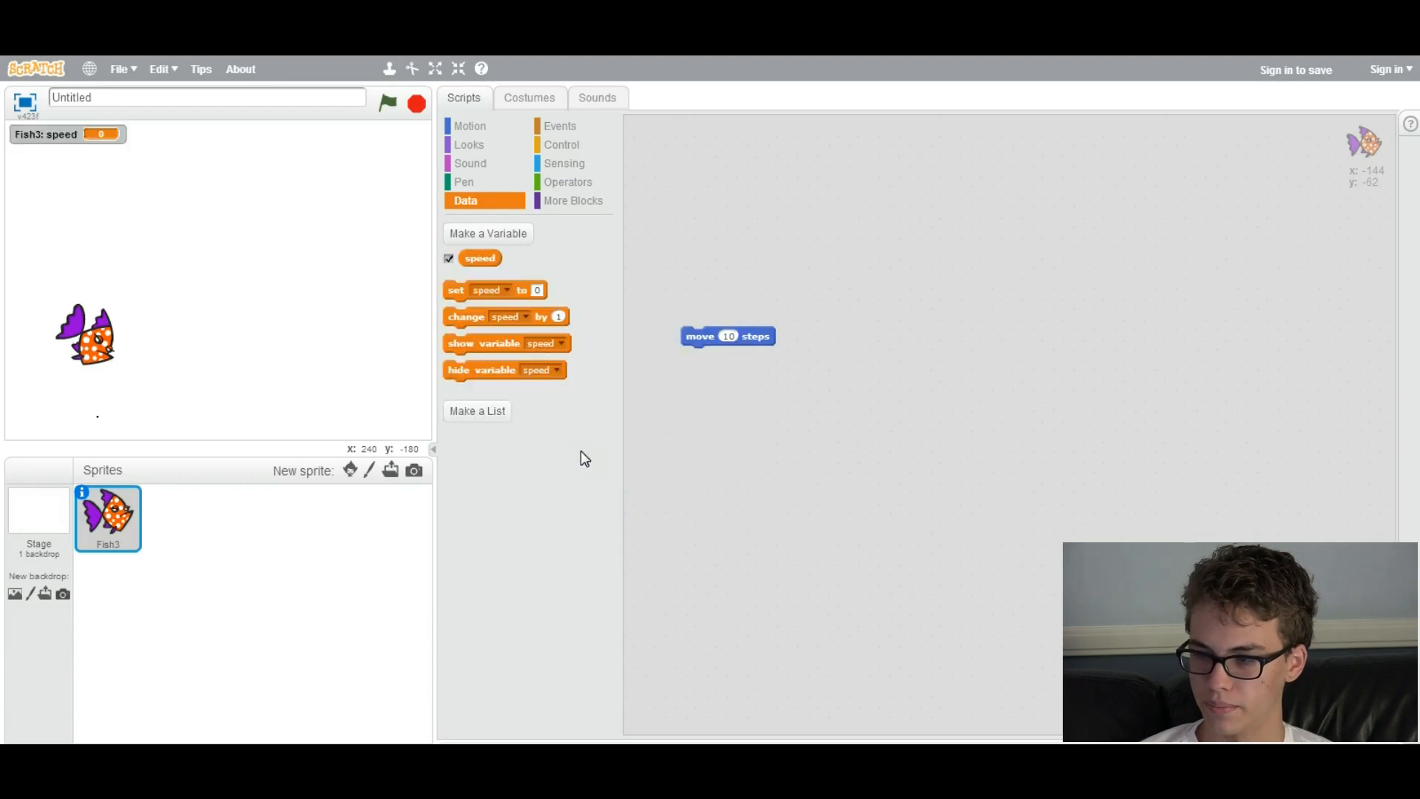
- Delete the loose move block and add a when-green-flag-clicked starter block
right_click(727, 336)
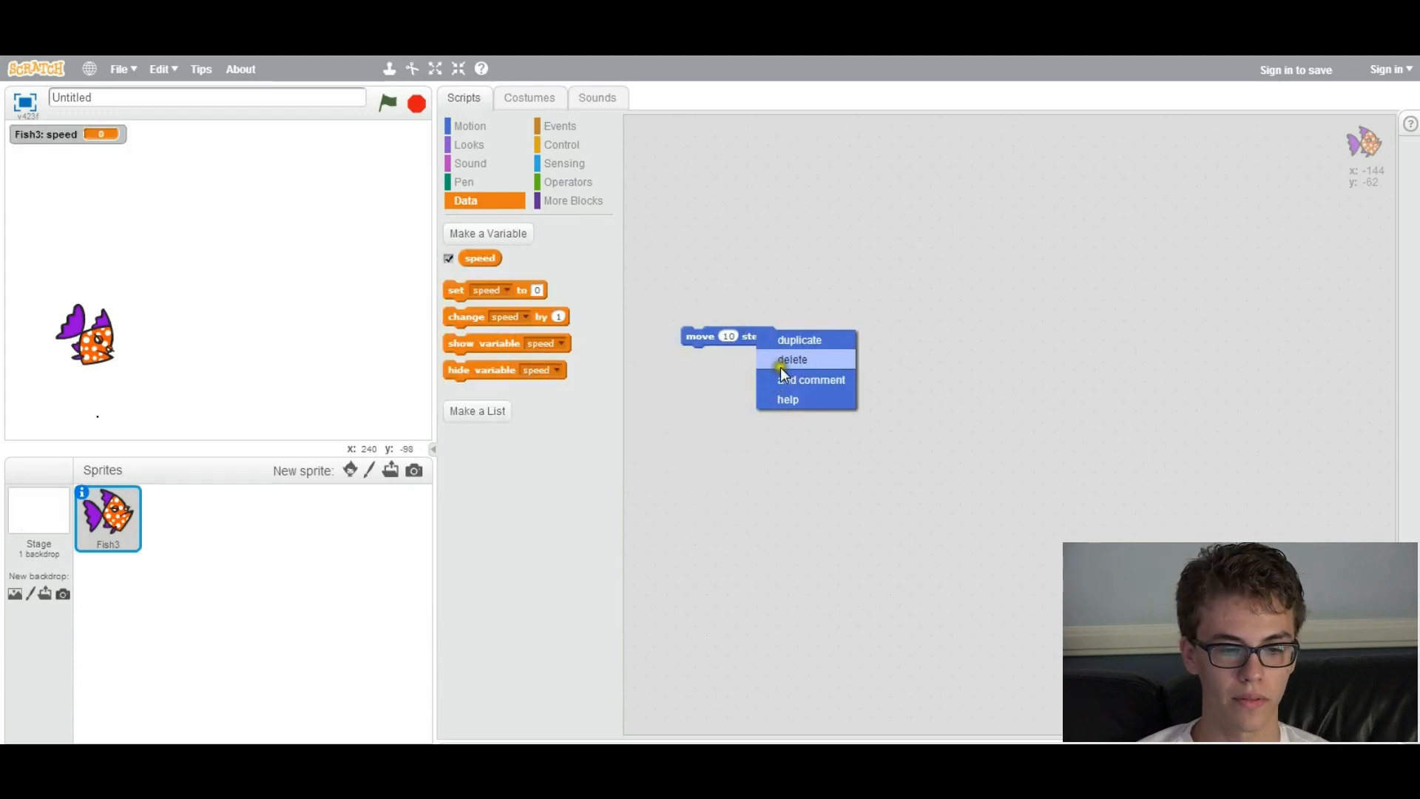
left_click(791, 358)
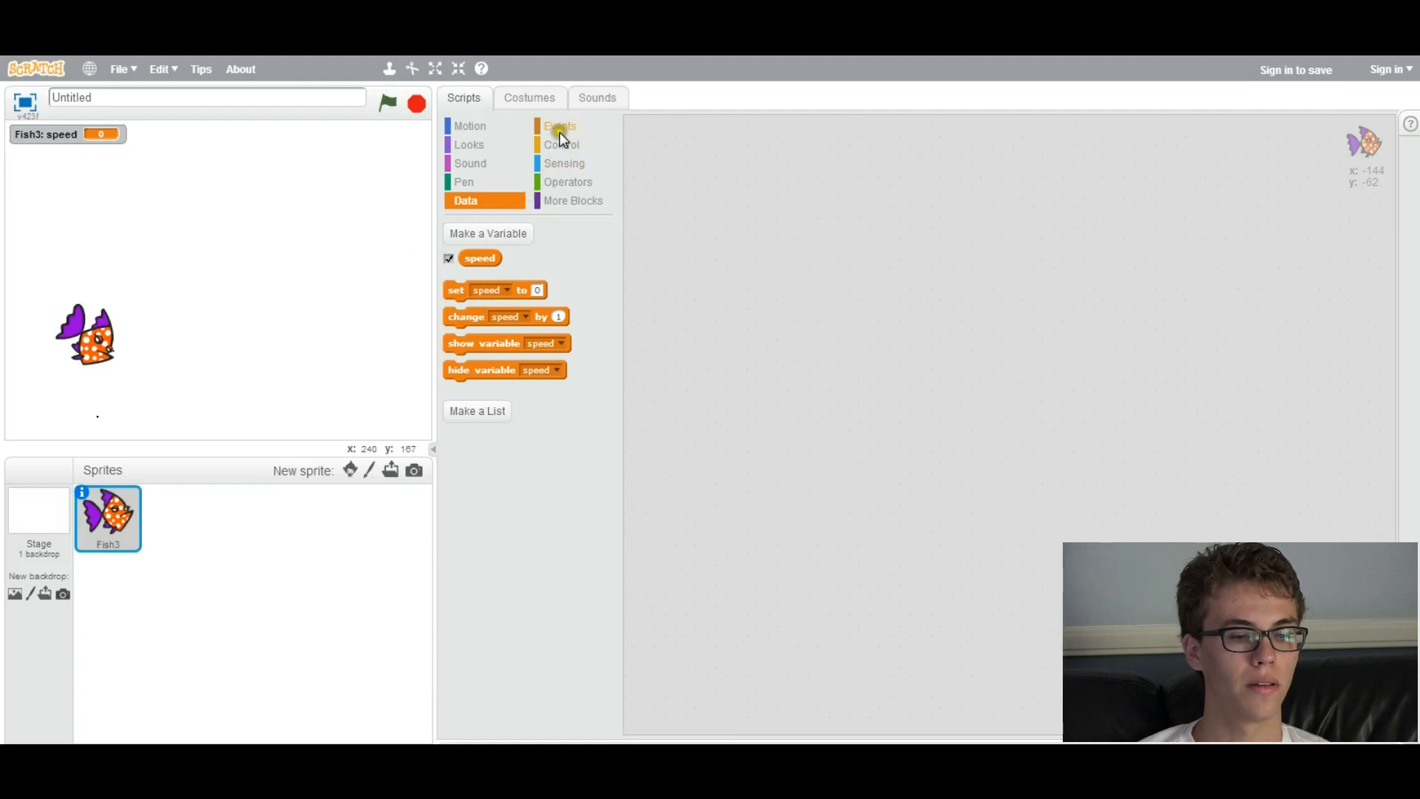
left_click(559, 126)
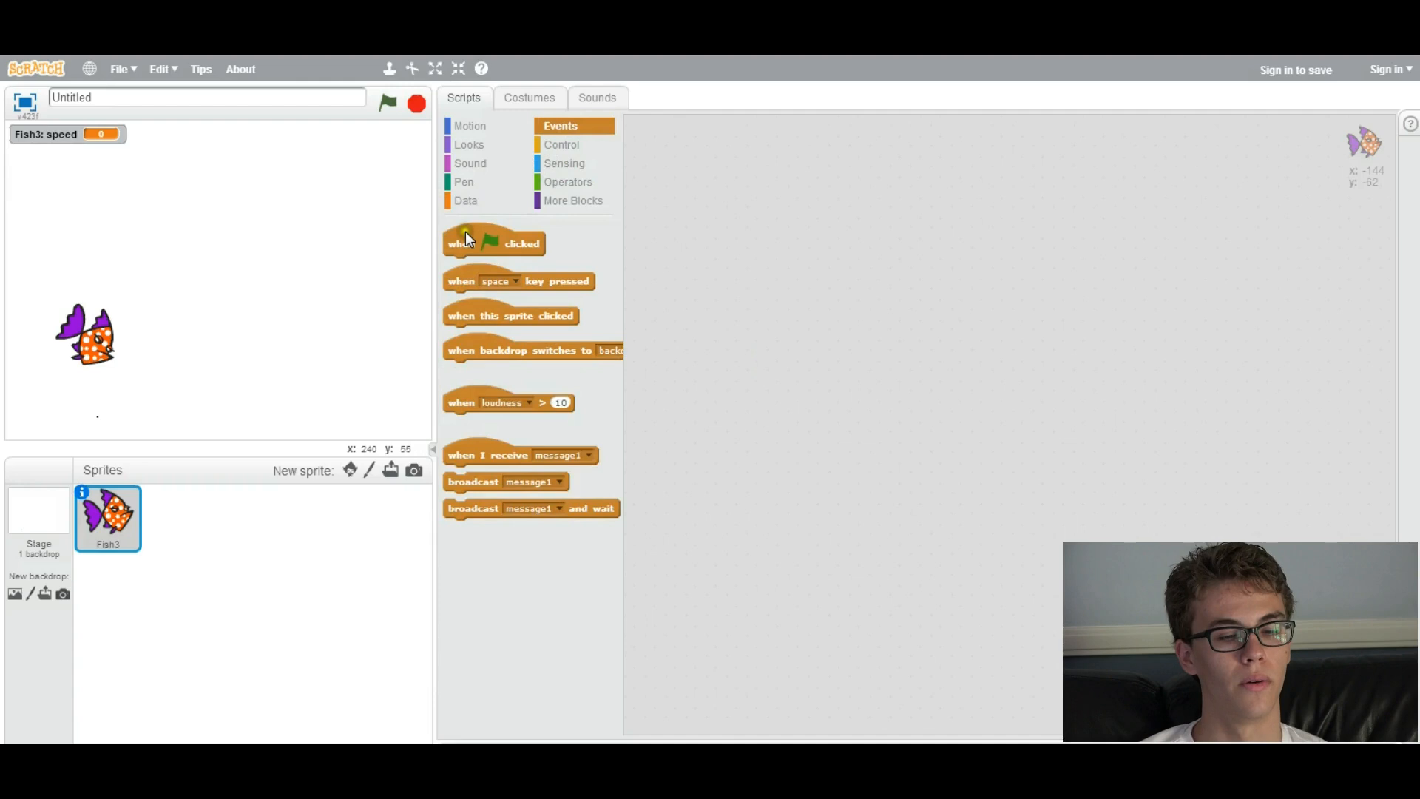
left_click_drag(493, 242, 849, 224)
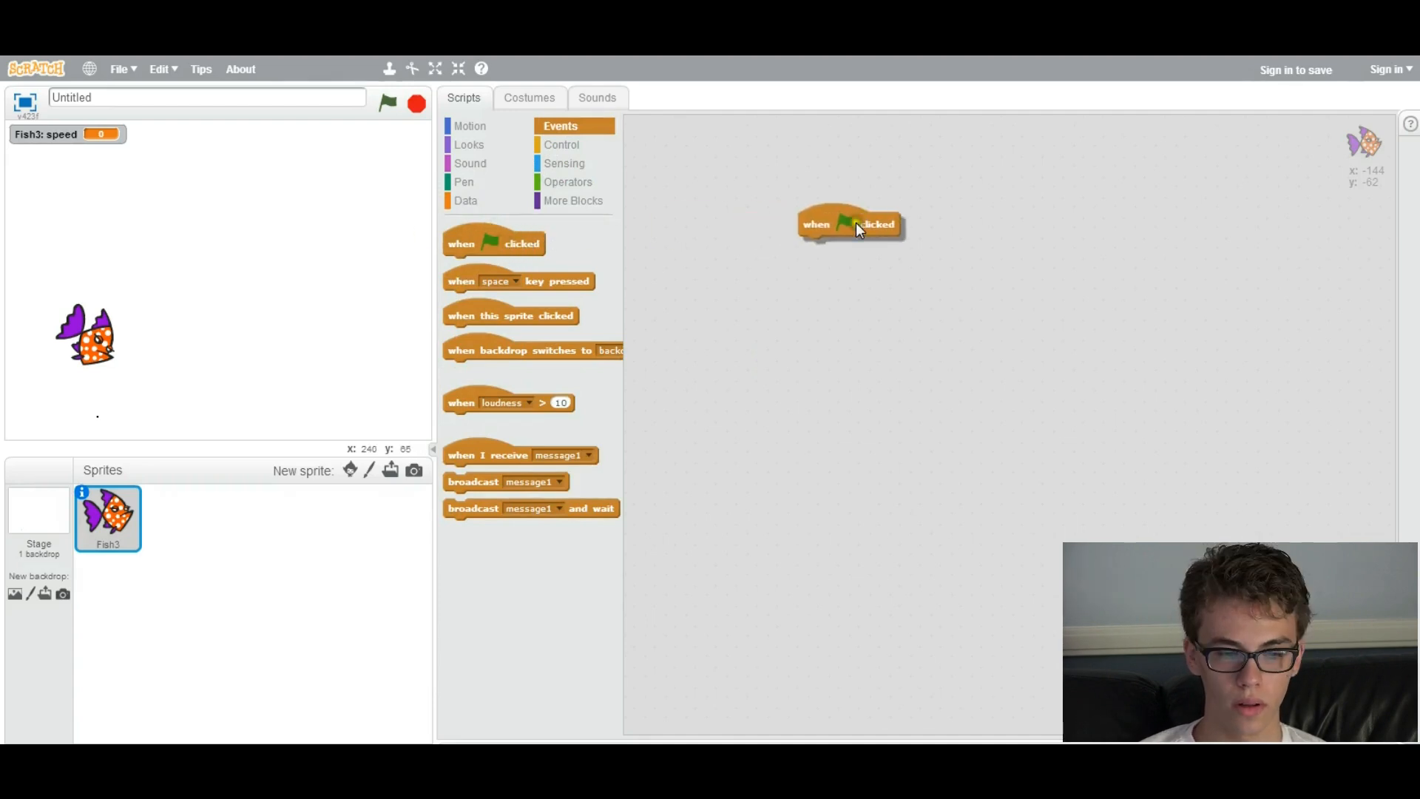
left_click_drag(848, 223, 788, 243)
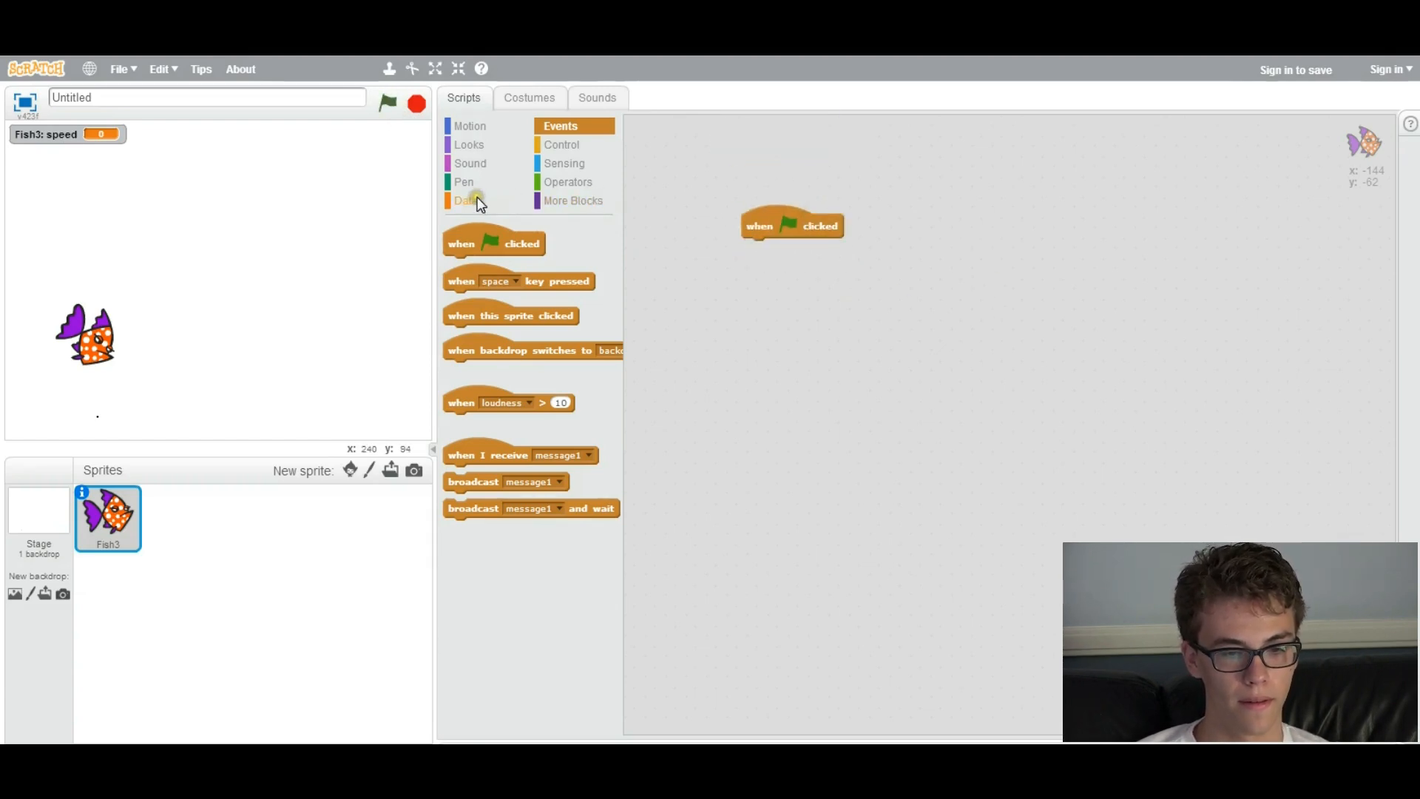
- Attach set speed to 10 under the green-flag block and move the script up
left_click(464, 199)
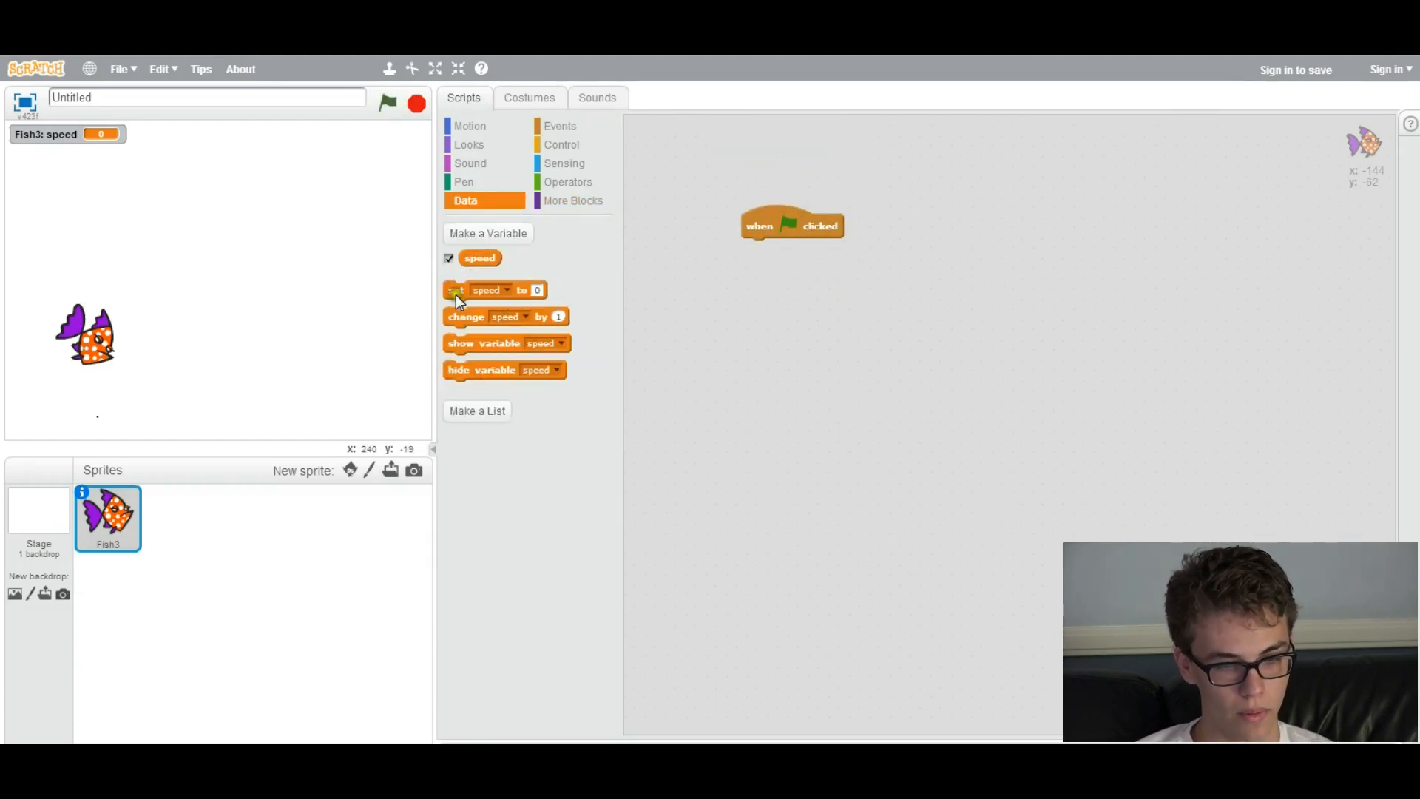
left_click_drag(494, 290, 797, 253)
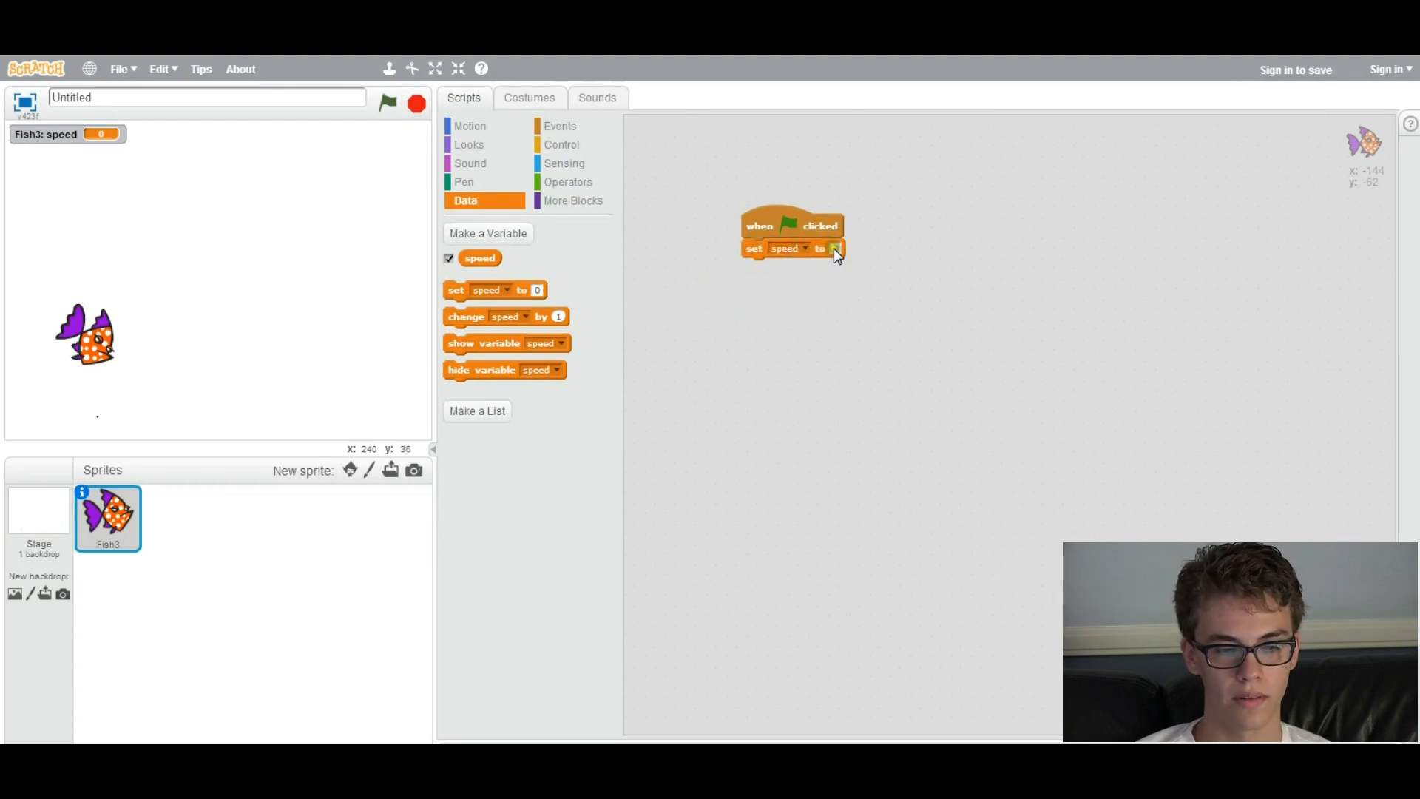
left_click(833, 249)
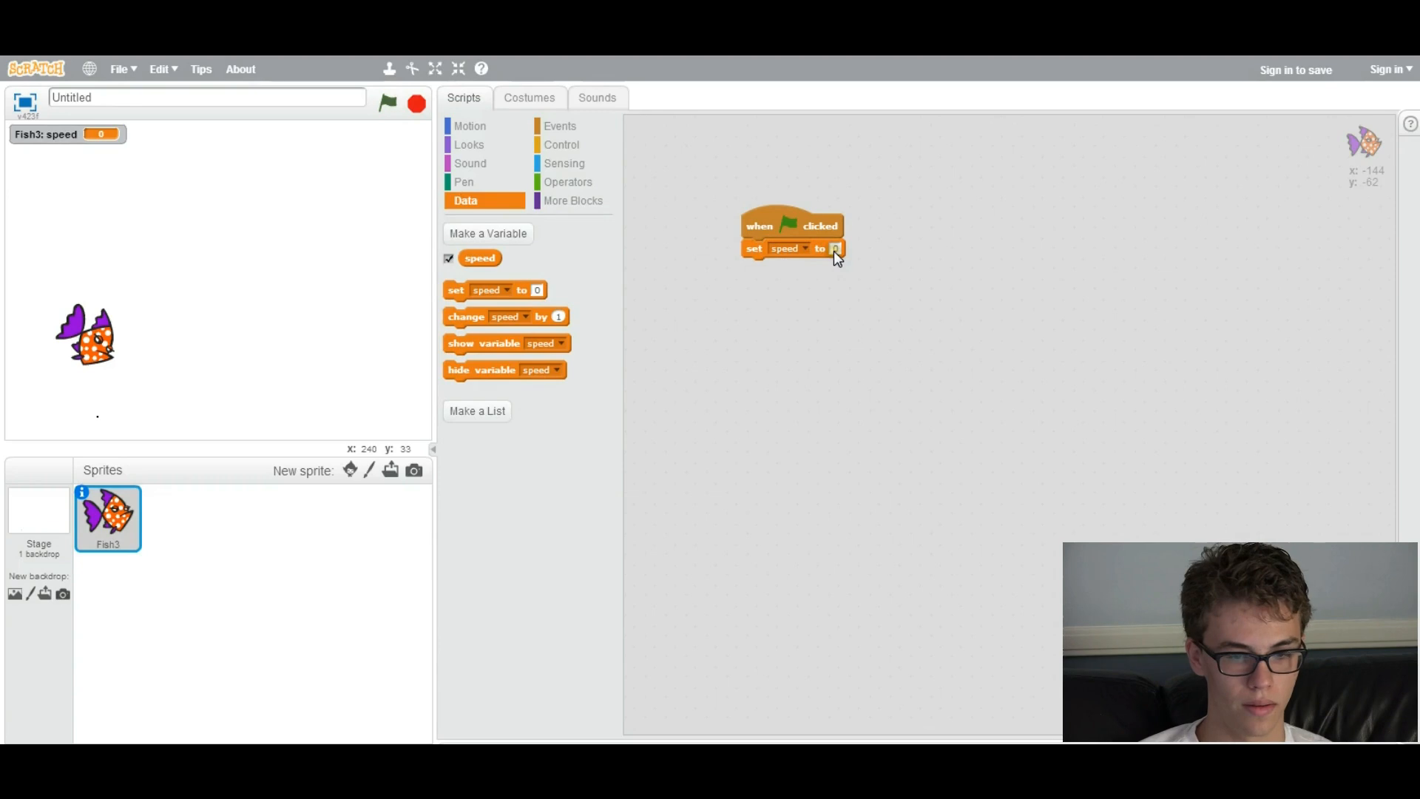
left_click(834, 249)
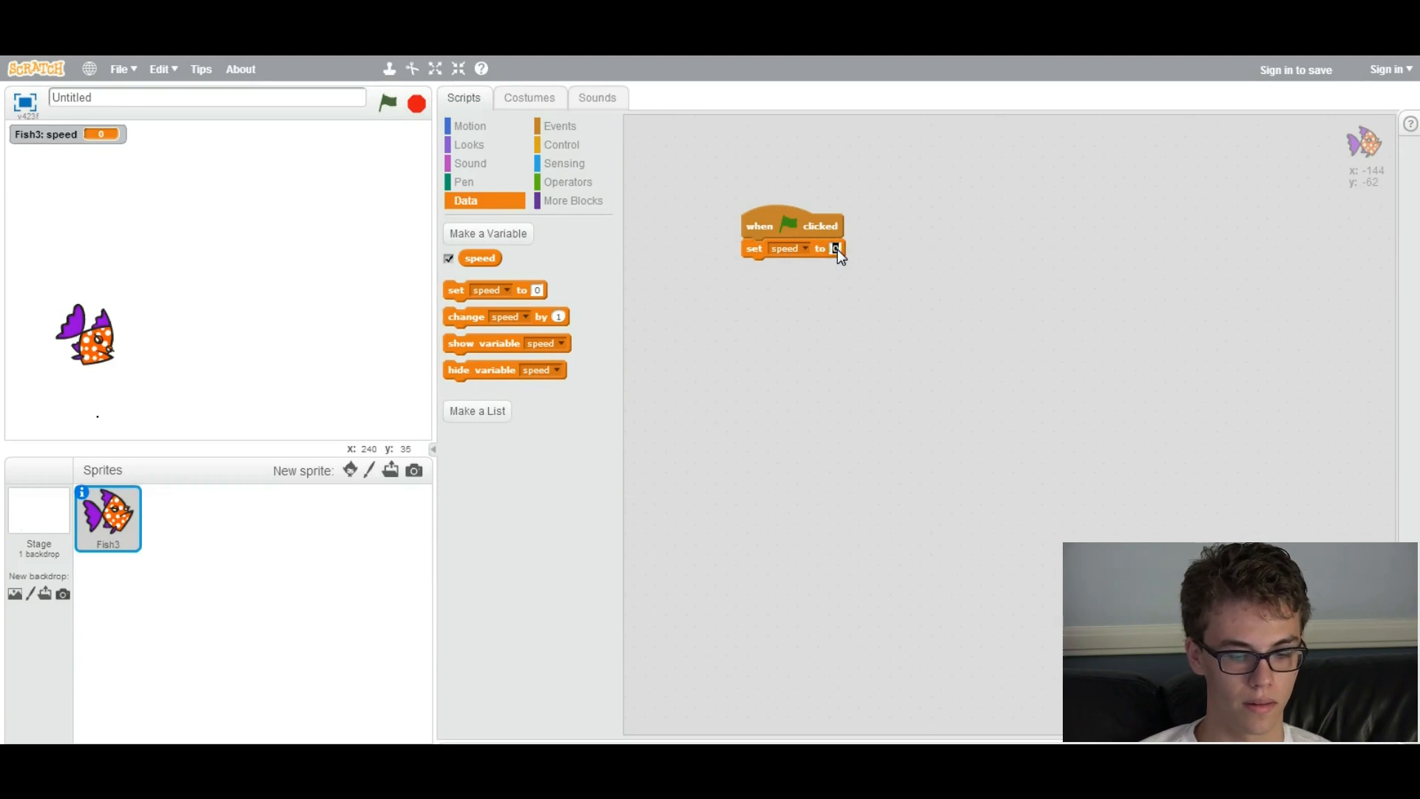
type("10")
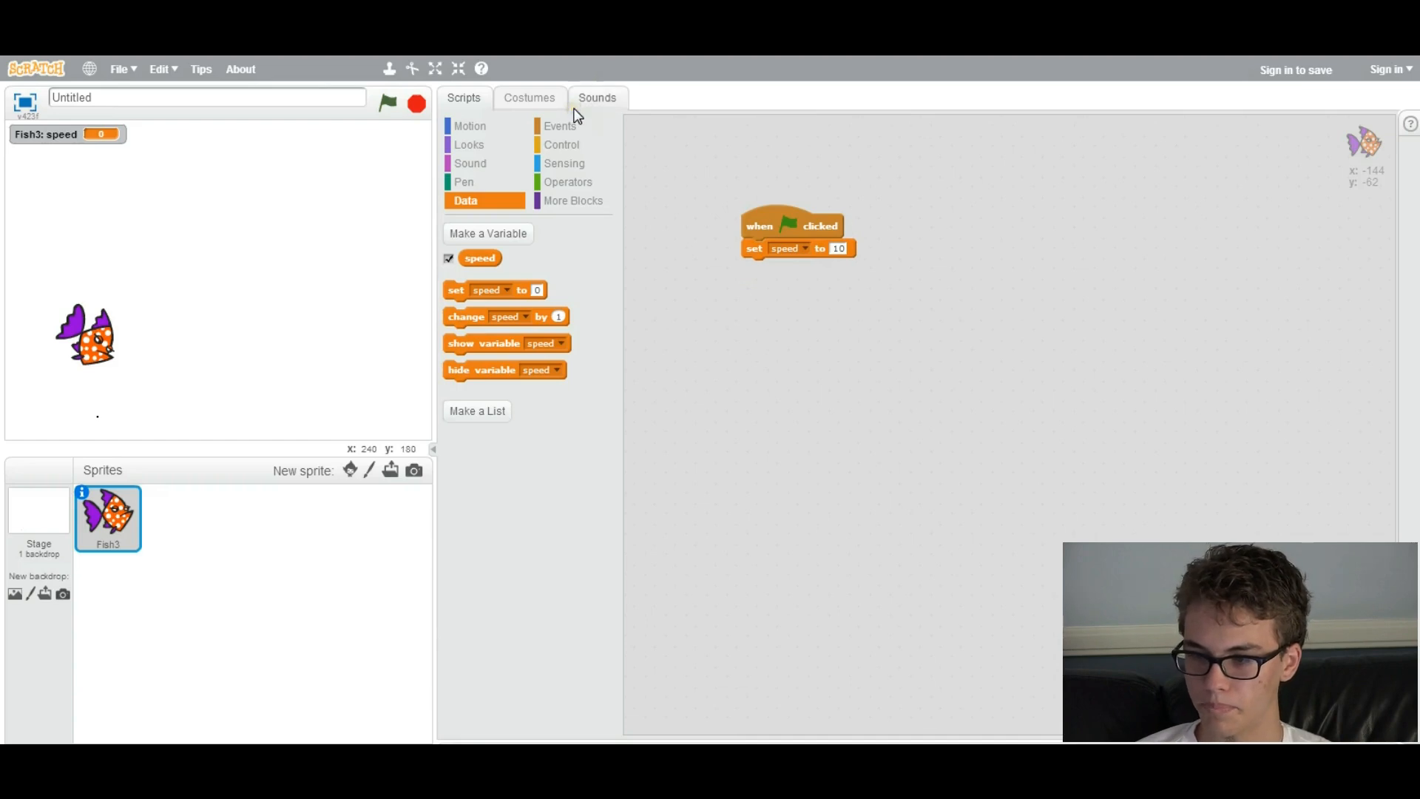
left_click_drag(797, 225, 933, 157)
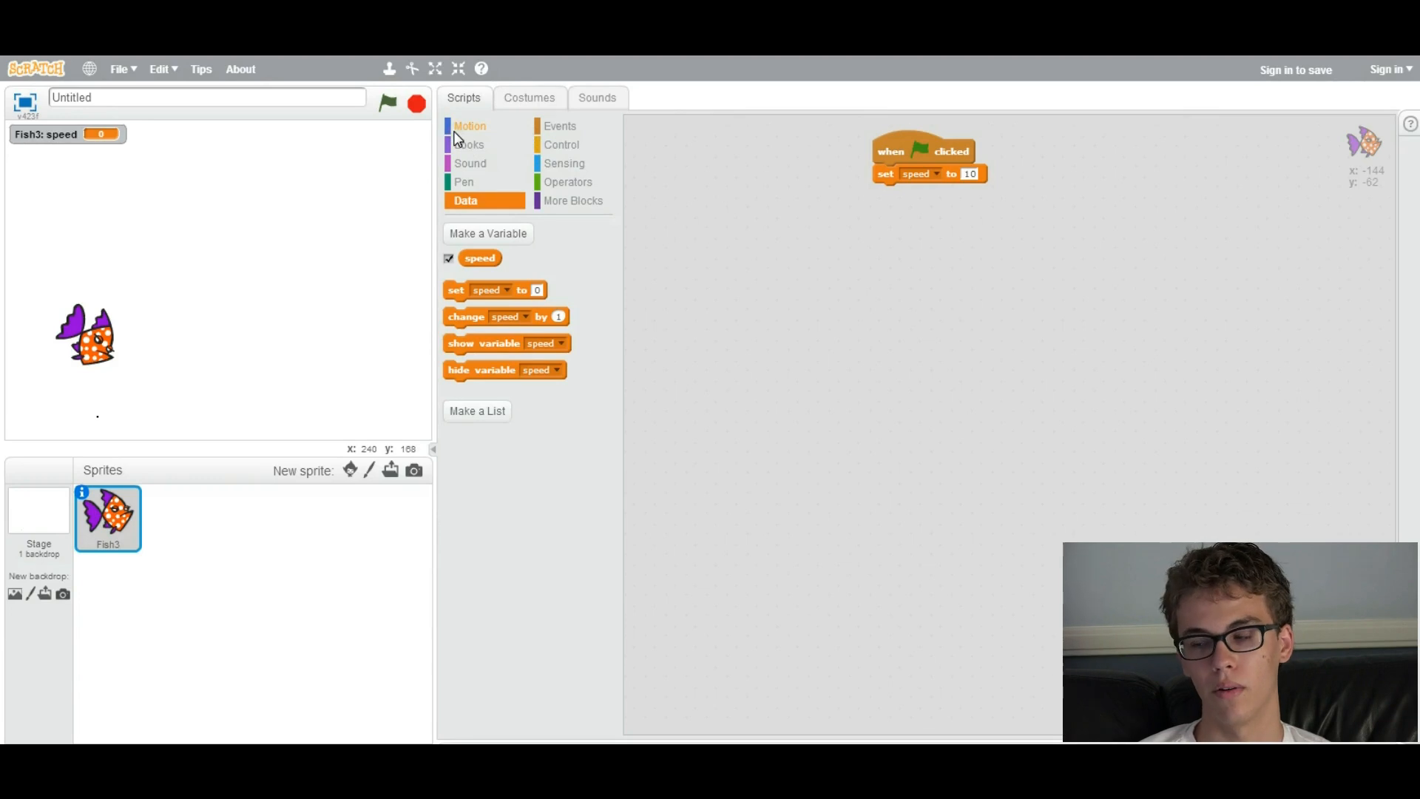
- Place loose forever and repeat 10 loops from Control below the green-flag script and arrange them
left_click(562, 143)
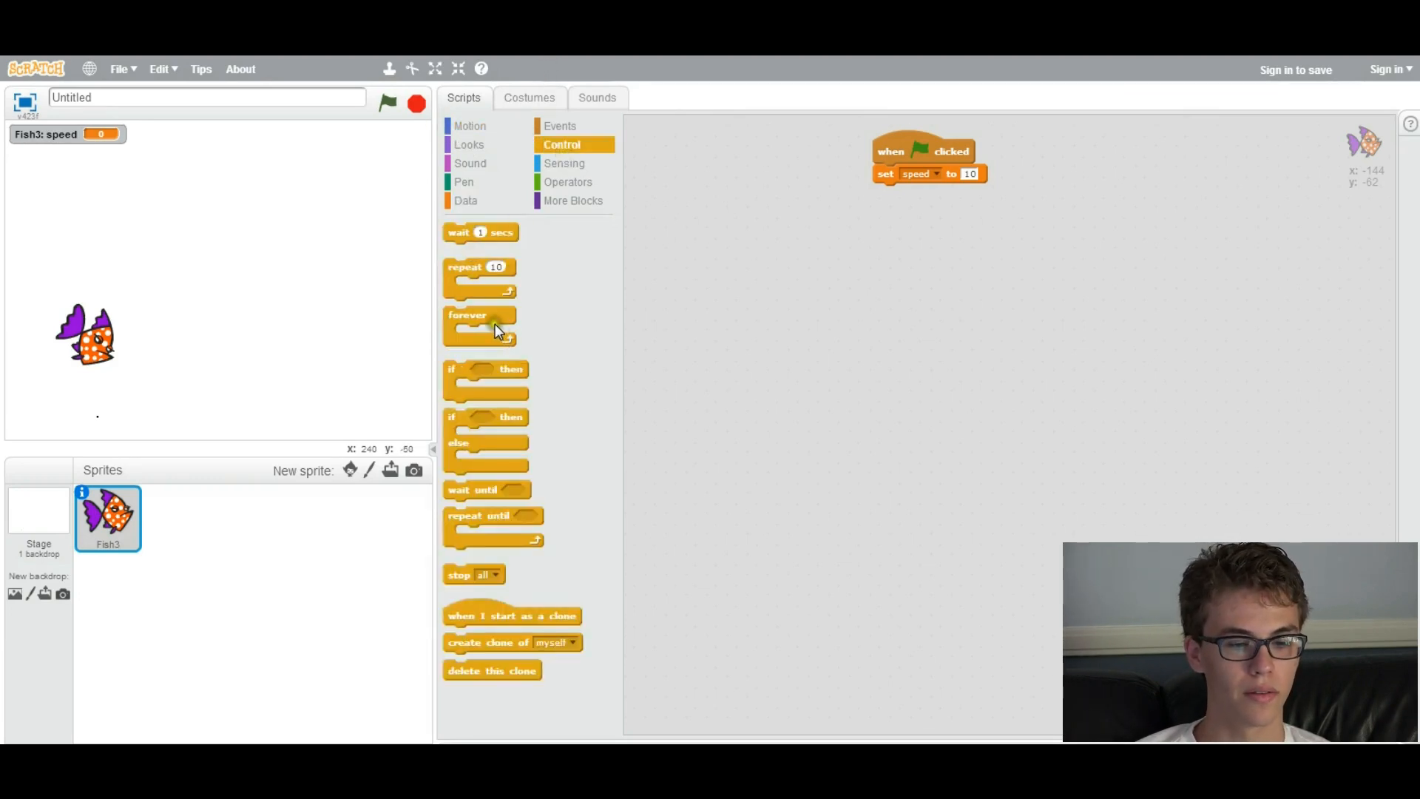
left_click_drag(479, 321, 806, 316)
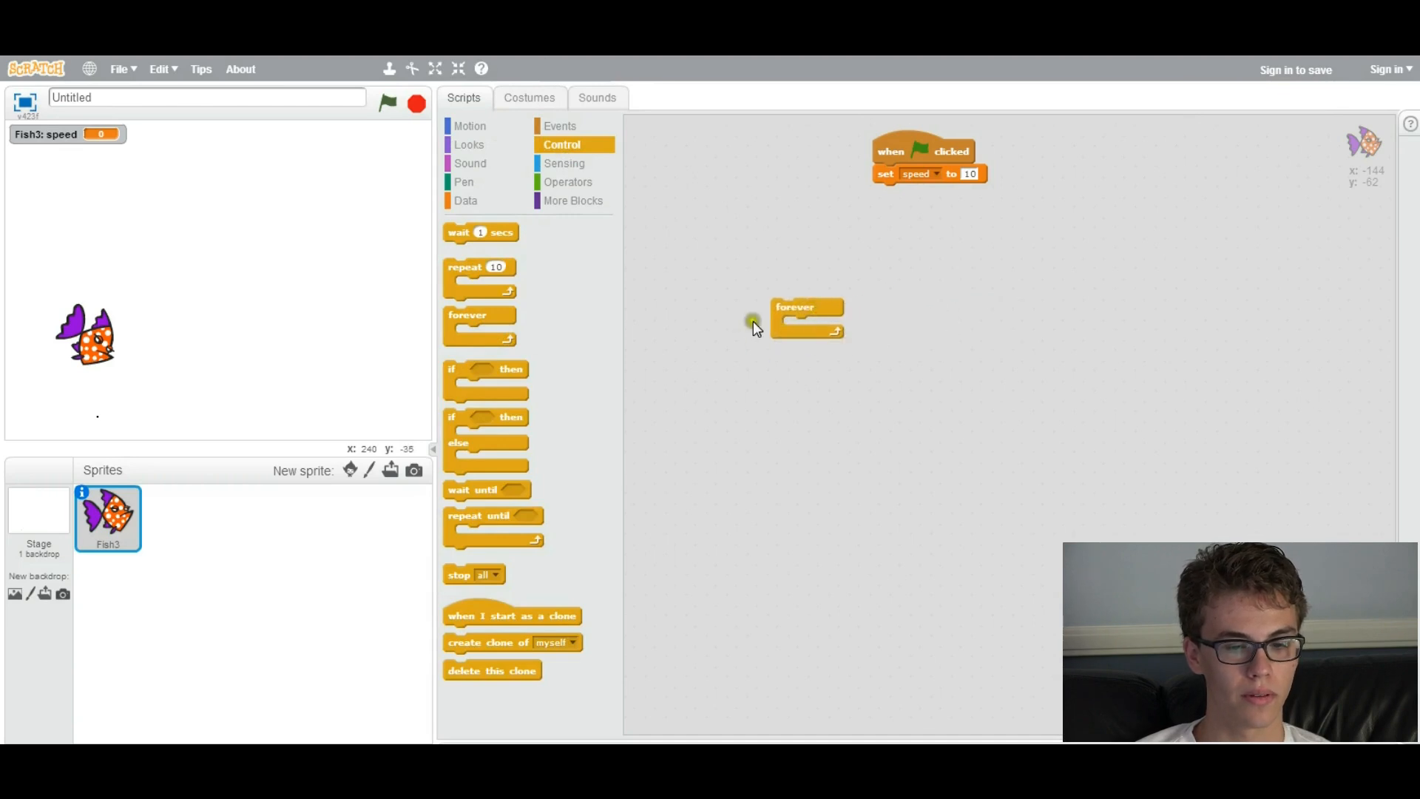
mouse_move(878, 326)
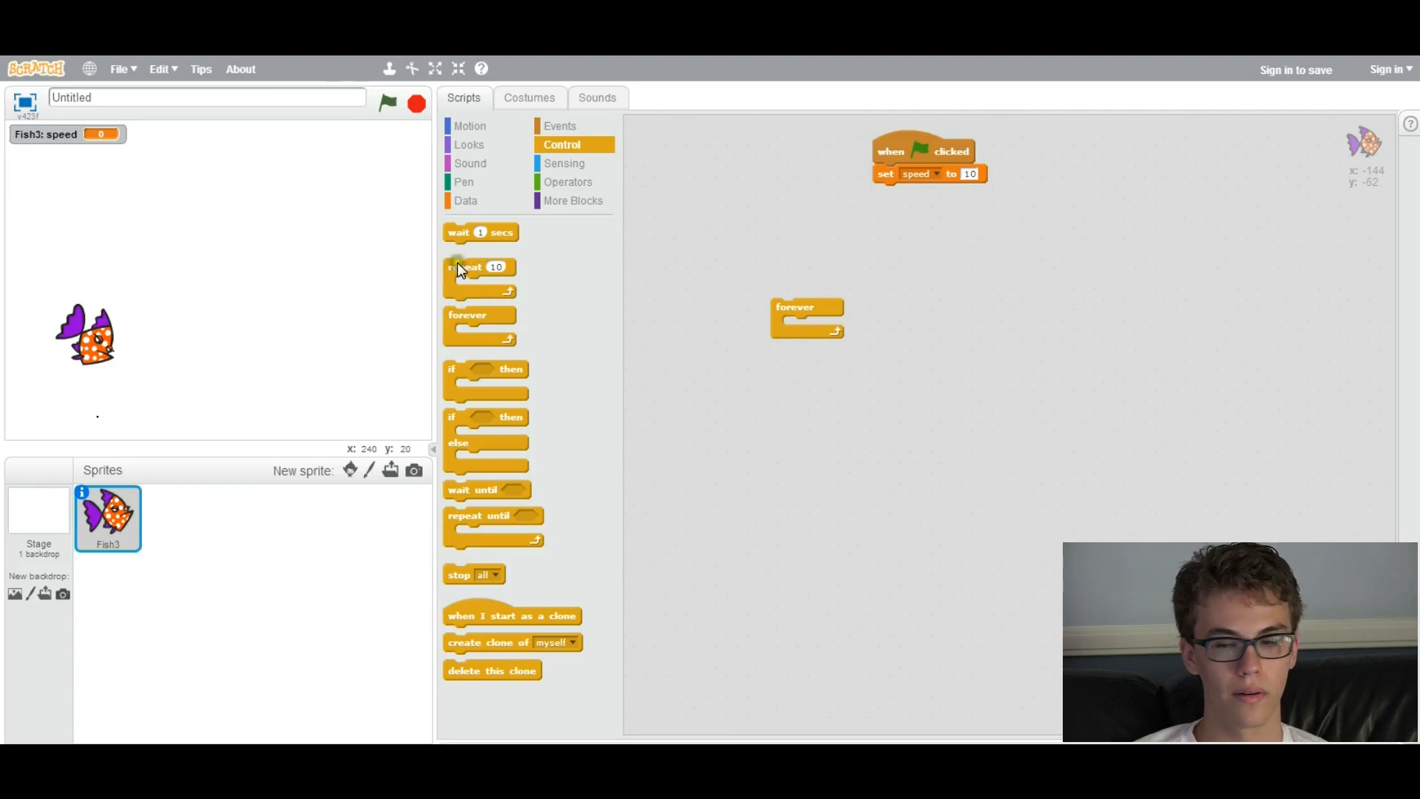
left_click_drag(478, 267, 752, 375)
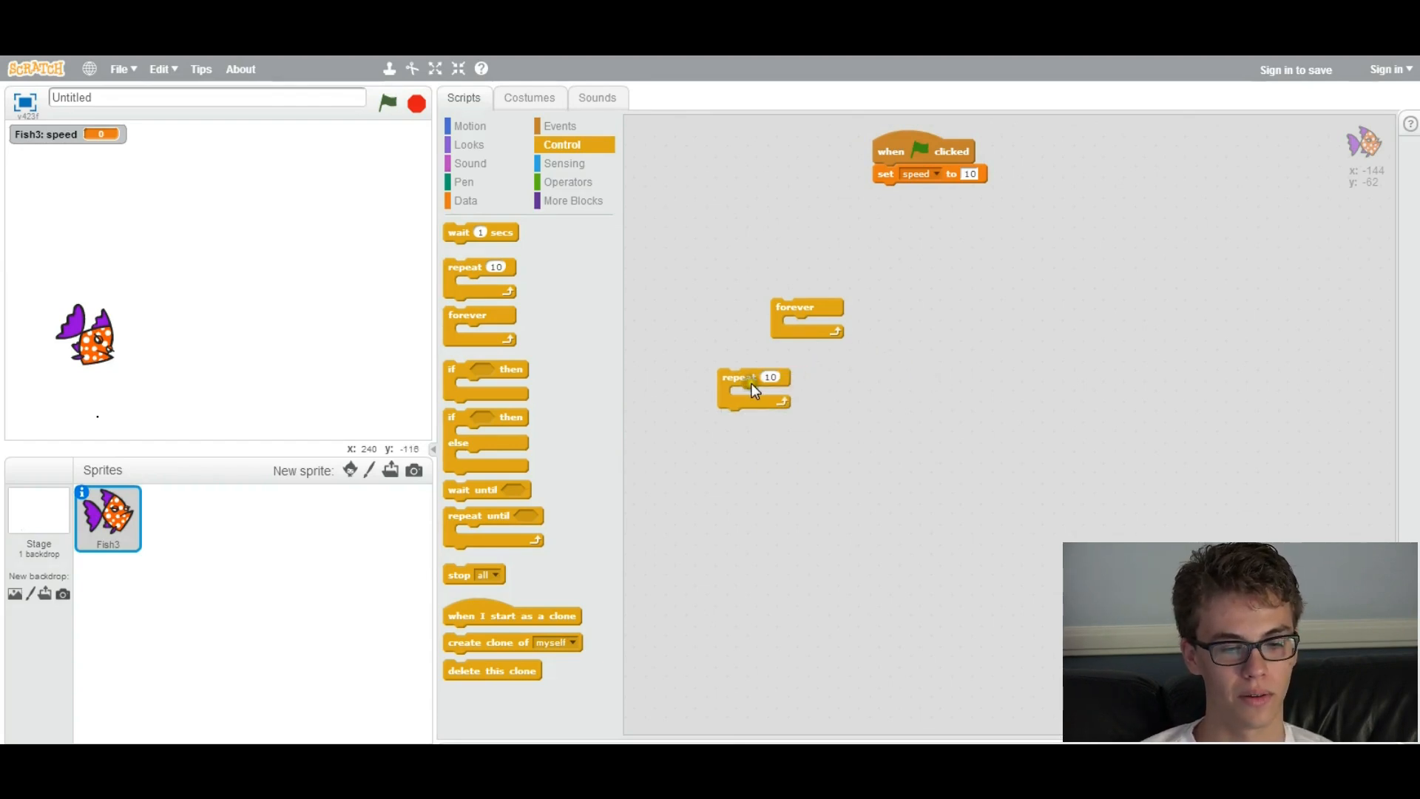
left_click_drag(795, 306, 834, 349)
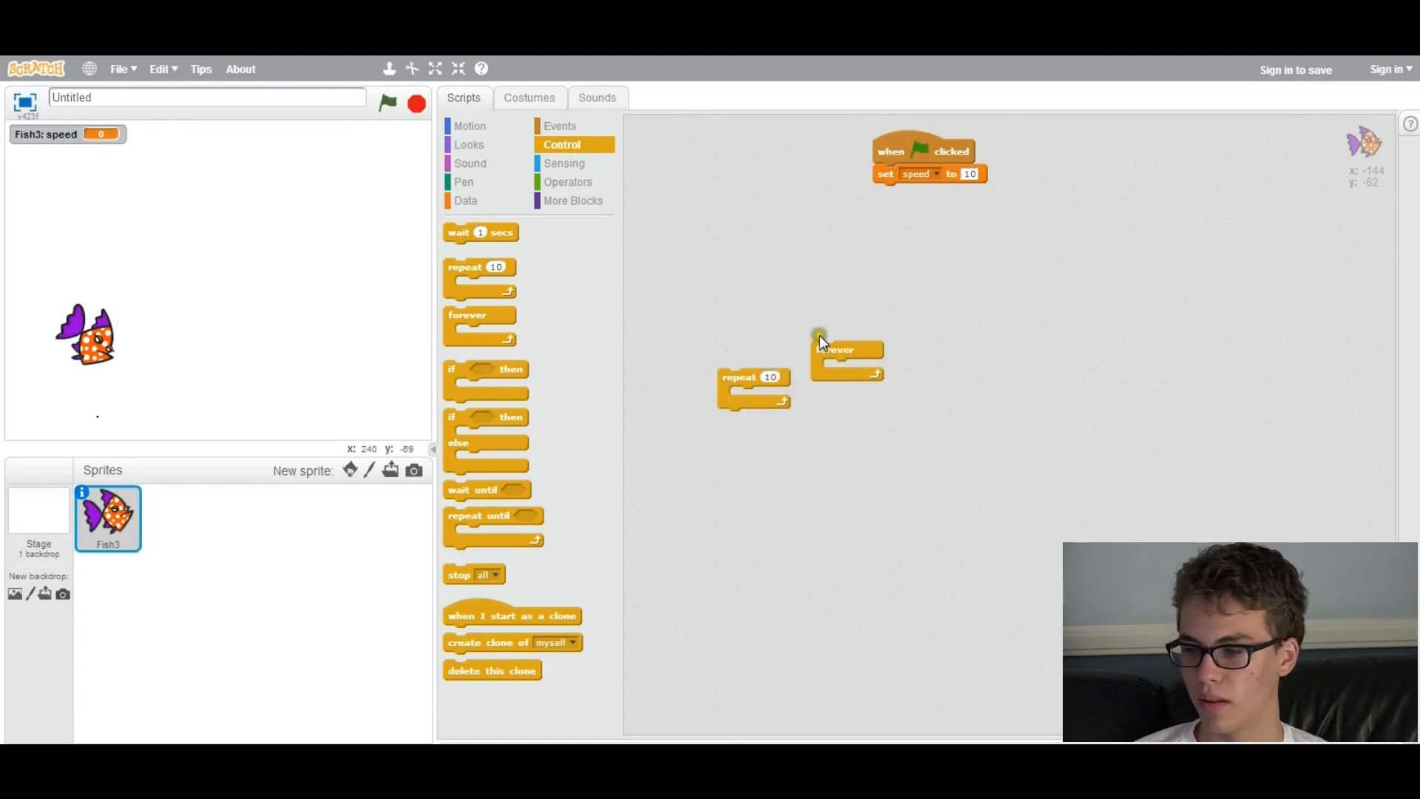
left_click_drag(751, 375, 717, 349)
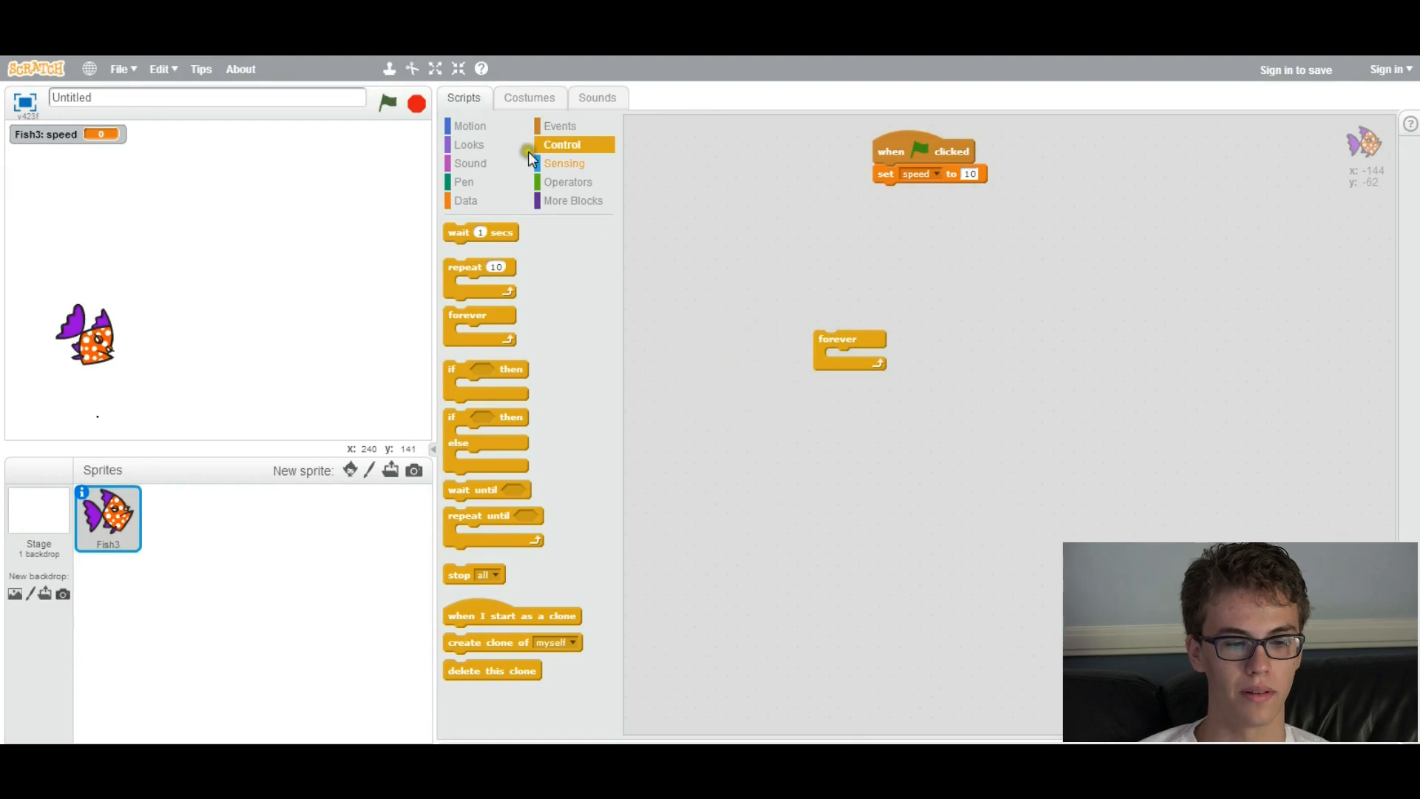
mouse_move(474, 419)
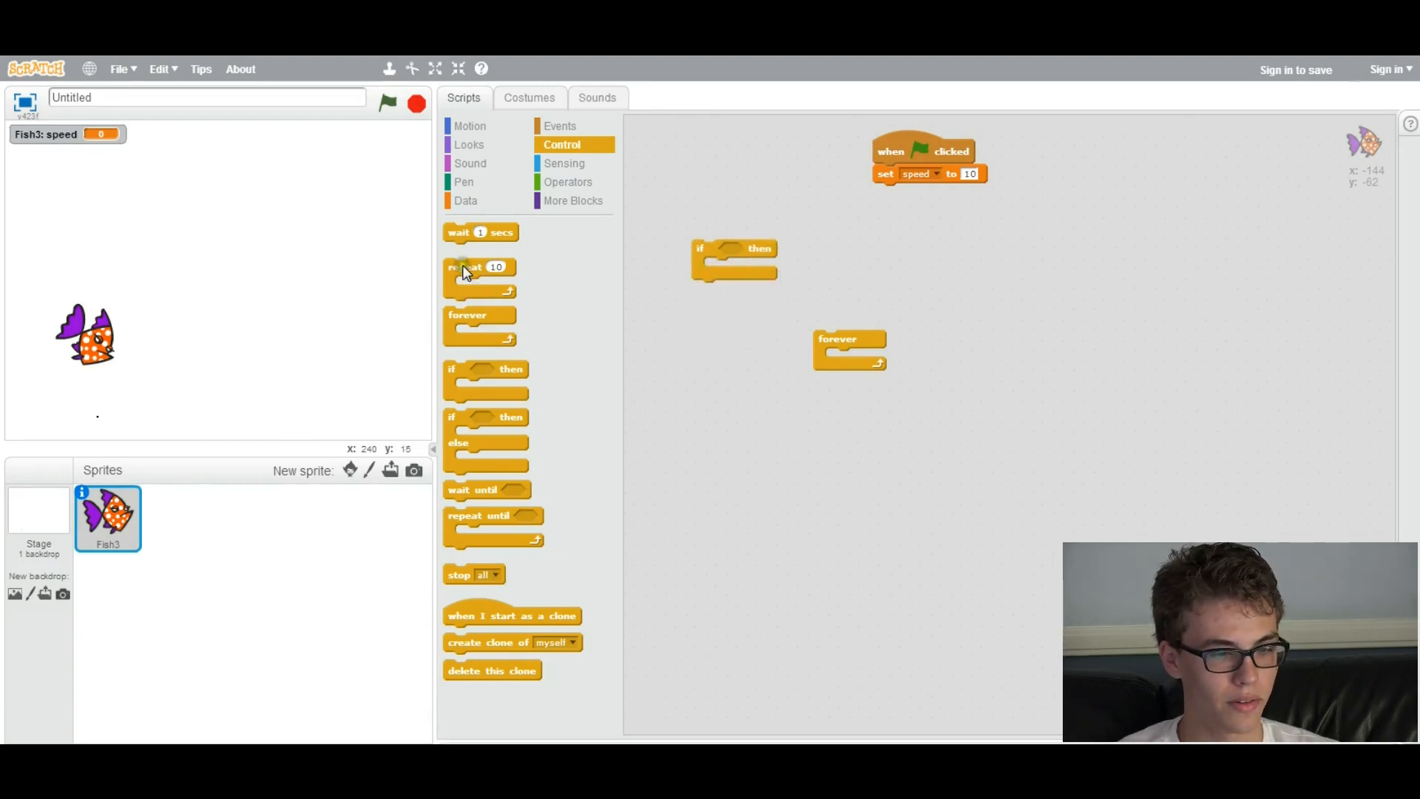
- Add a loose repeat until block and tidy the loose blocks beside the forever loop
left_click_drag(494, 525, 840, 448)
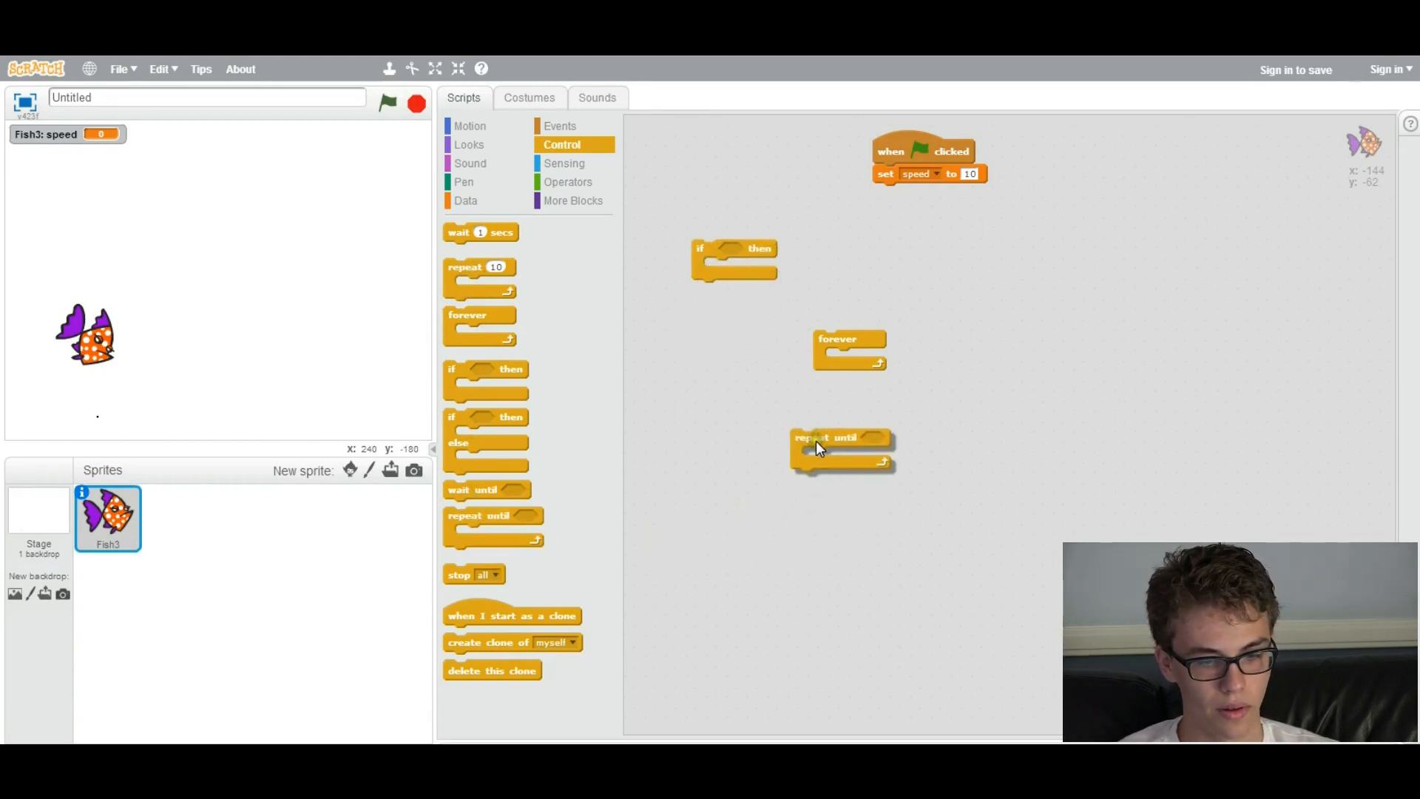
left_click_drag(837, 337, 971, 326)
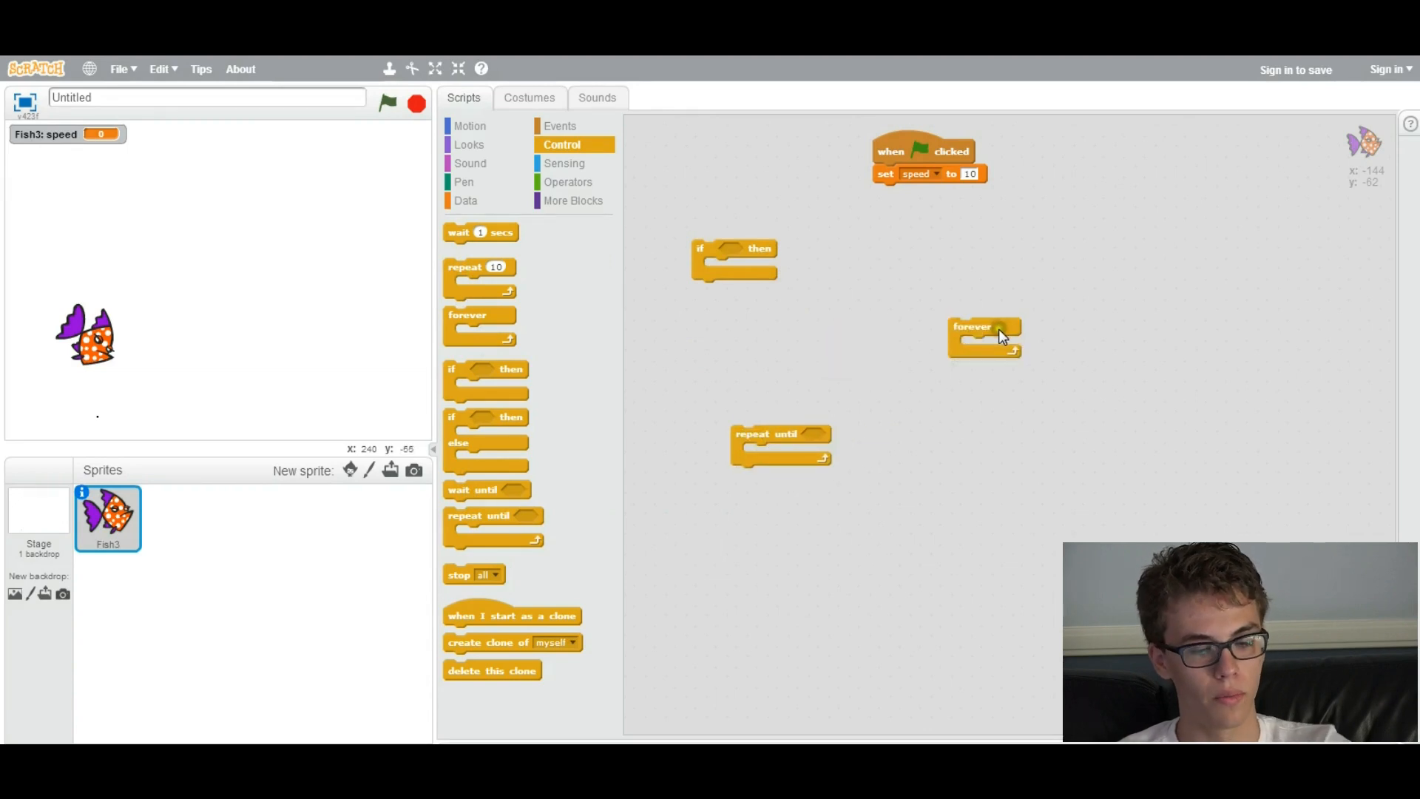
mouse_move(812, 446)
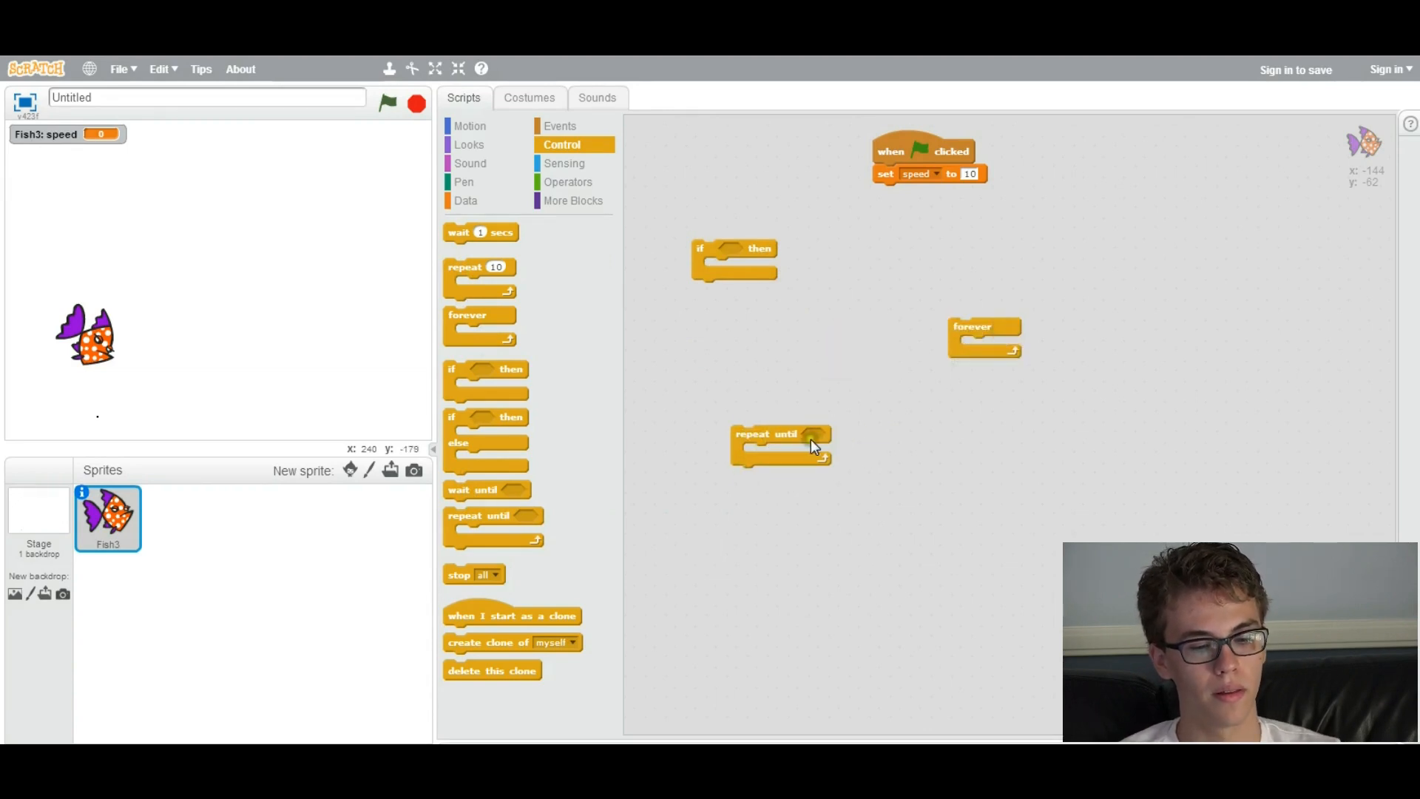
left_click_drag(811, 444, 758, 380)
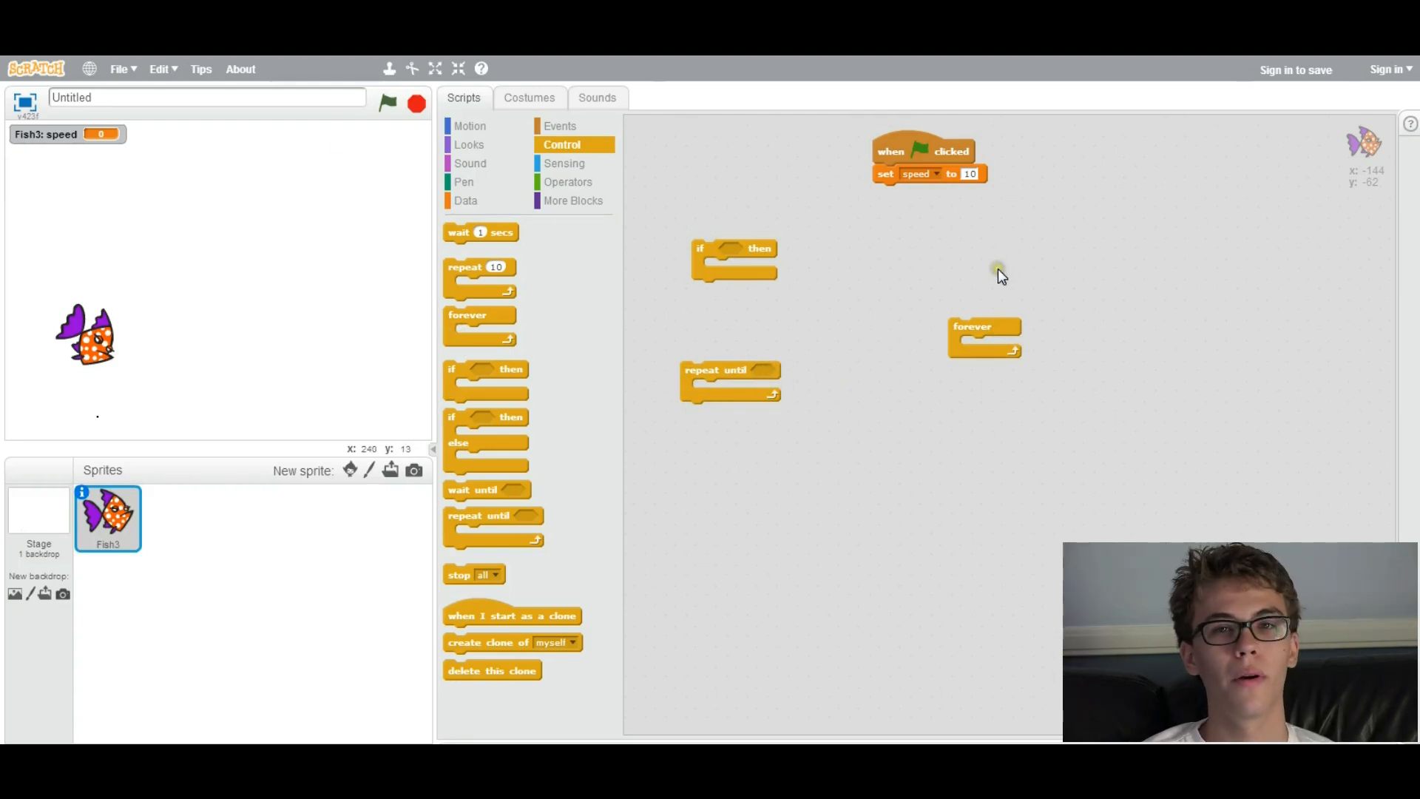
mouse_move(1063, 243)
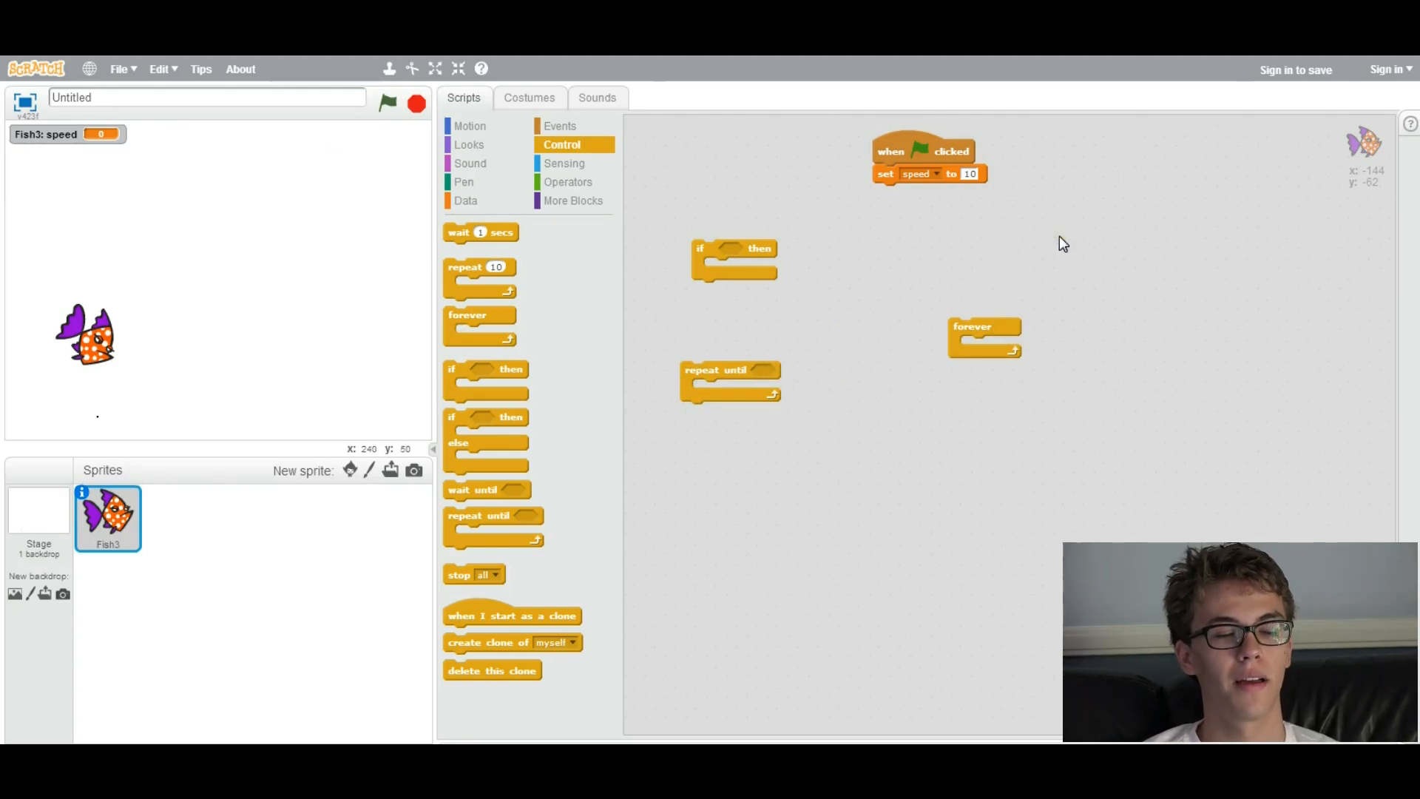